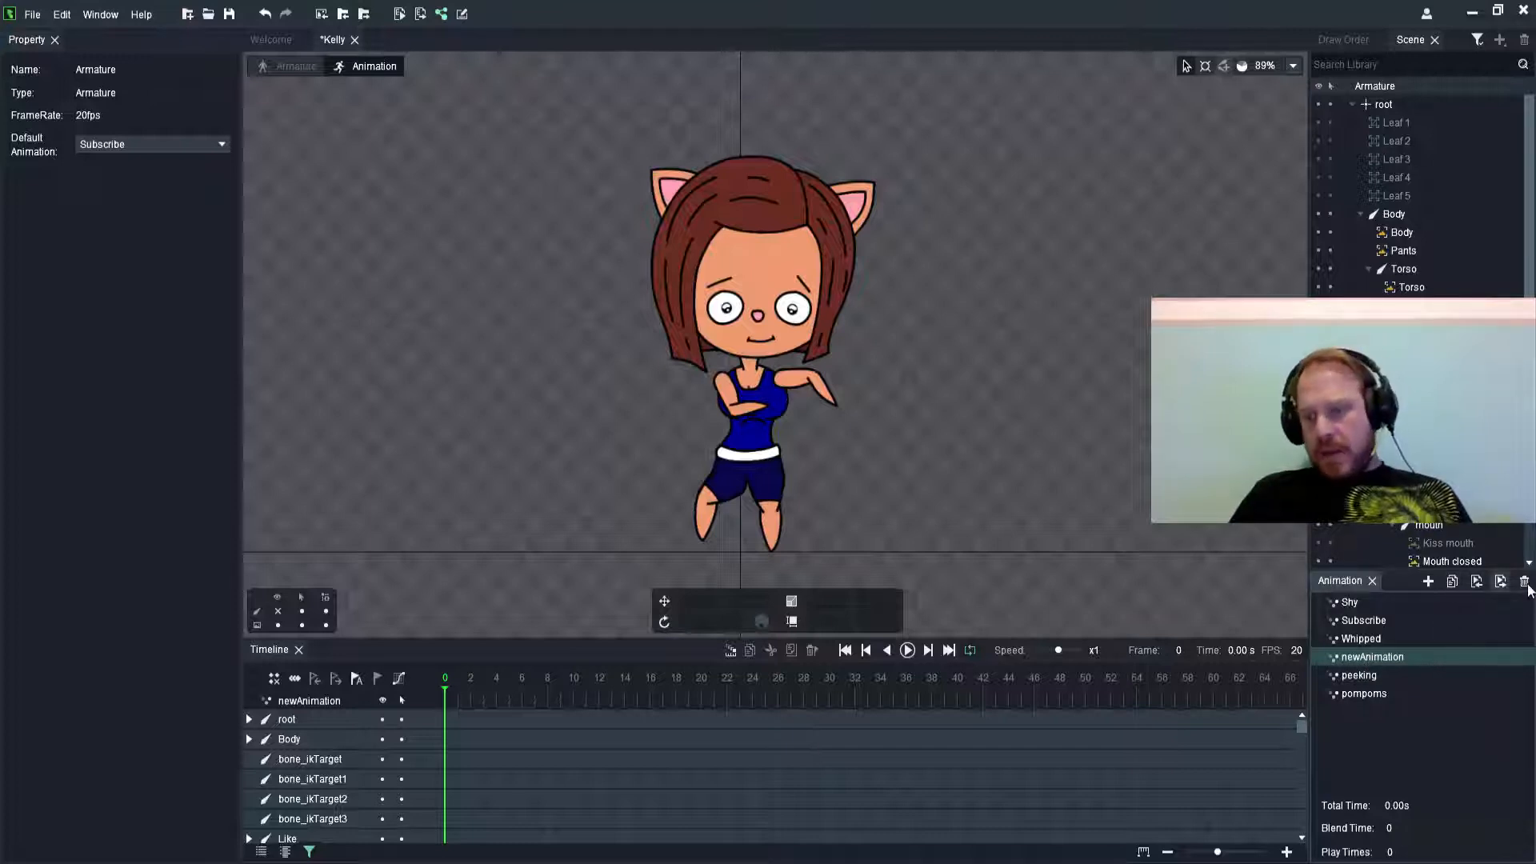
mouse_move(1522, 580)
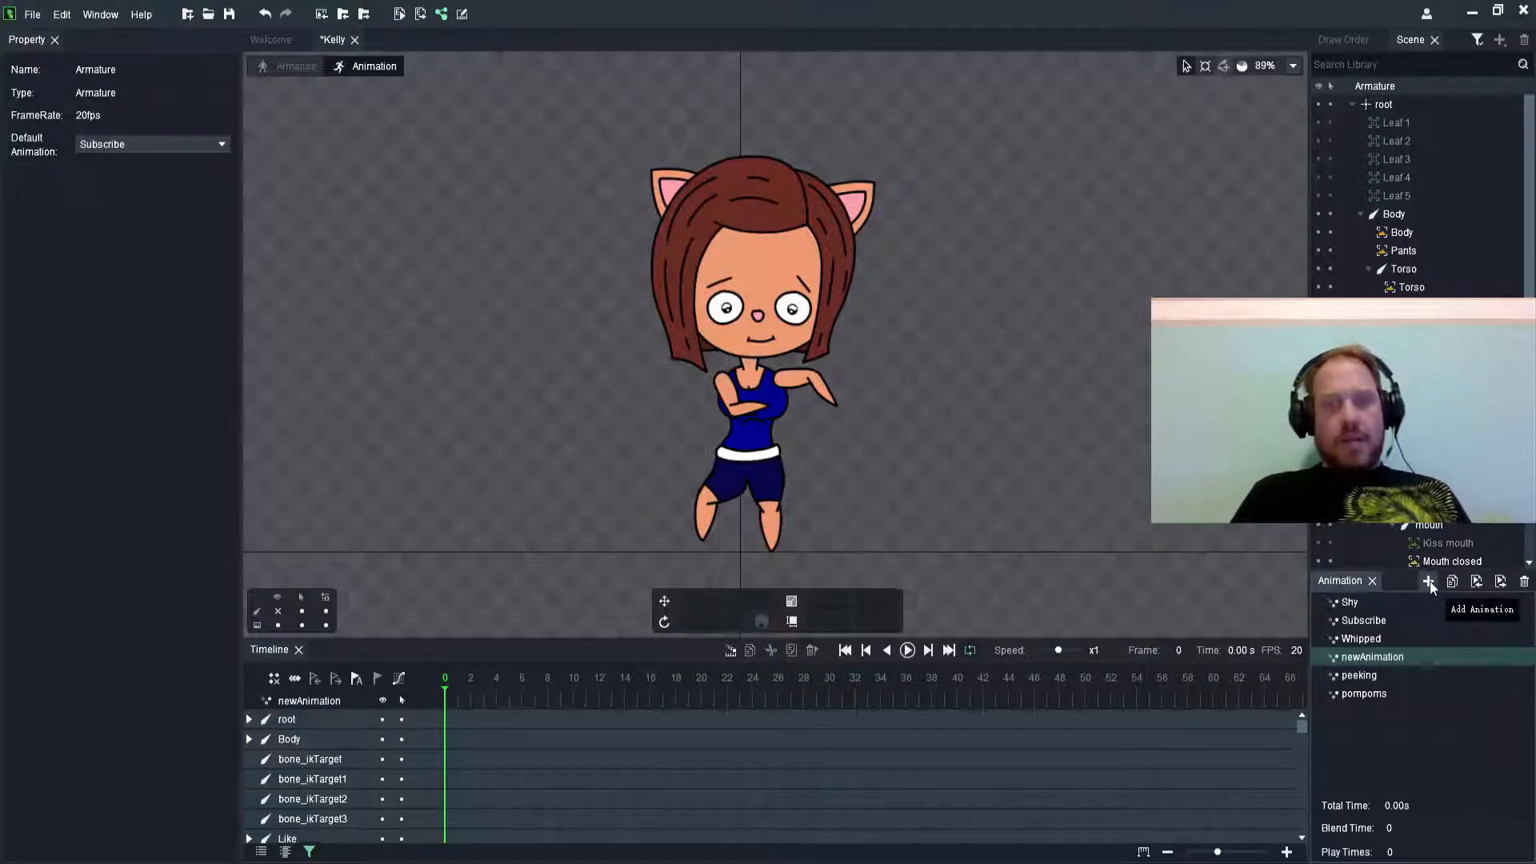
Add a new animation to Kelly's list and return to armature editing mode
left_click(1429, 581)
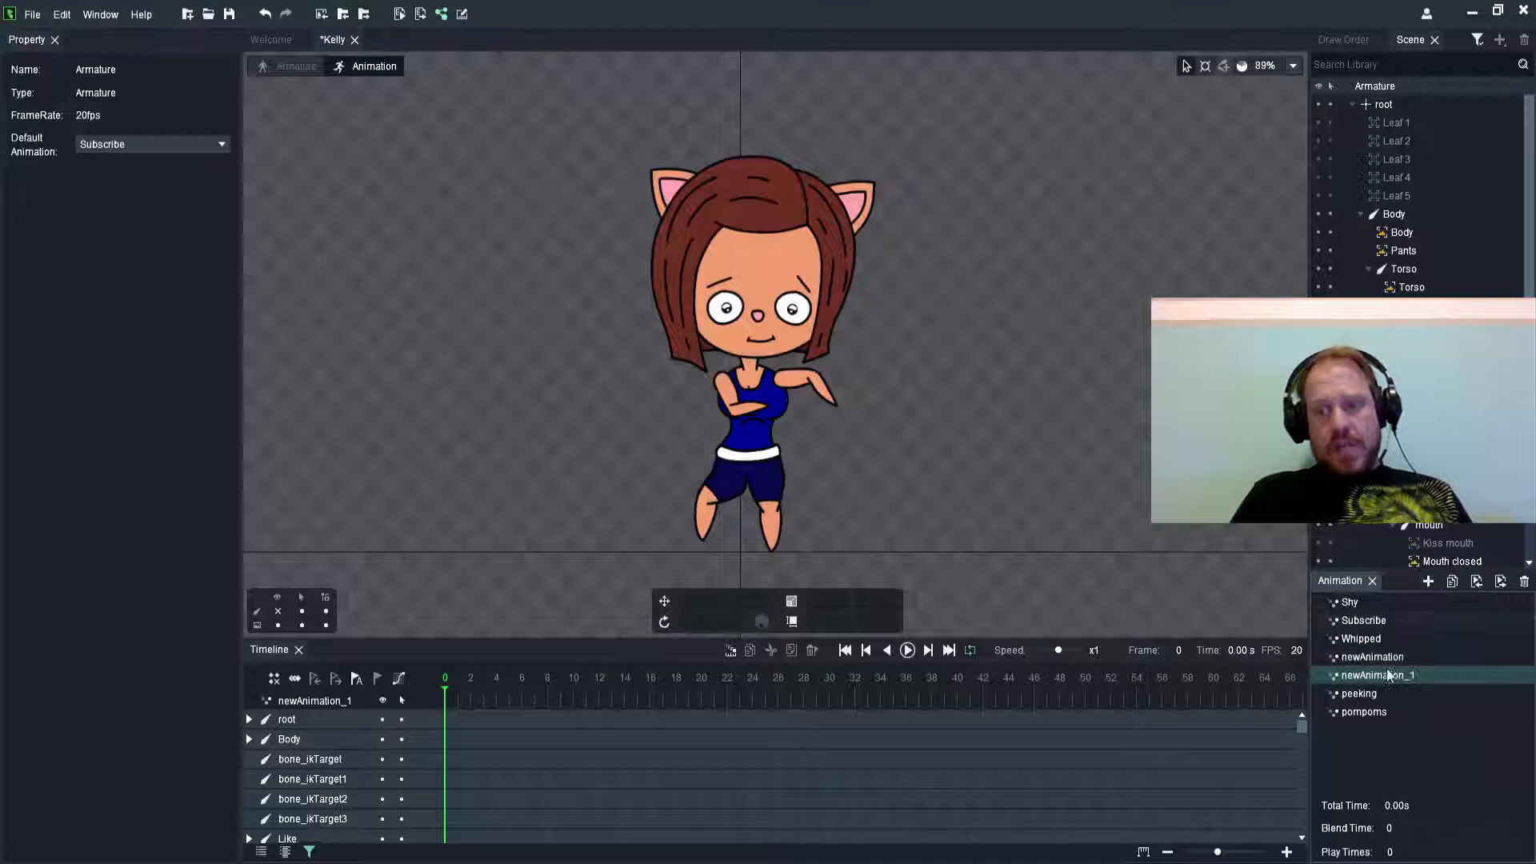
right_click(1381, 675)
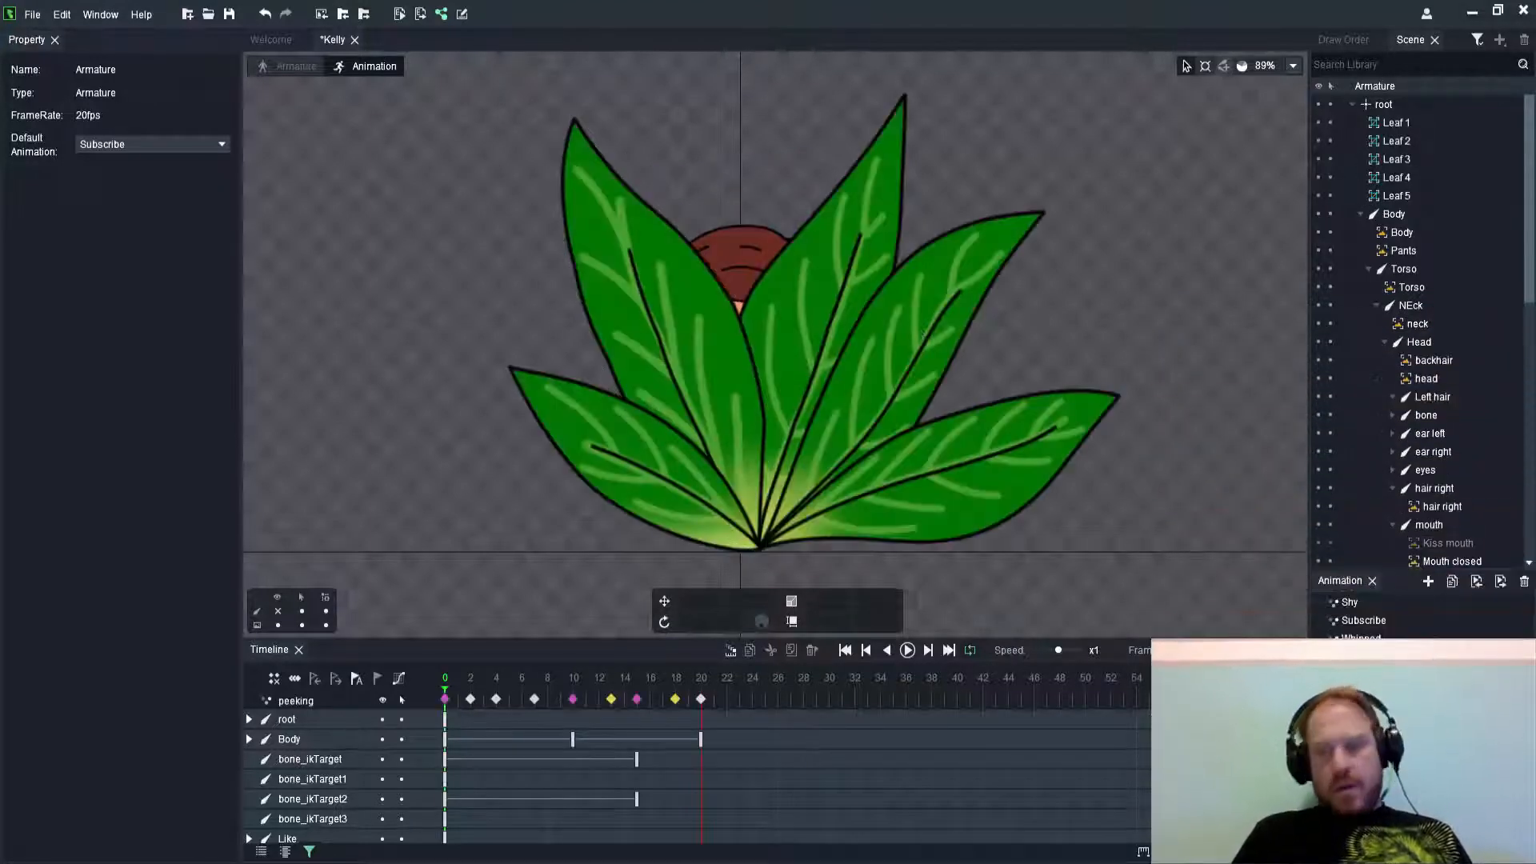
left_click(295, 66)
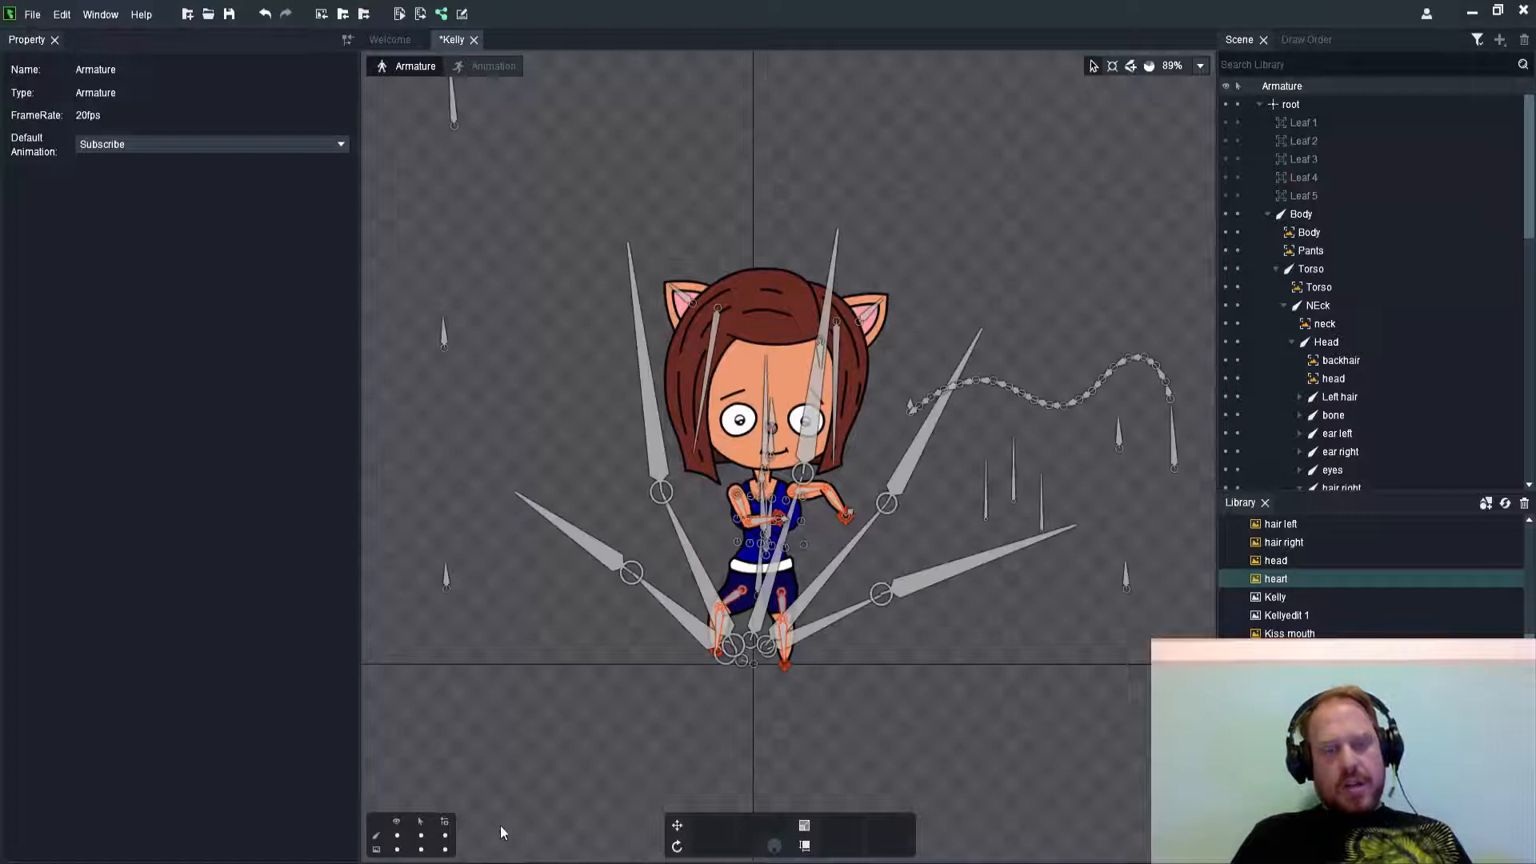
mouse_move(397, 837)
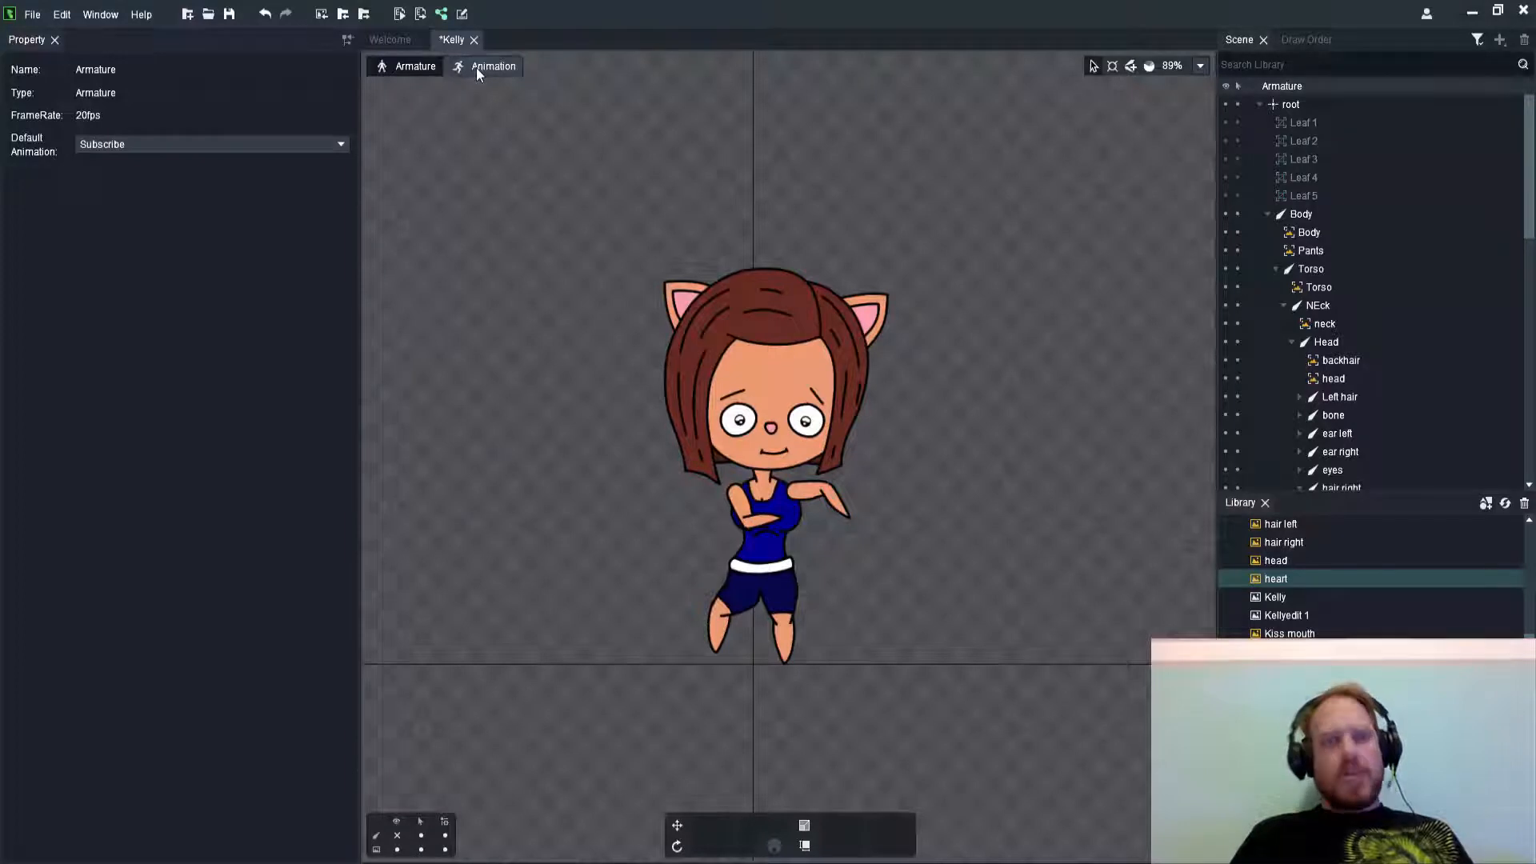
Preview the existing Subscribe animation a few times for reference, then stop playback
left_click(493, 65)
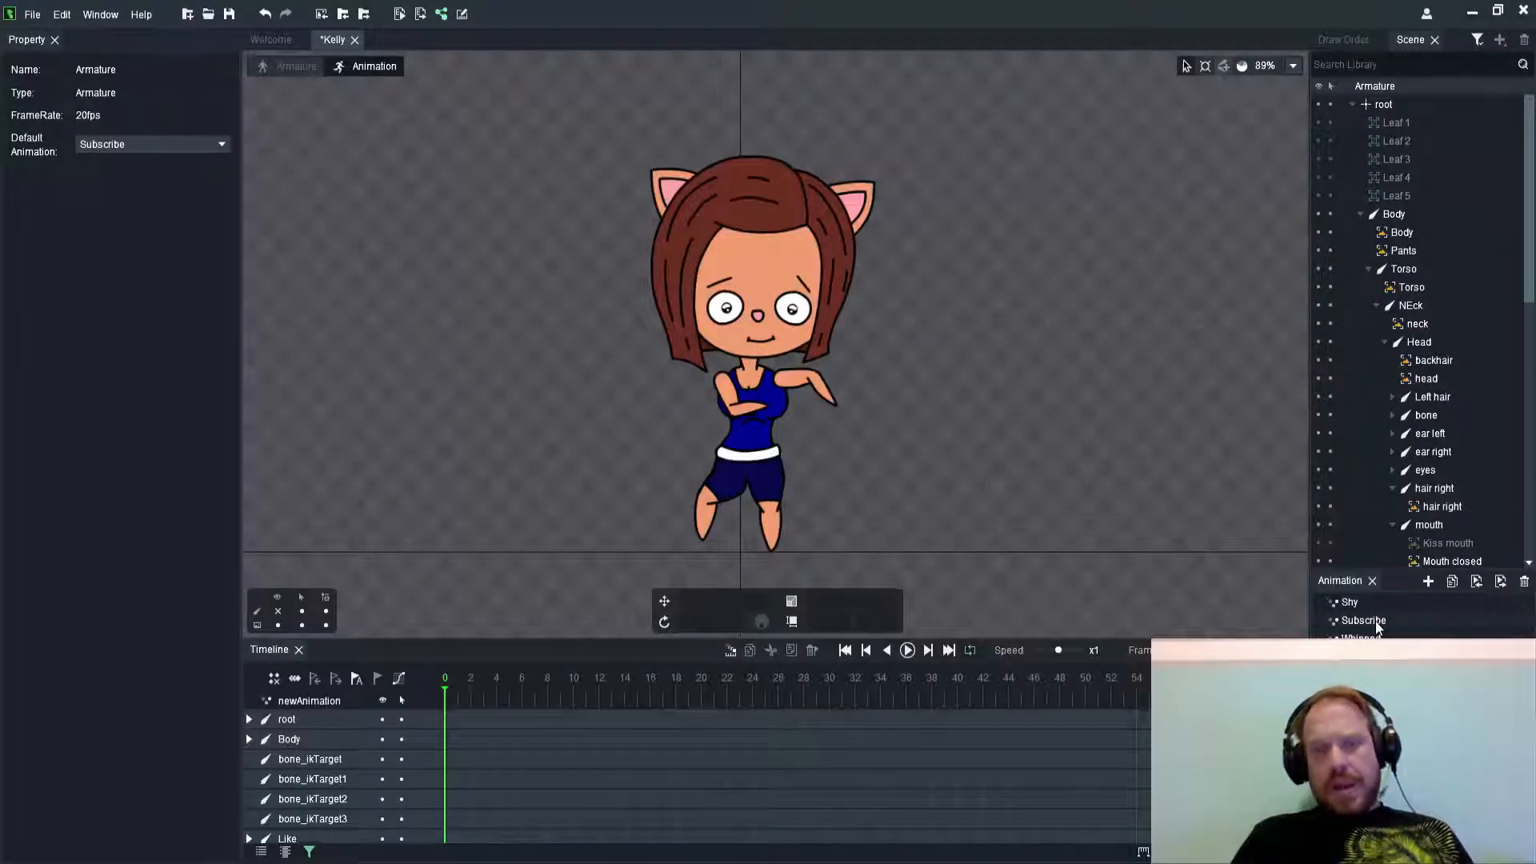
left_click(1363, 621)
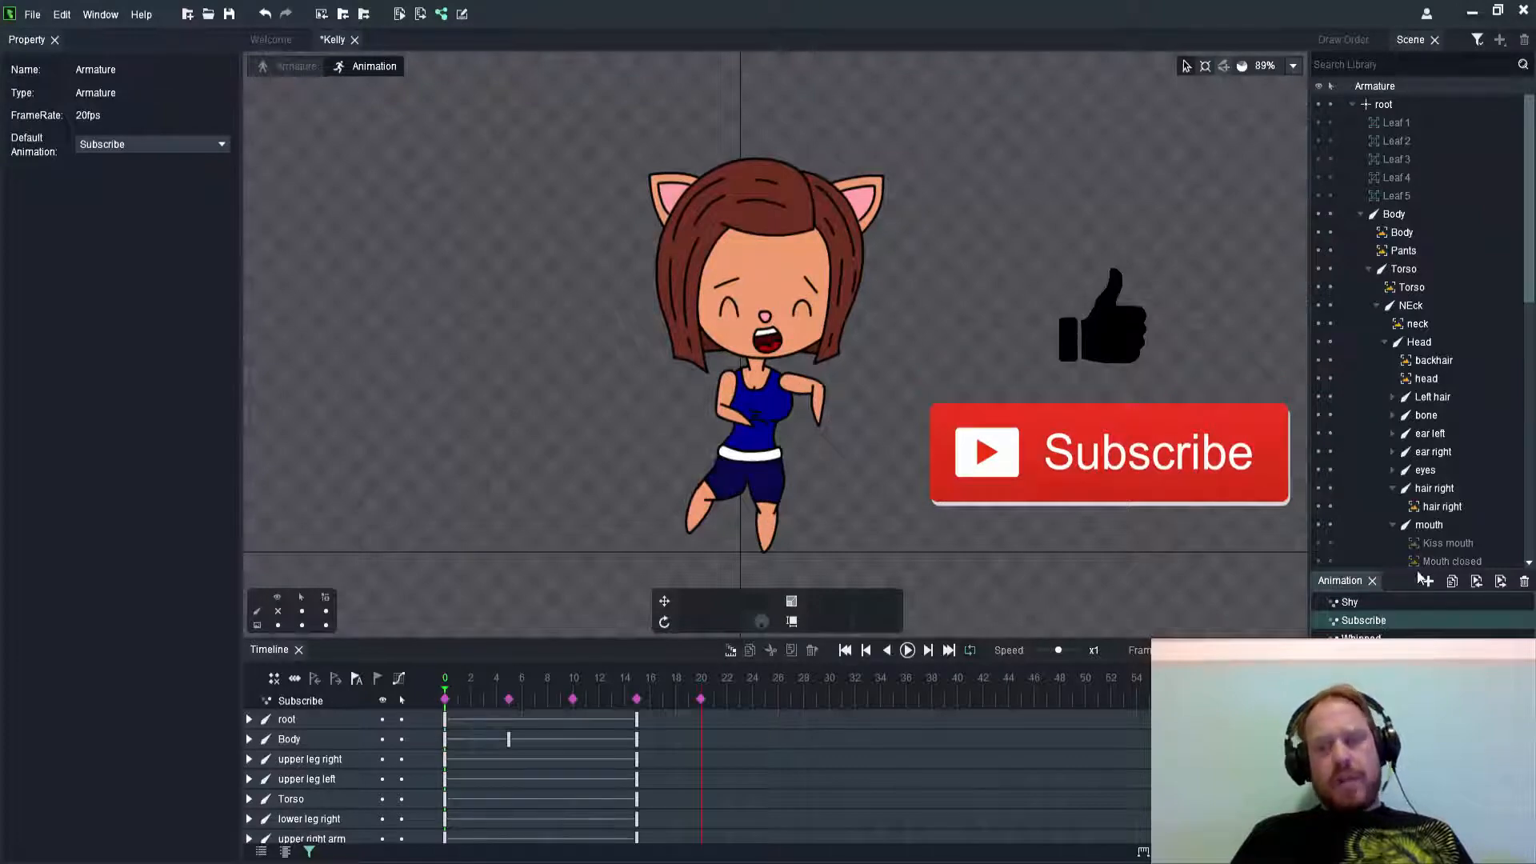
left_click(906, 650)
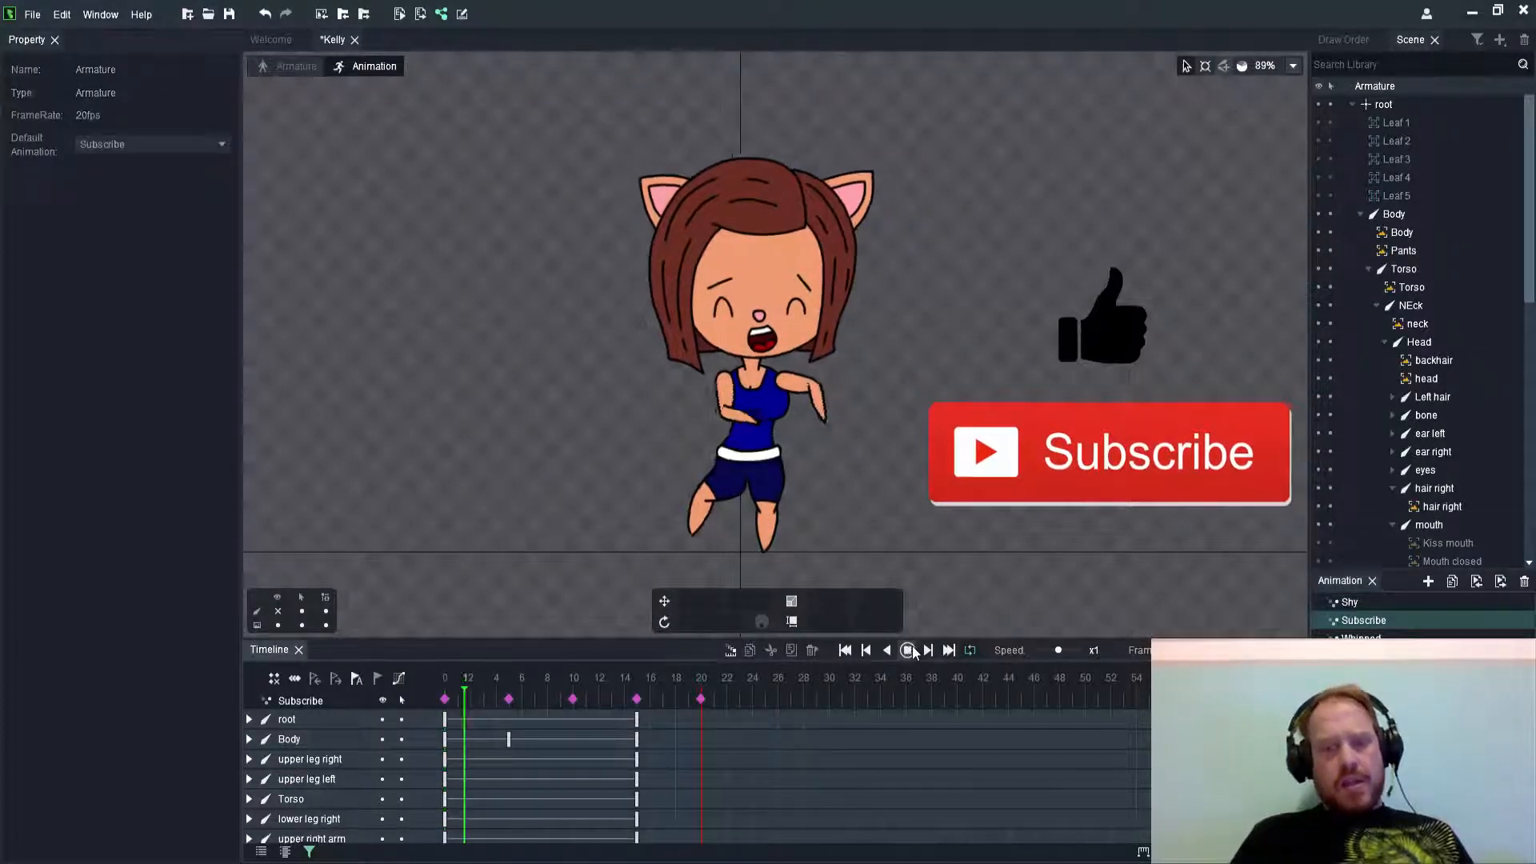
left_click(866, 649)
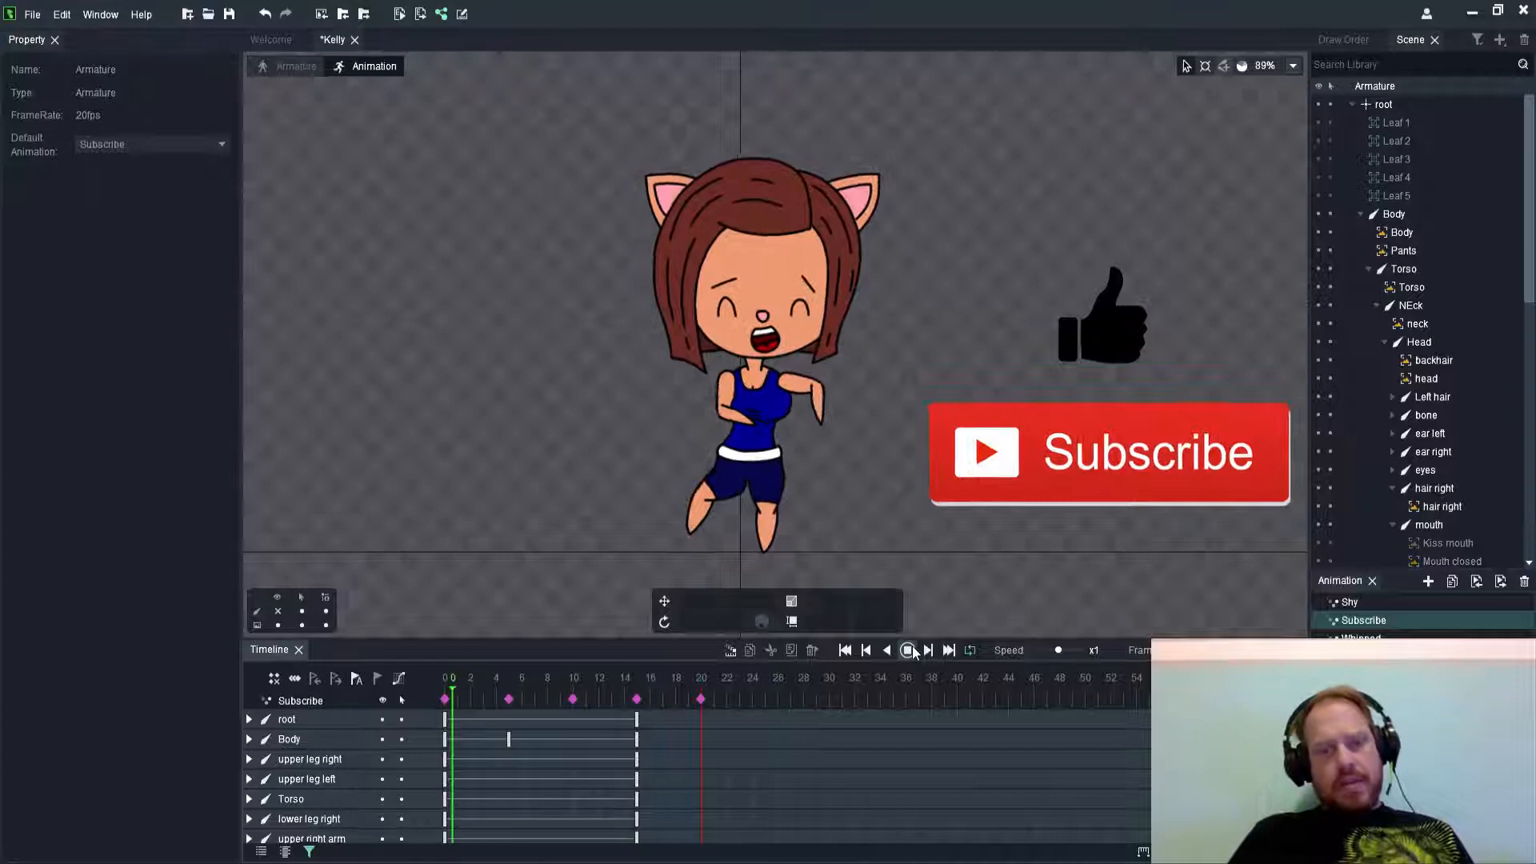
left_click(907, 650)
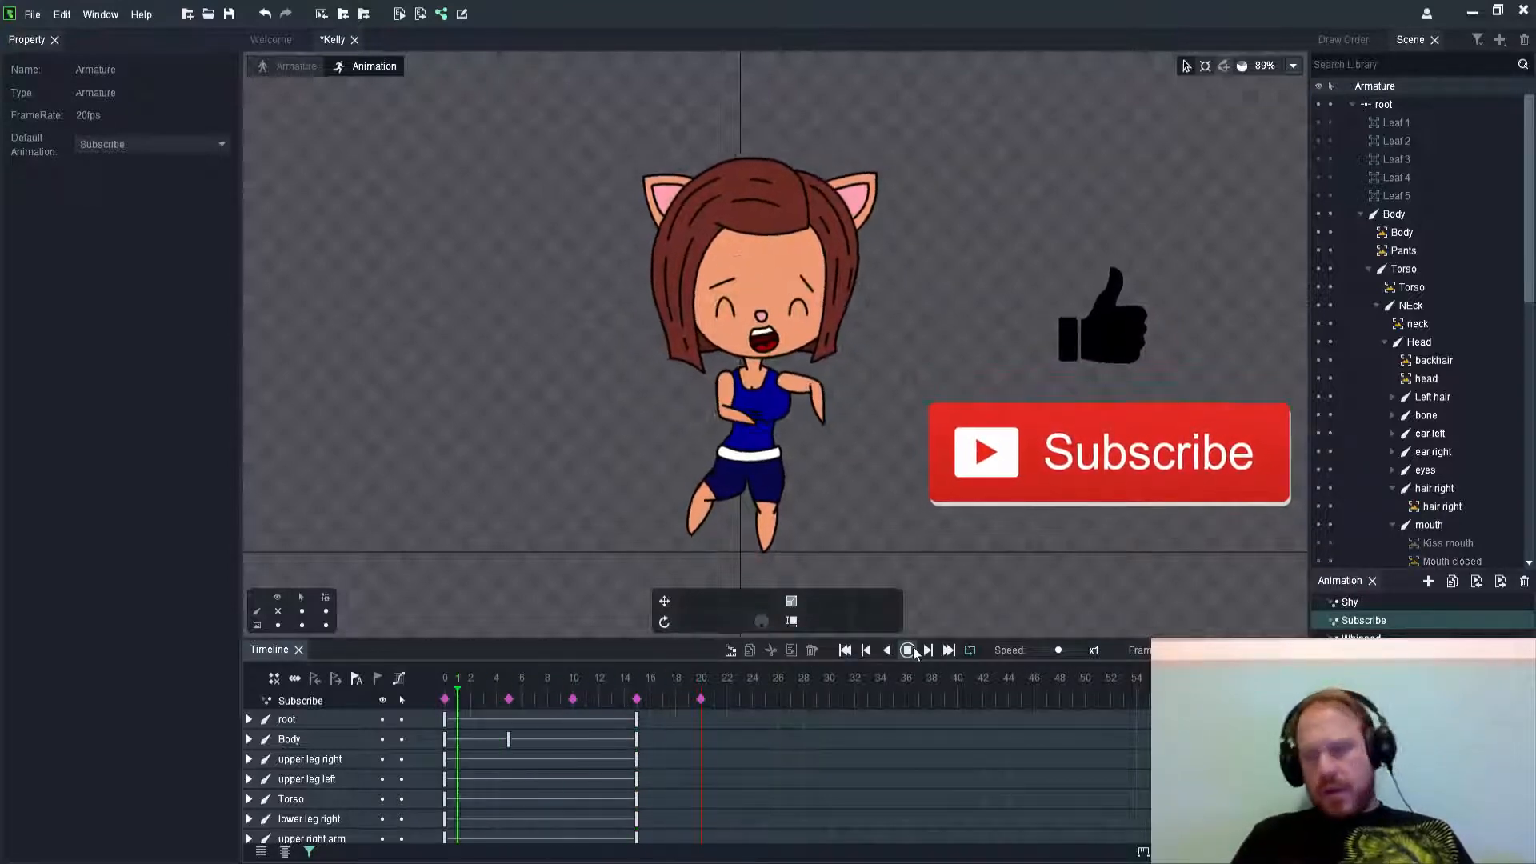
left_click(905, 650)
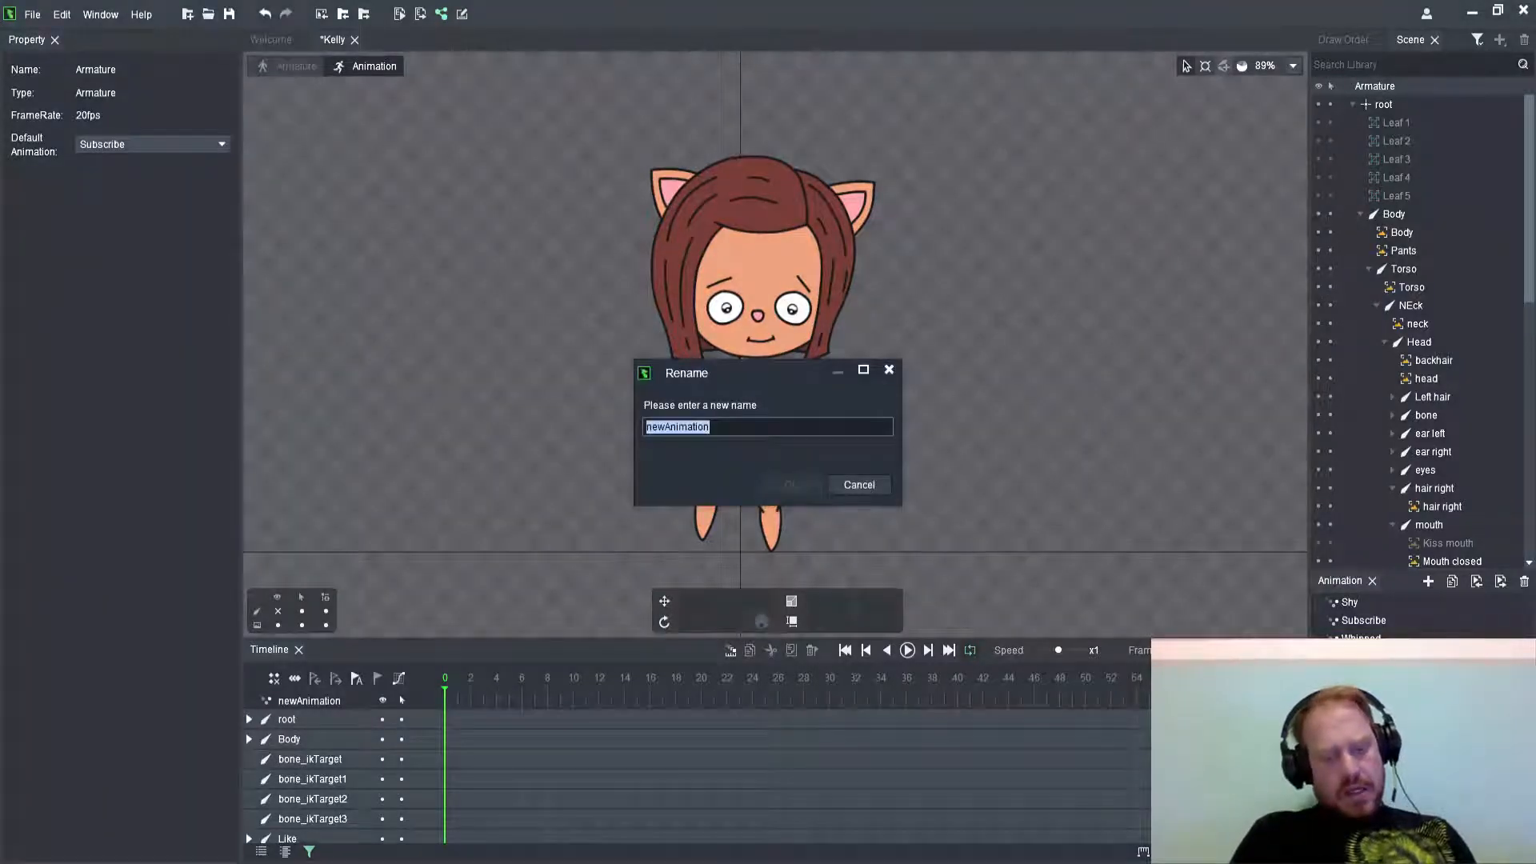
Rename the new animation to Kisses and confirm
type("Kisse")
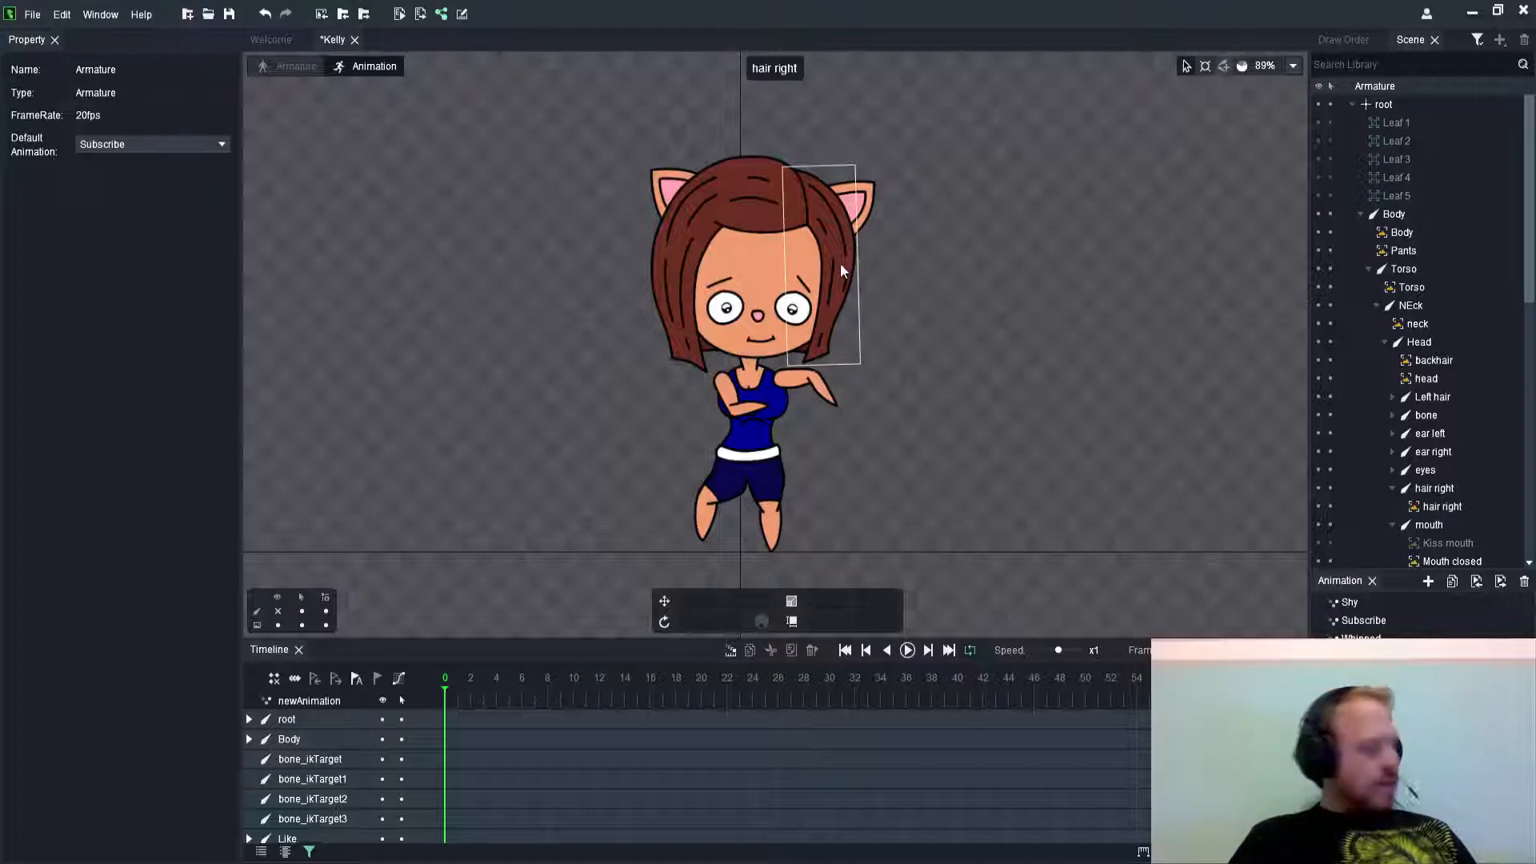
left_click(1437, 507)
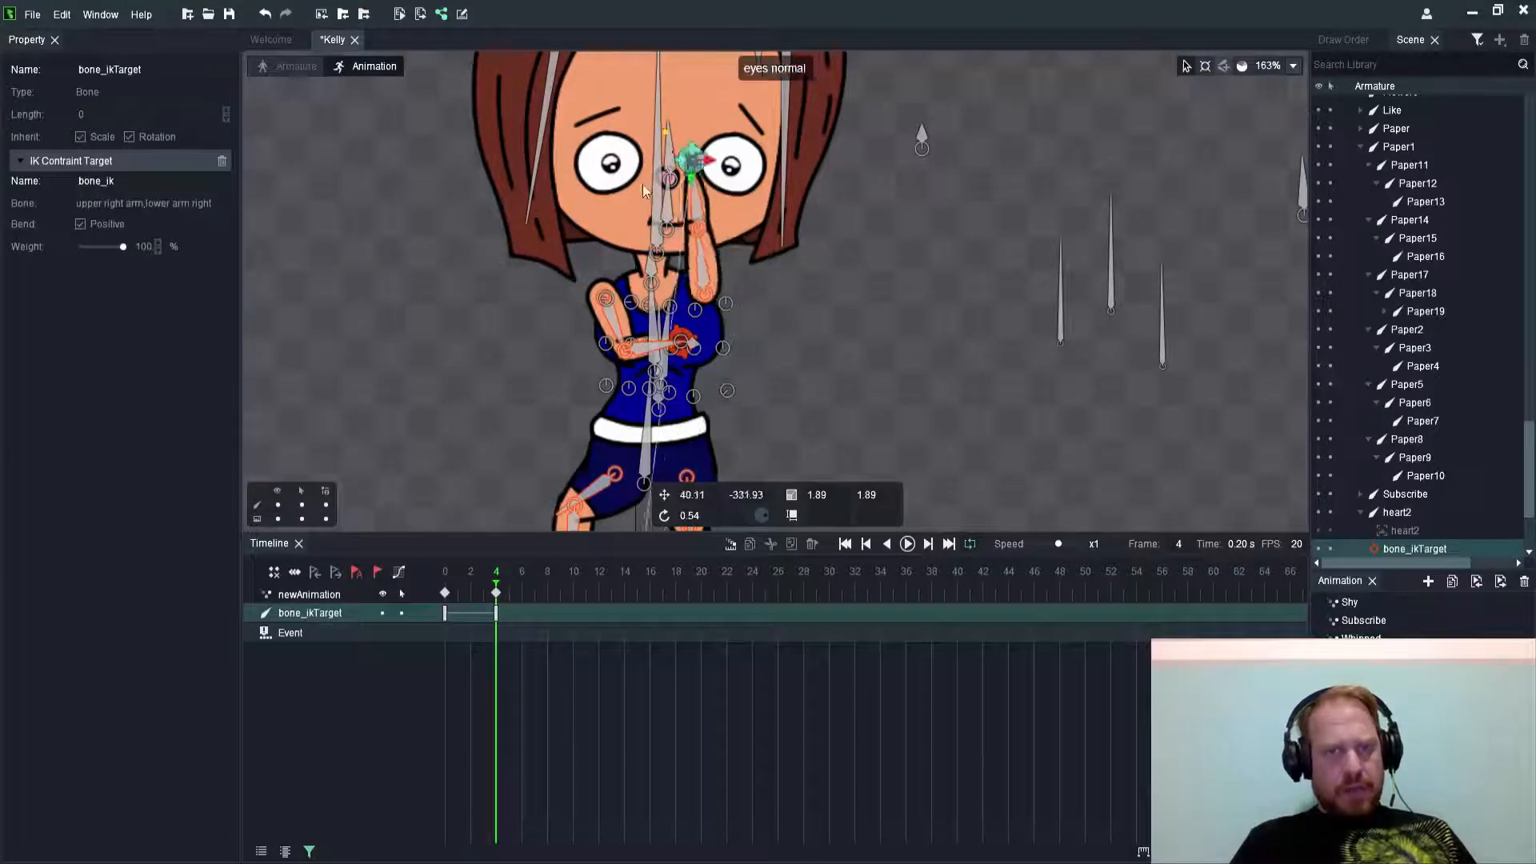
Flip the right arm's bend direction so both hands reach Kelly's mouth at frame 4
left_click_drag(692, 157, 641, 207)
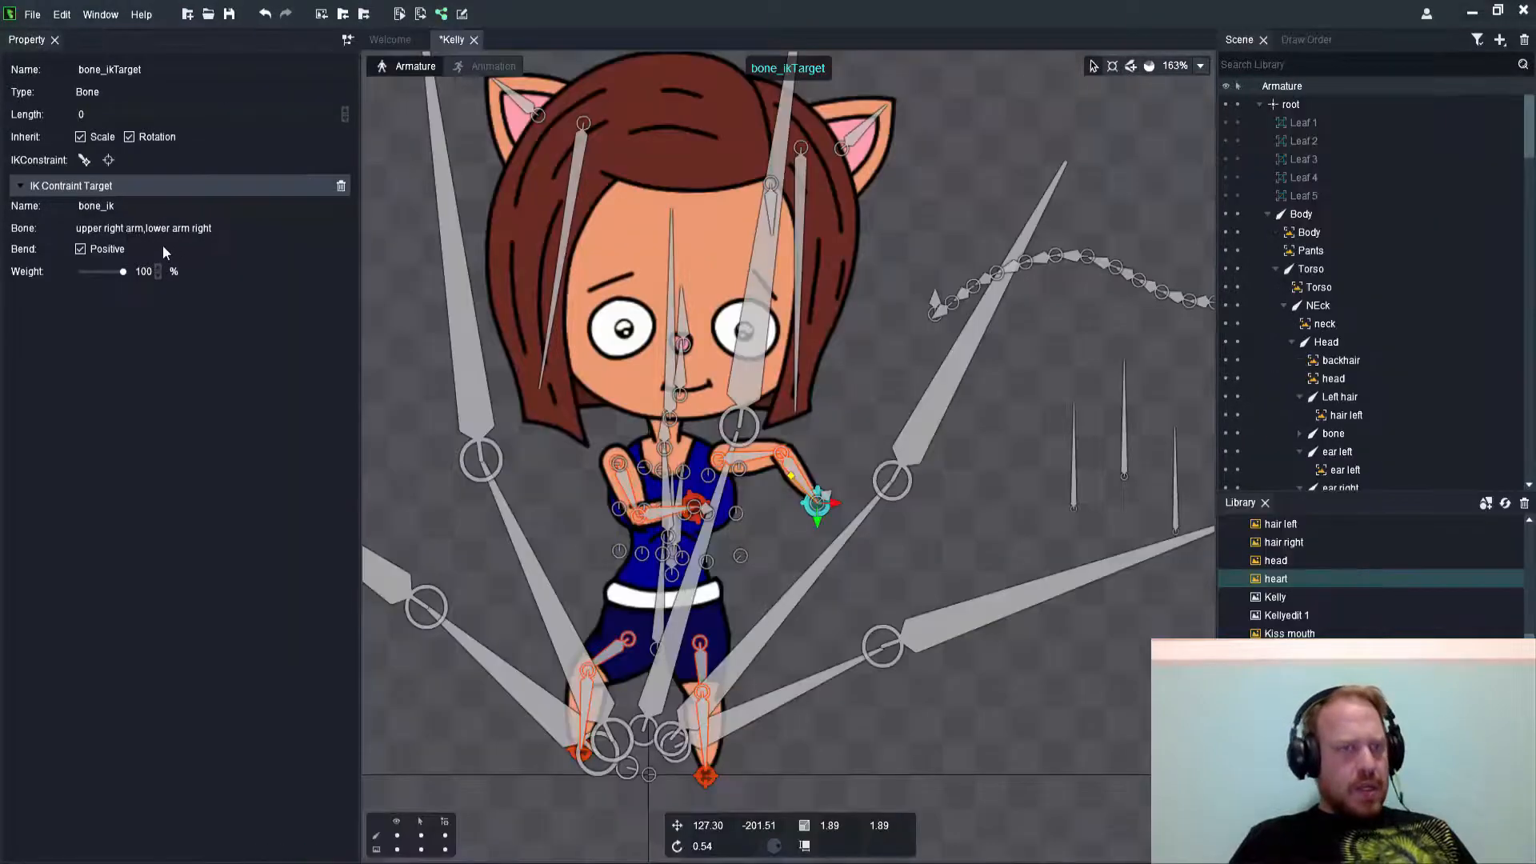
left_click(80, 250)
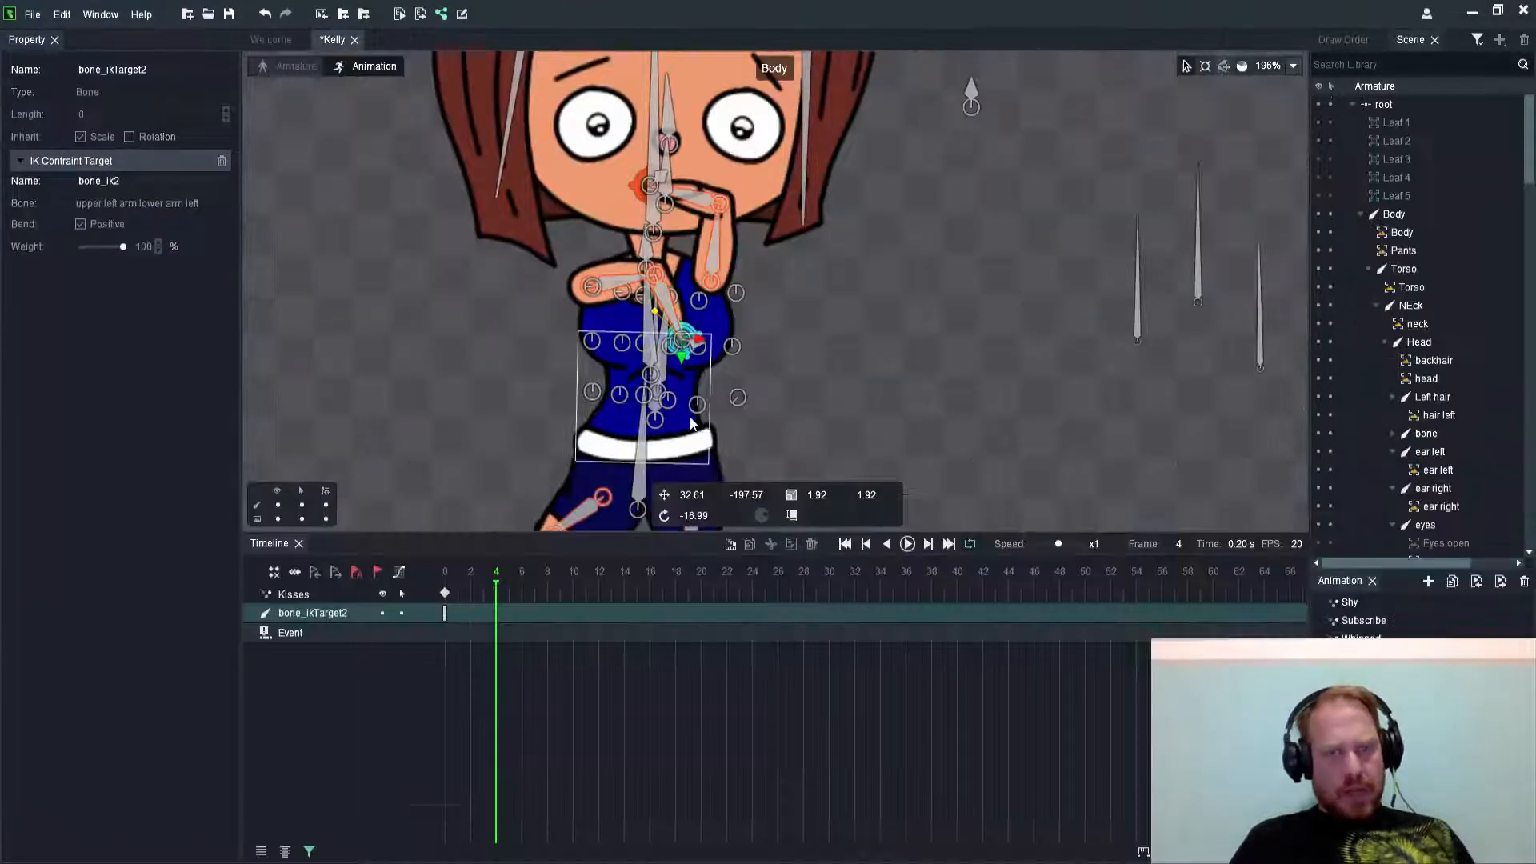
scroll("down", 3)
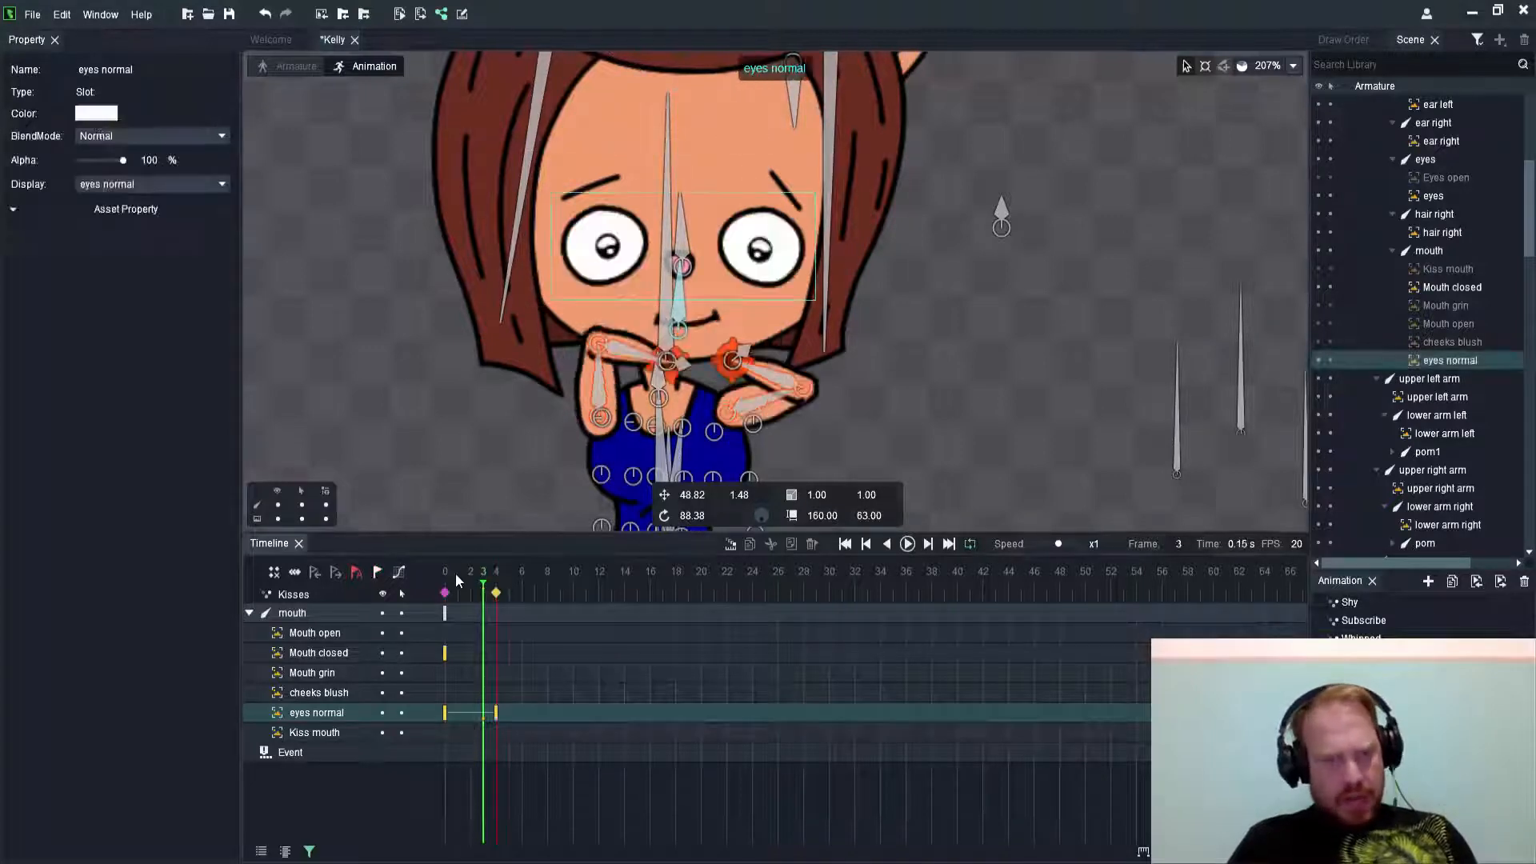
At frame 4 hide the open-eyes slot so Kelly's eyes appear closed
left_click(496, 571)
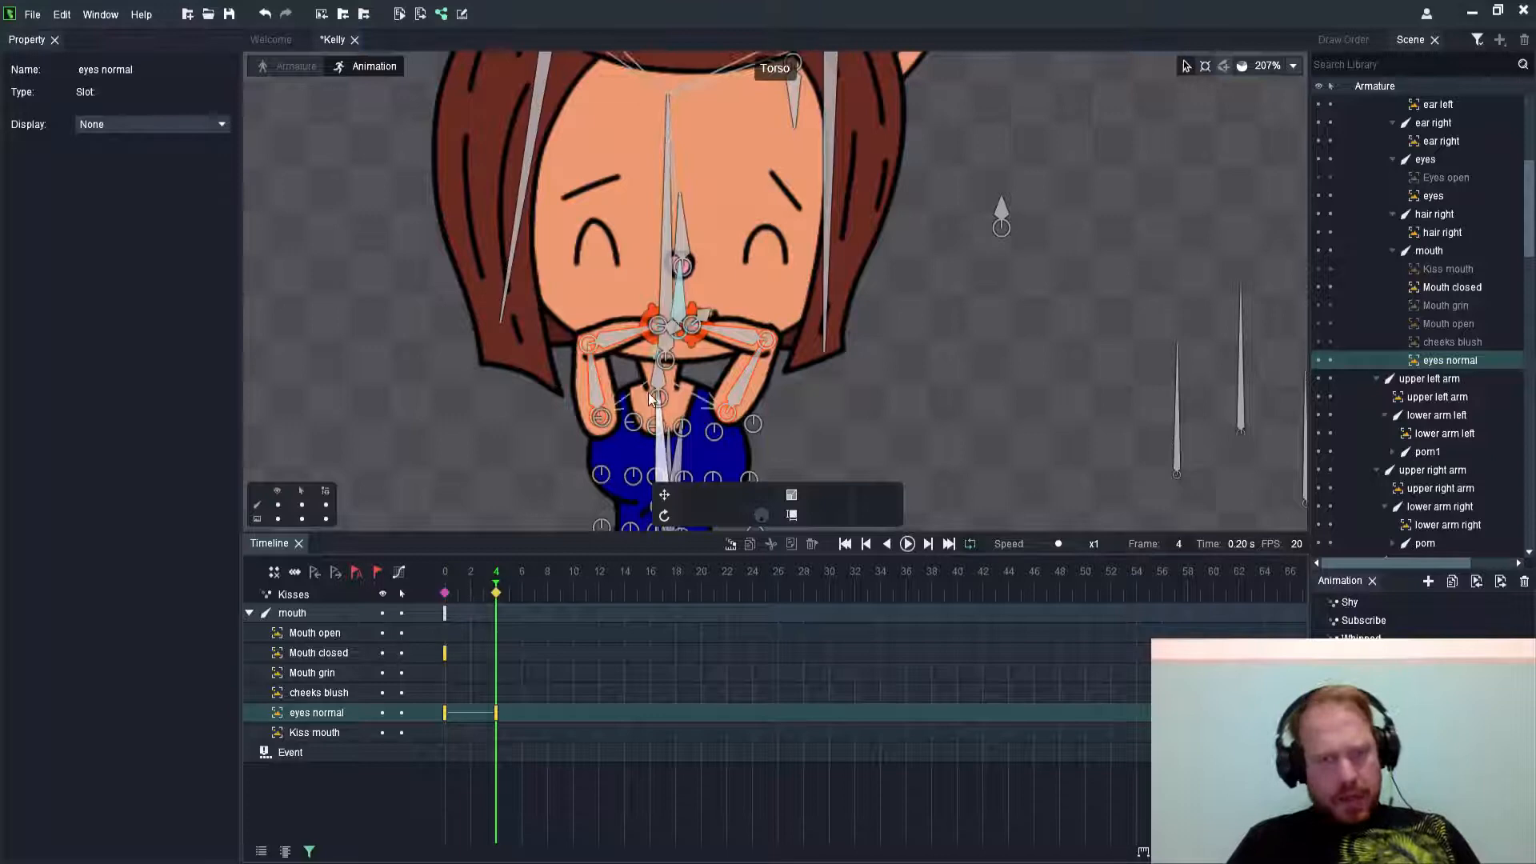
scroll("down", 3)
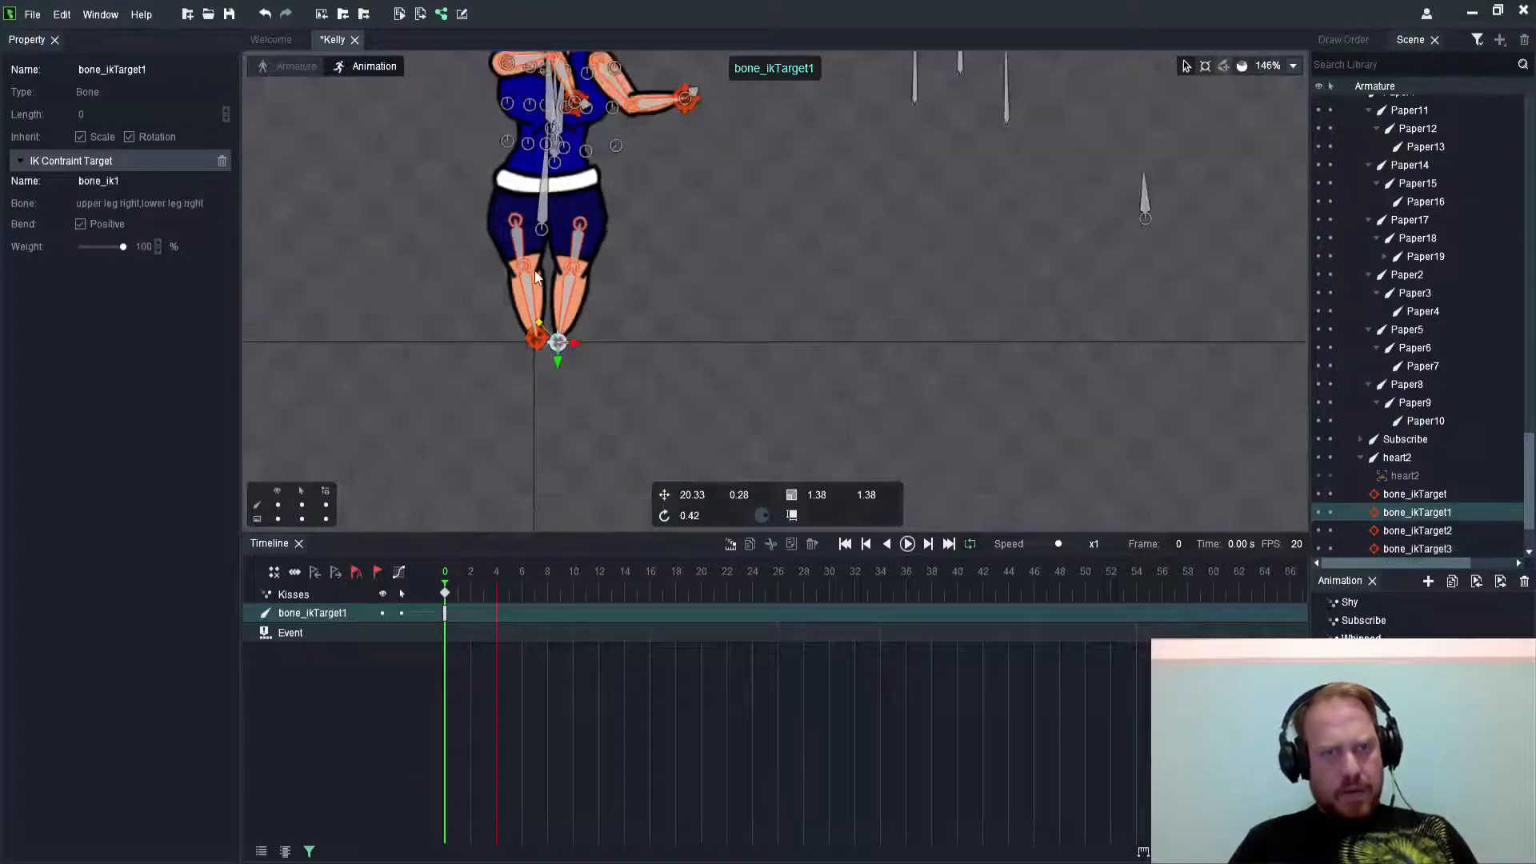
Lower Kelly's left hand to her hip at frame 0 and select the right arm target
scroll("down", 3)
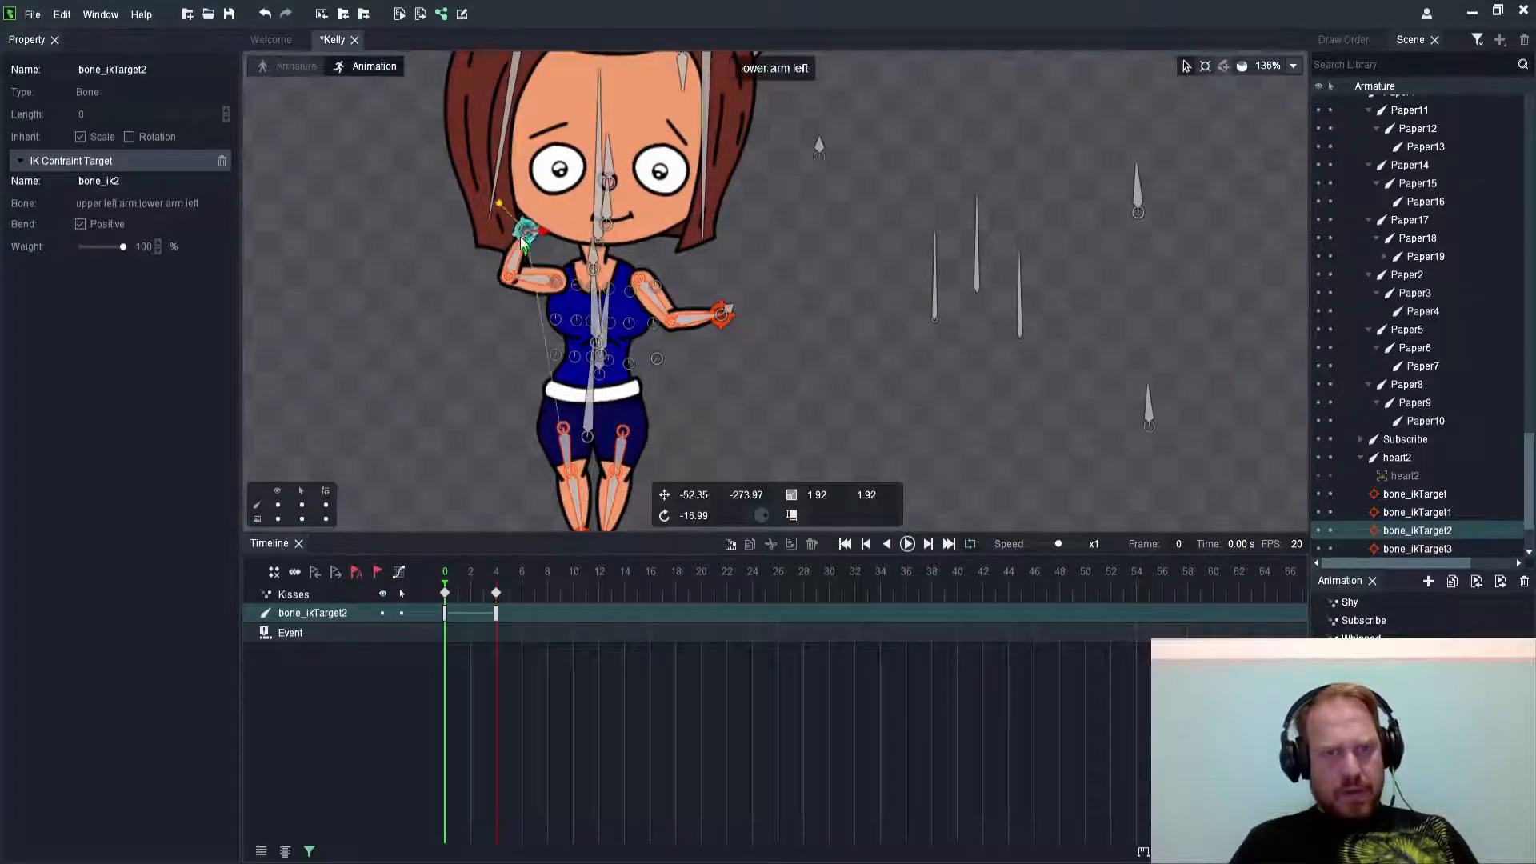
left_click_drag(519, 233, 490, 378)
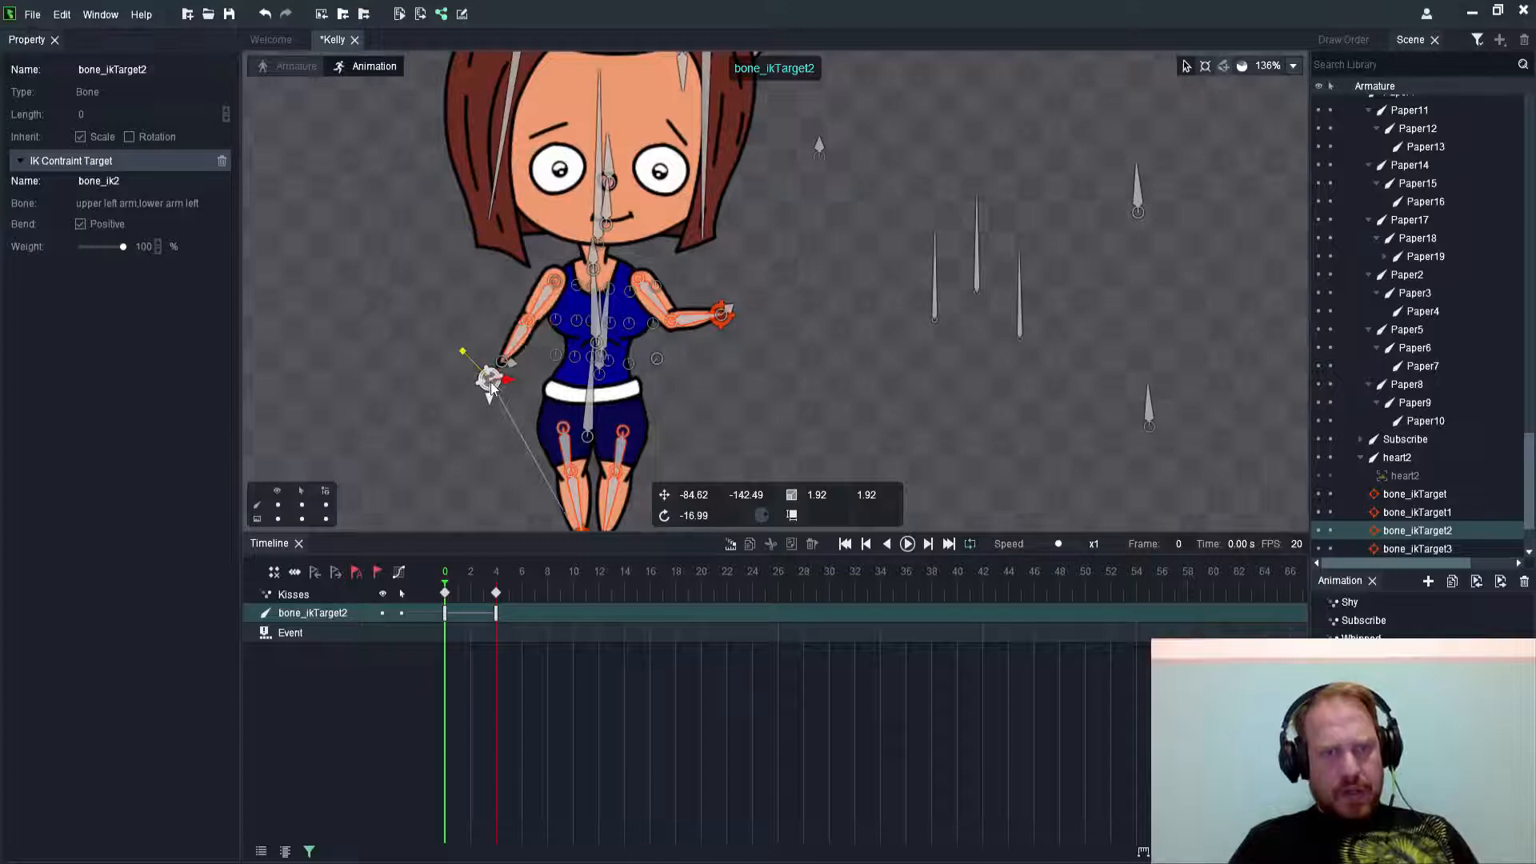
left_click_drag(490, 377, 514, 373)
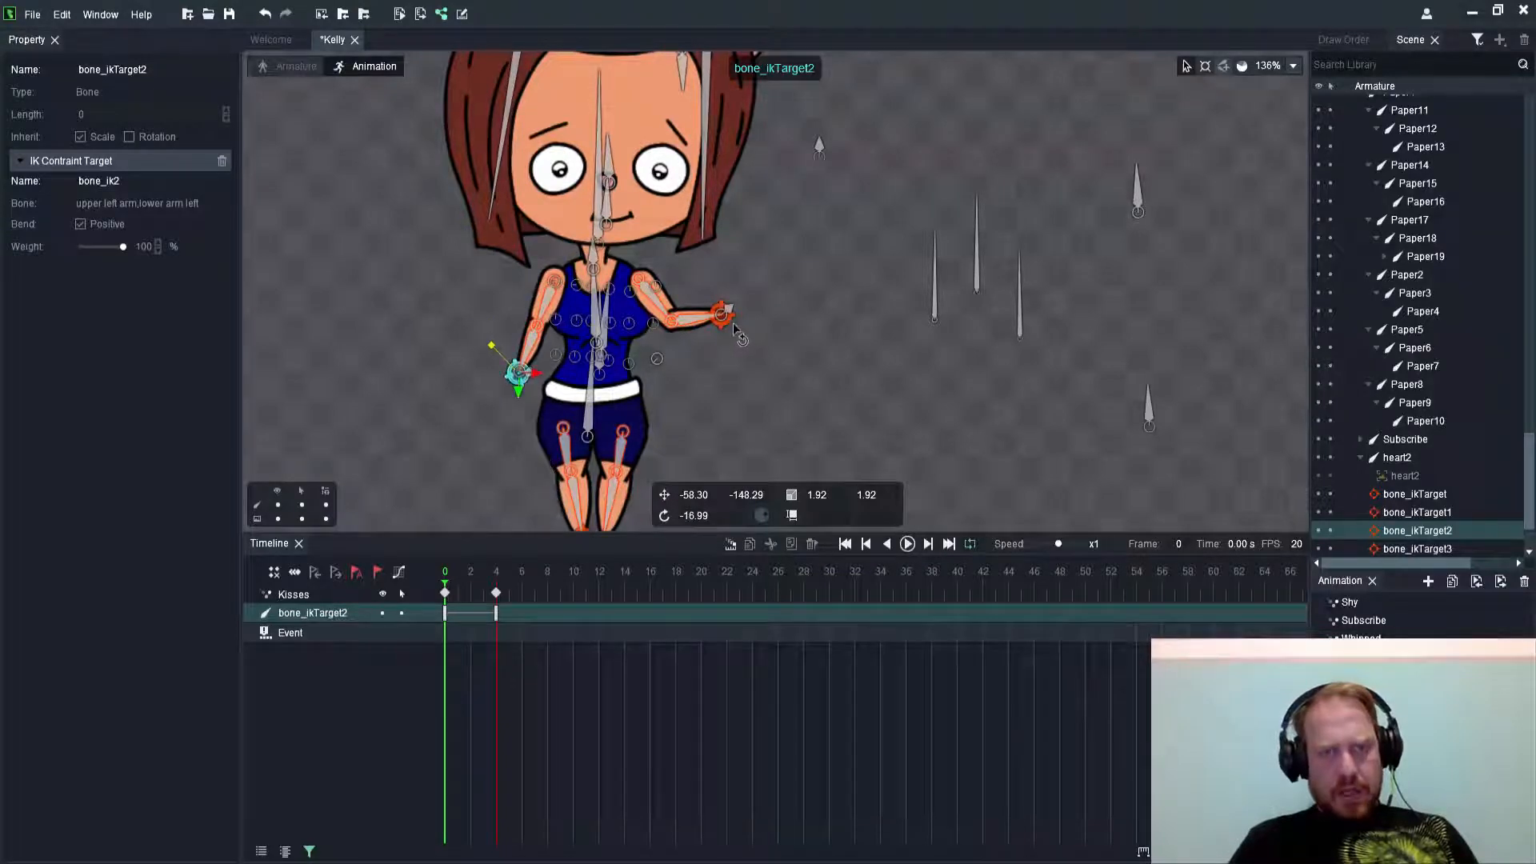
left_click(1413, 494)
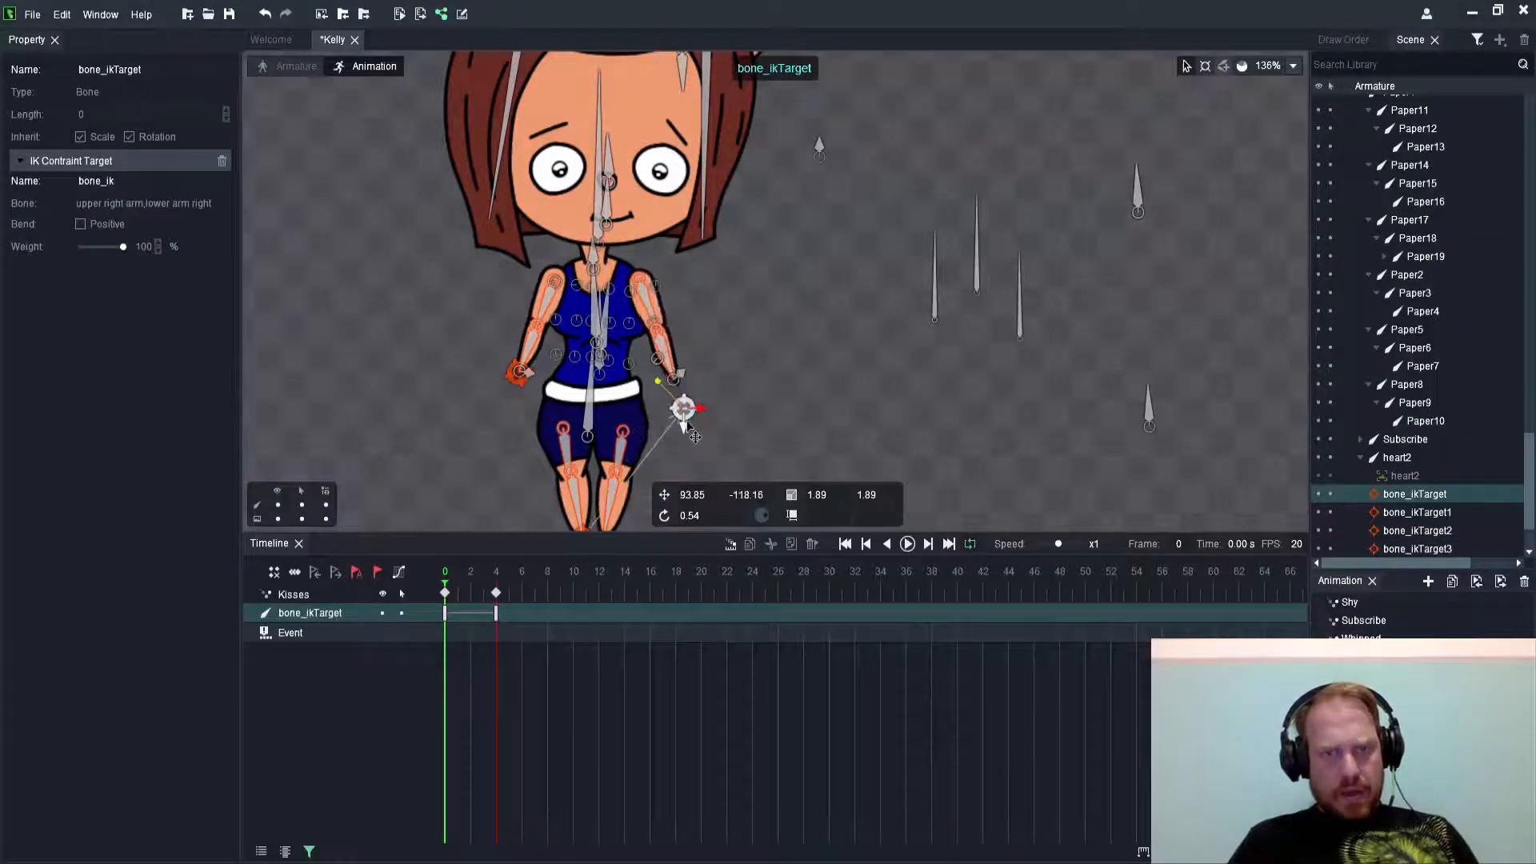
At frame 2 stretch the right arm outward into an open-arm pose
left_click(470, 571)
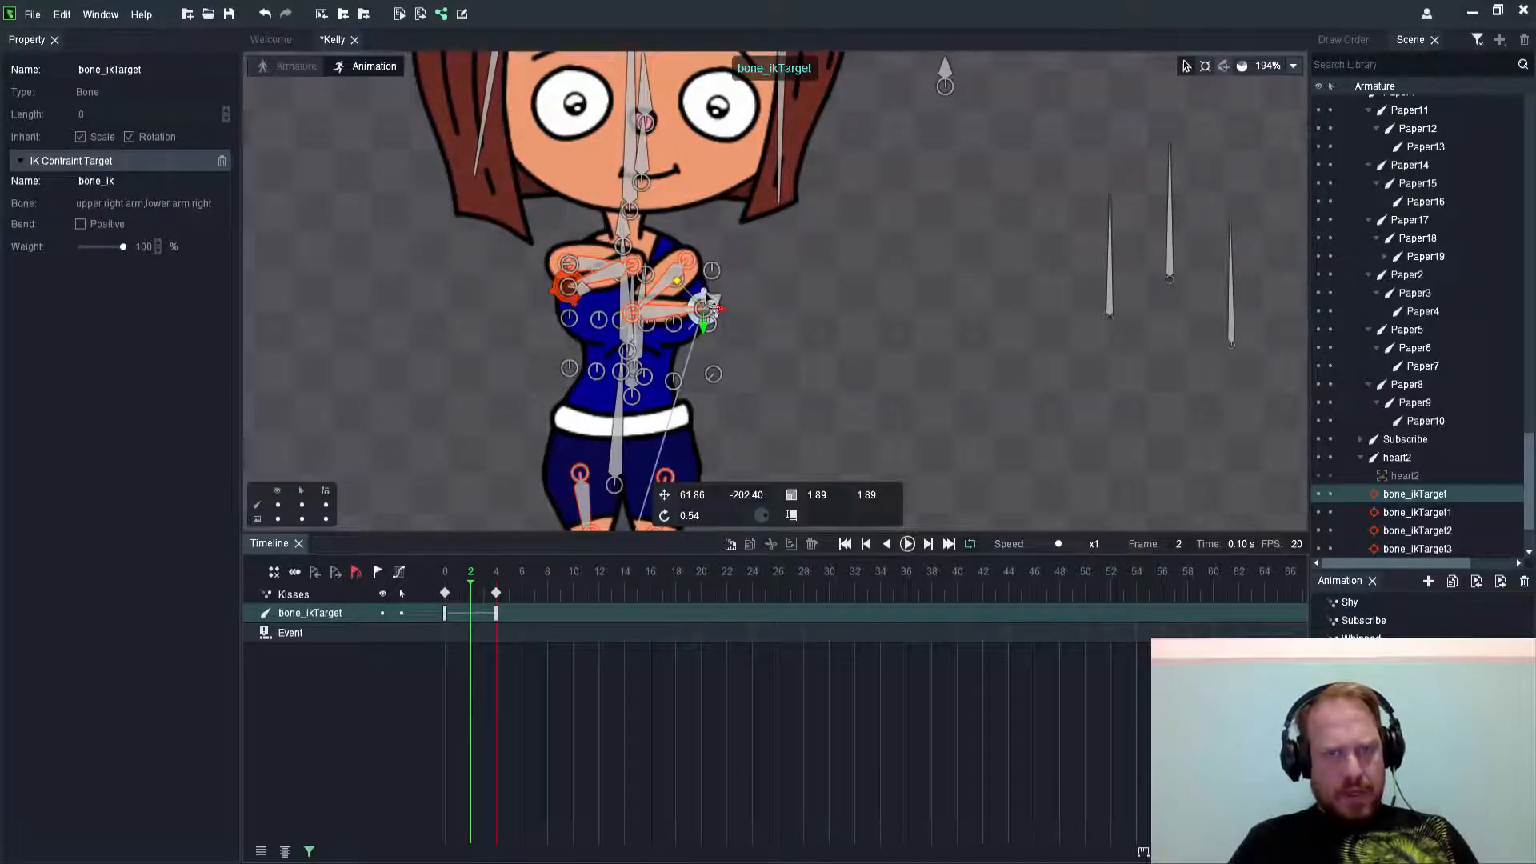
left_click_drag(706, 309, 809, 269)
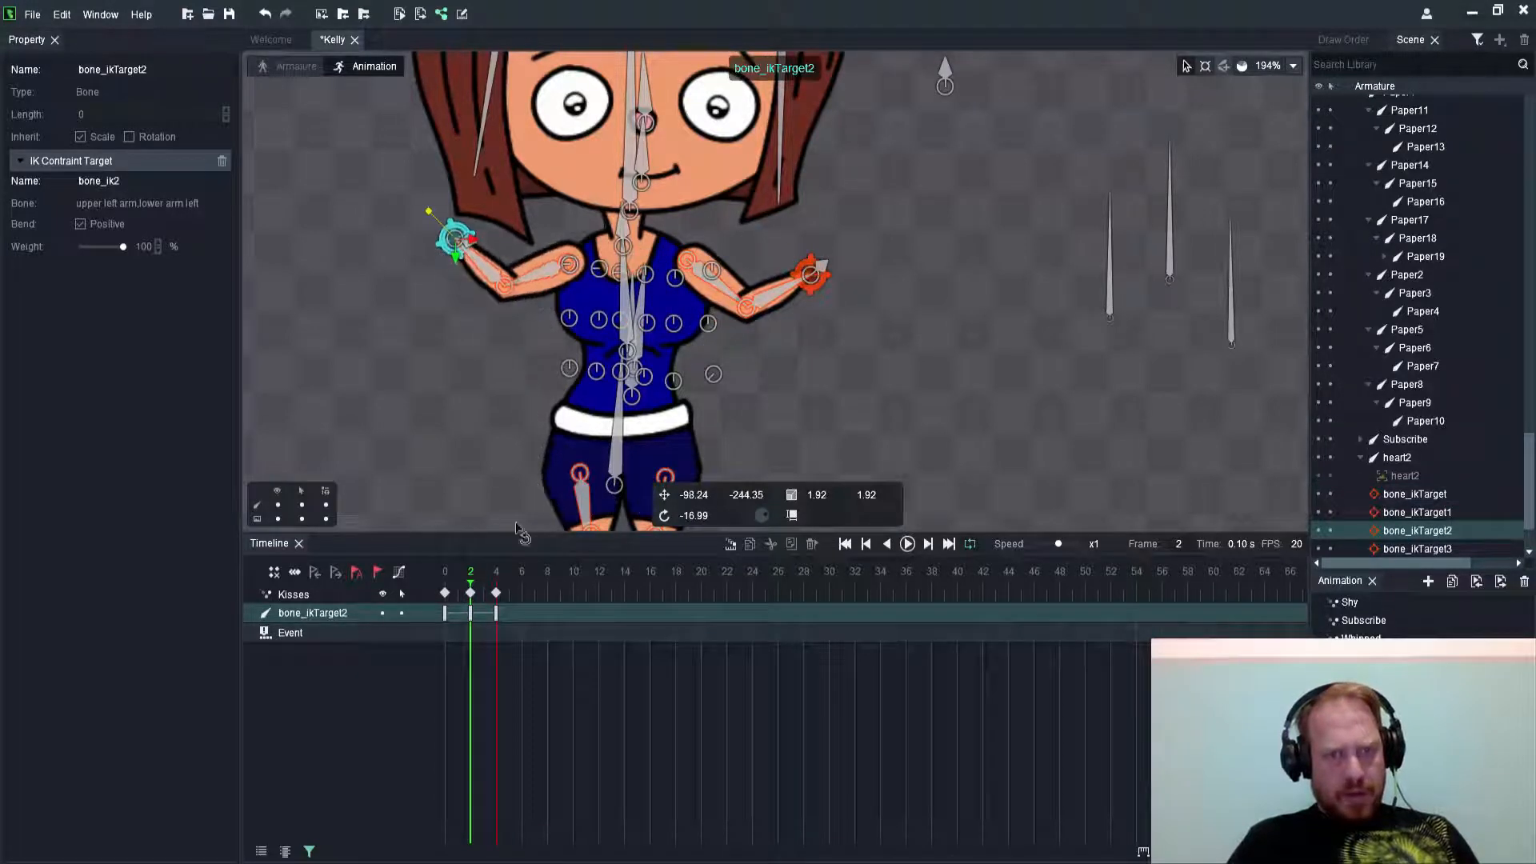
left_click(481, 571)
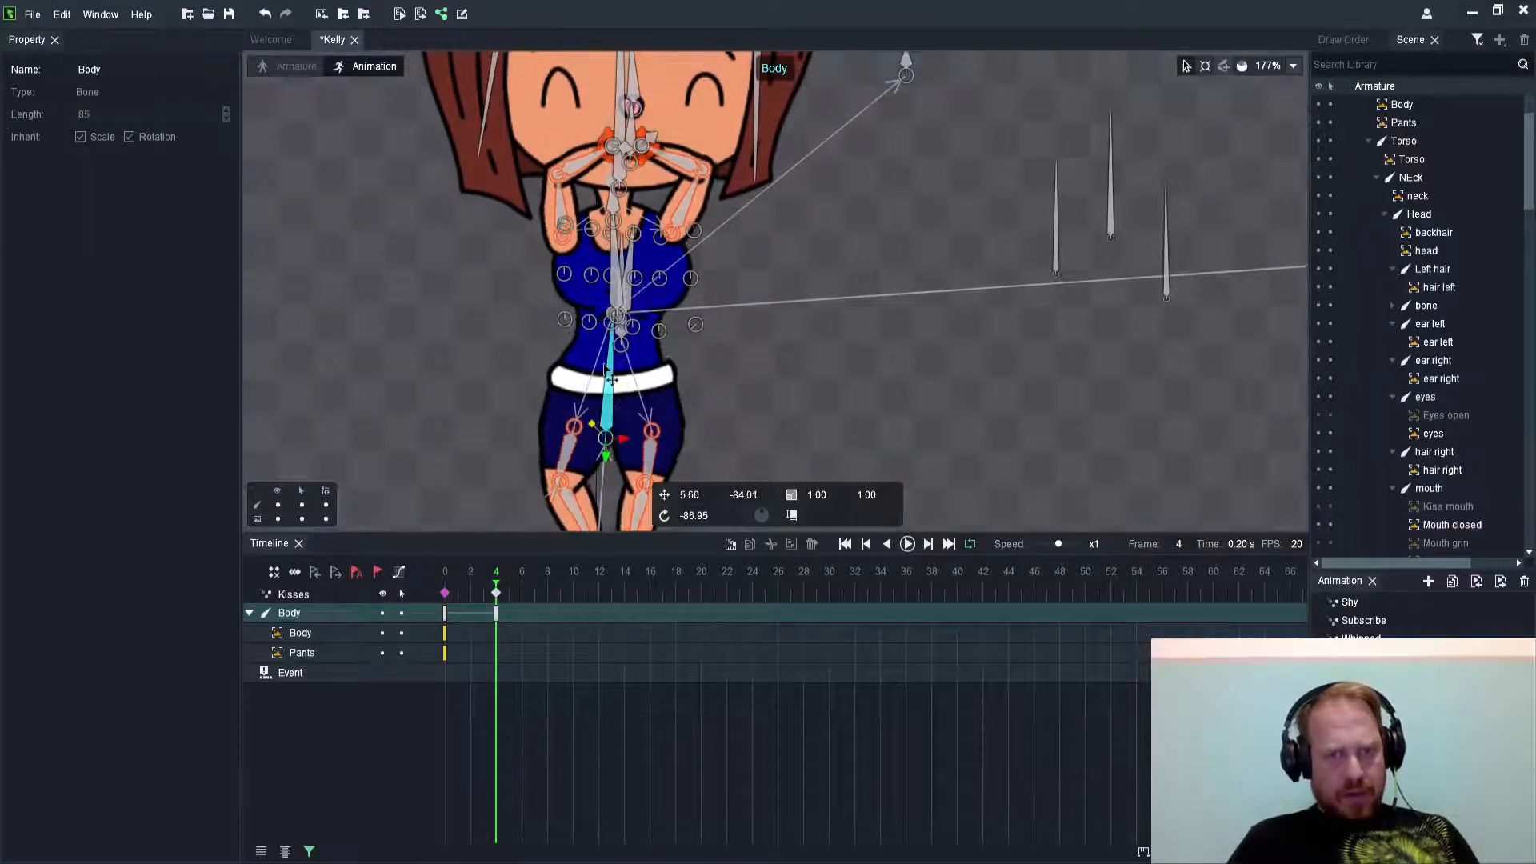
Retime the early arm keyframes so the hands rise later, and play back the motion
scroll("down", 3)
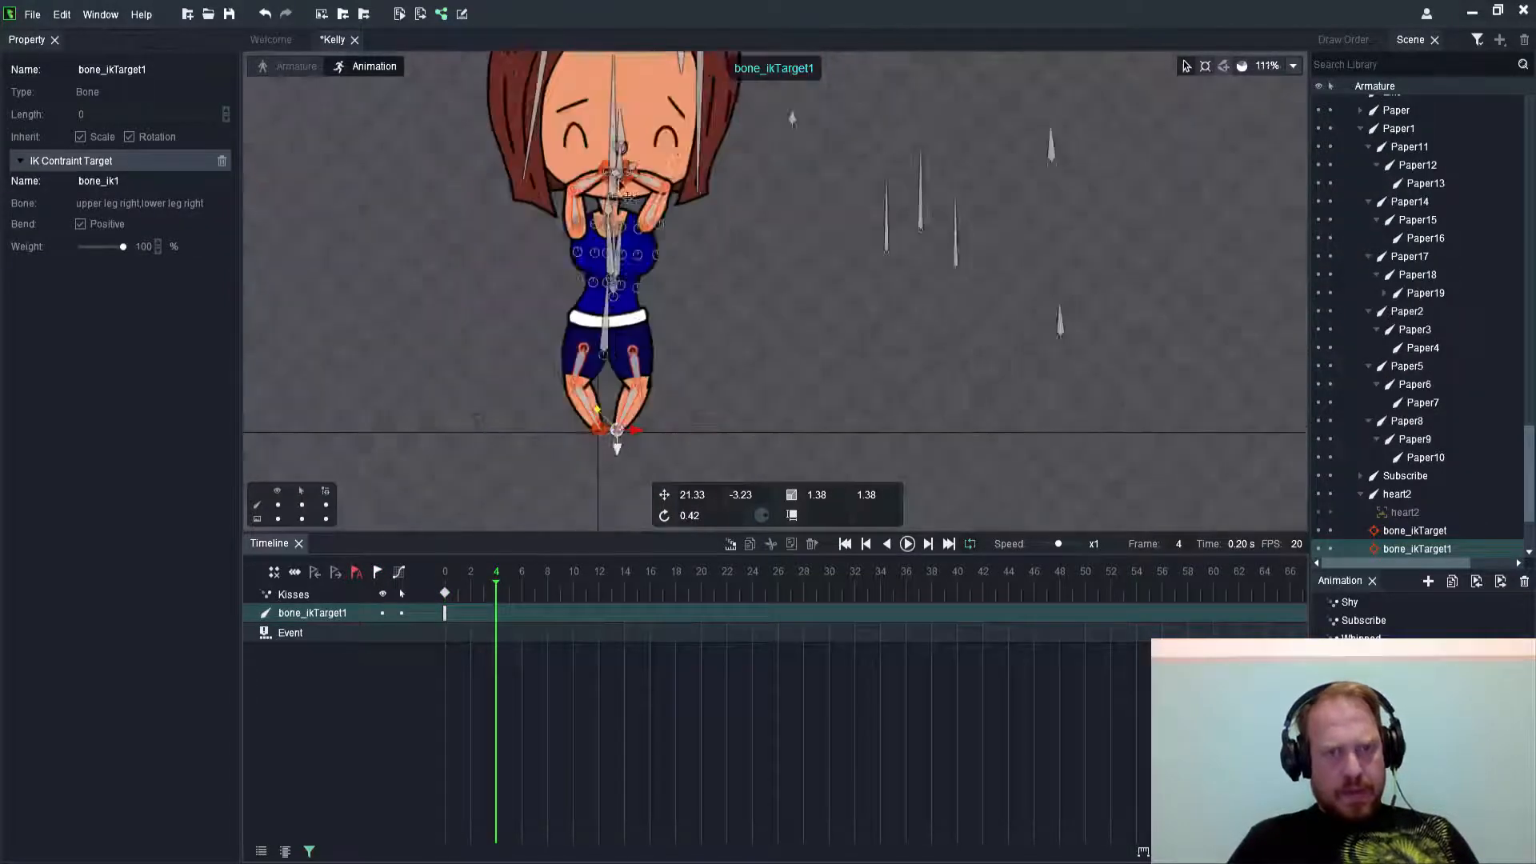
left_click(471, 572)
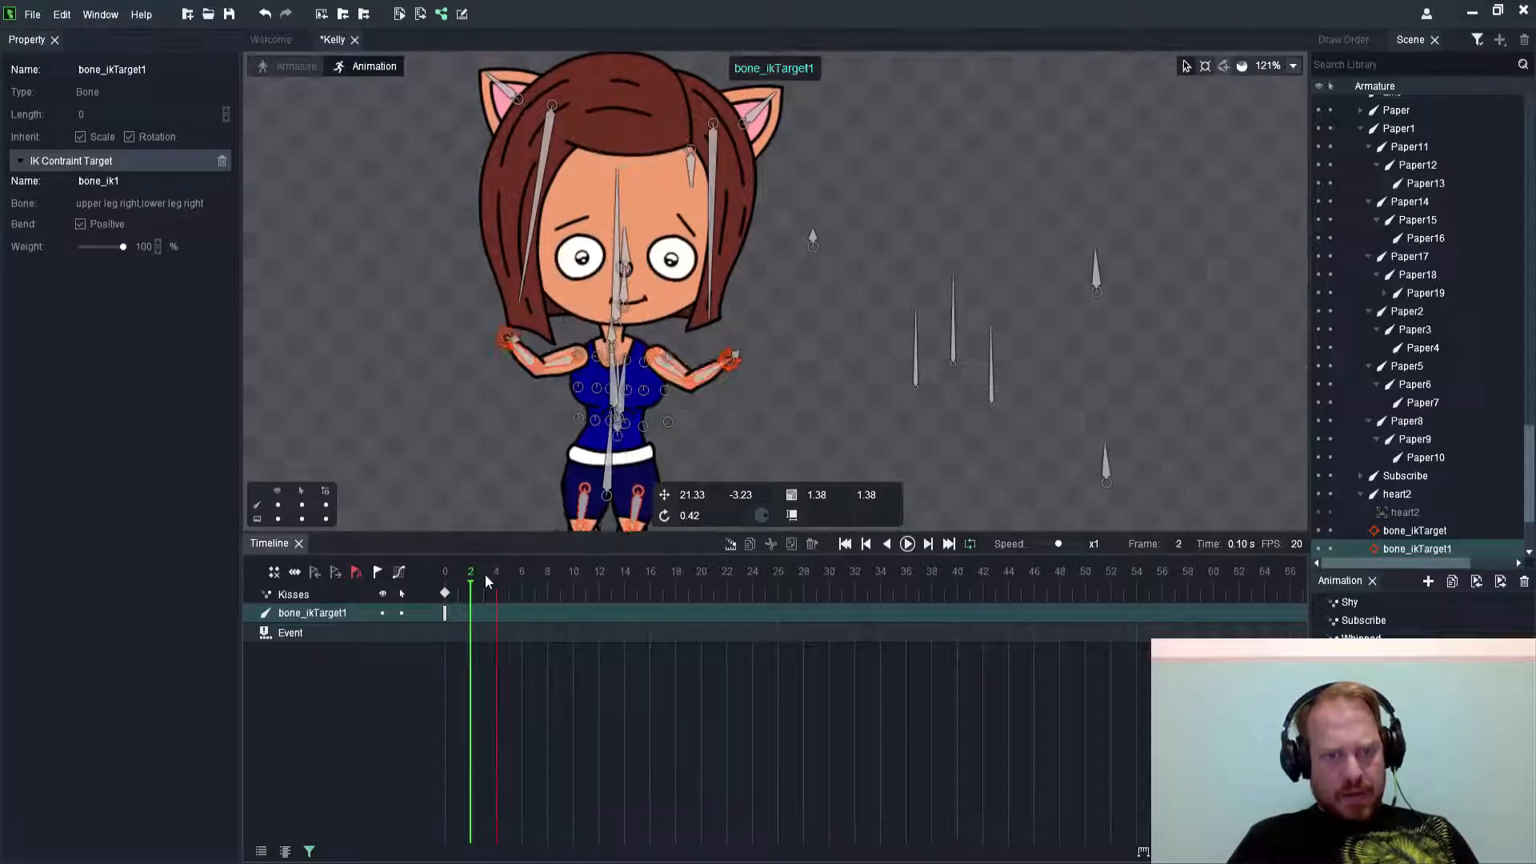
left_click(509, 572)
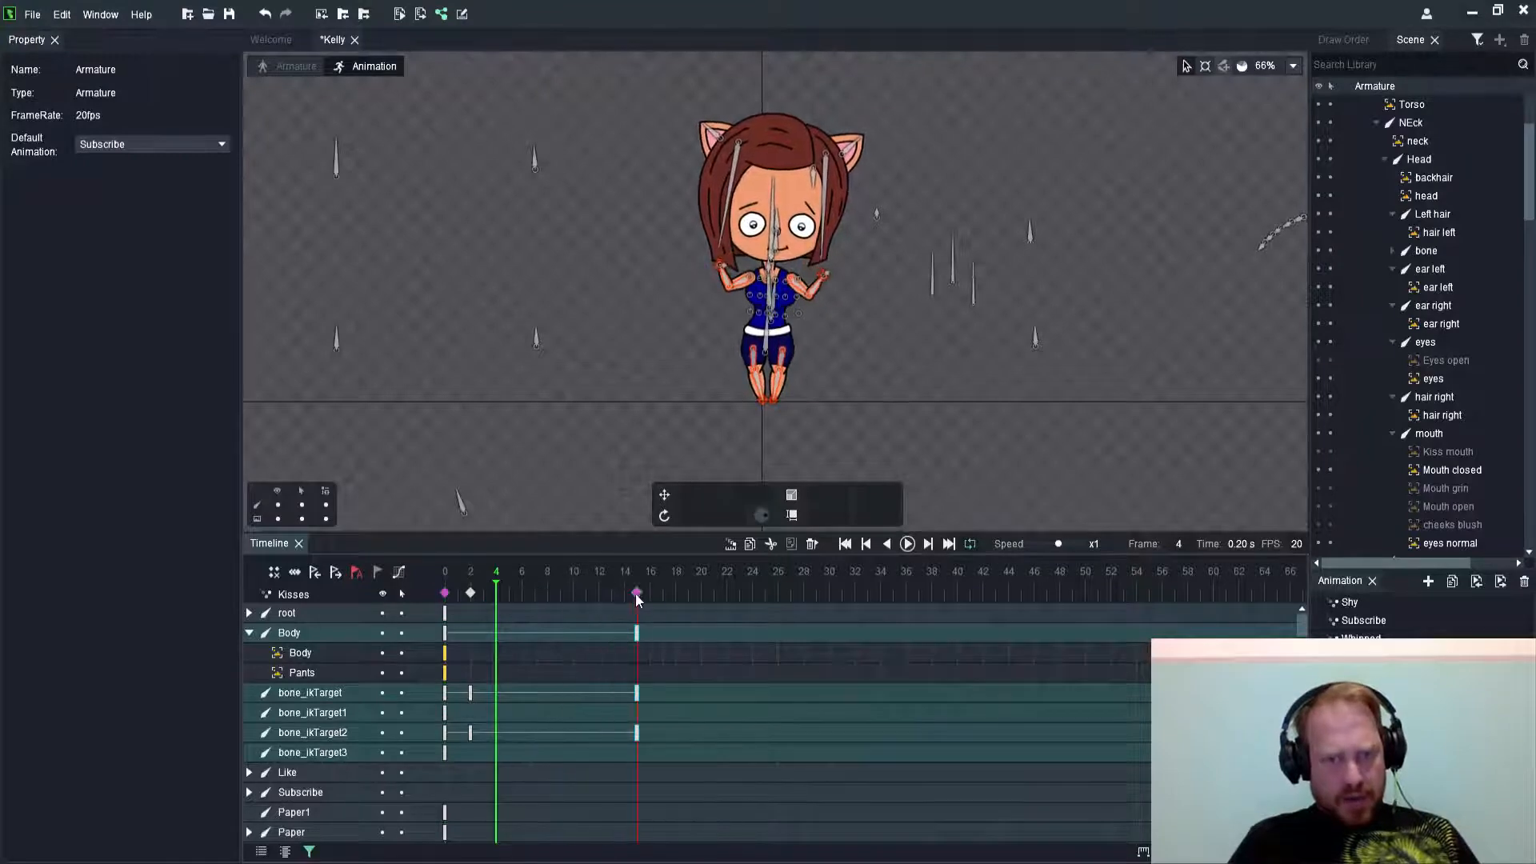
left_click(470, 571)
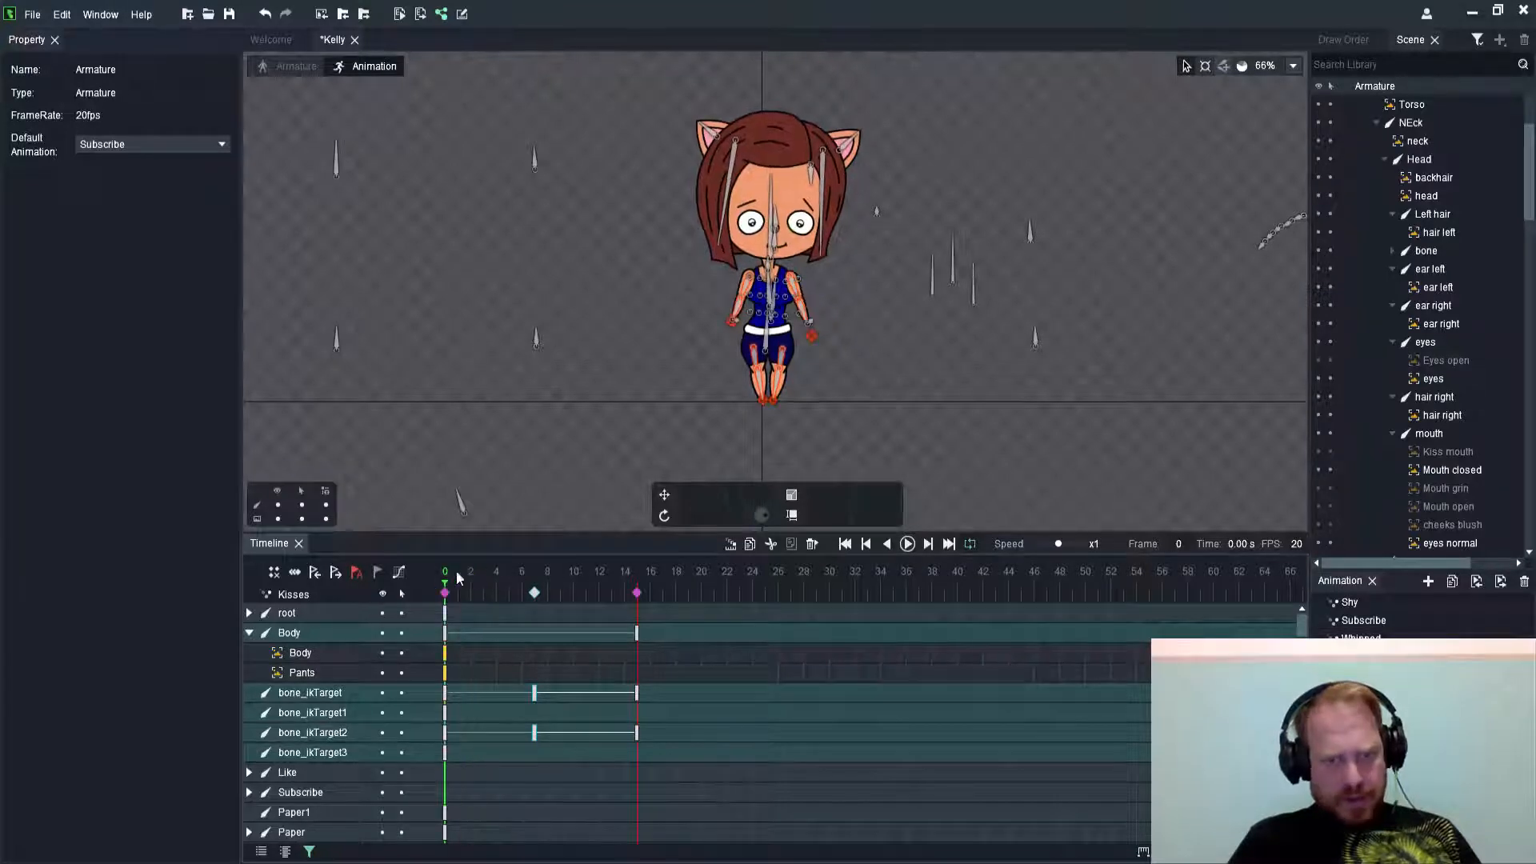
left_click(906, 544)
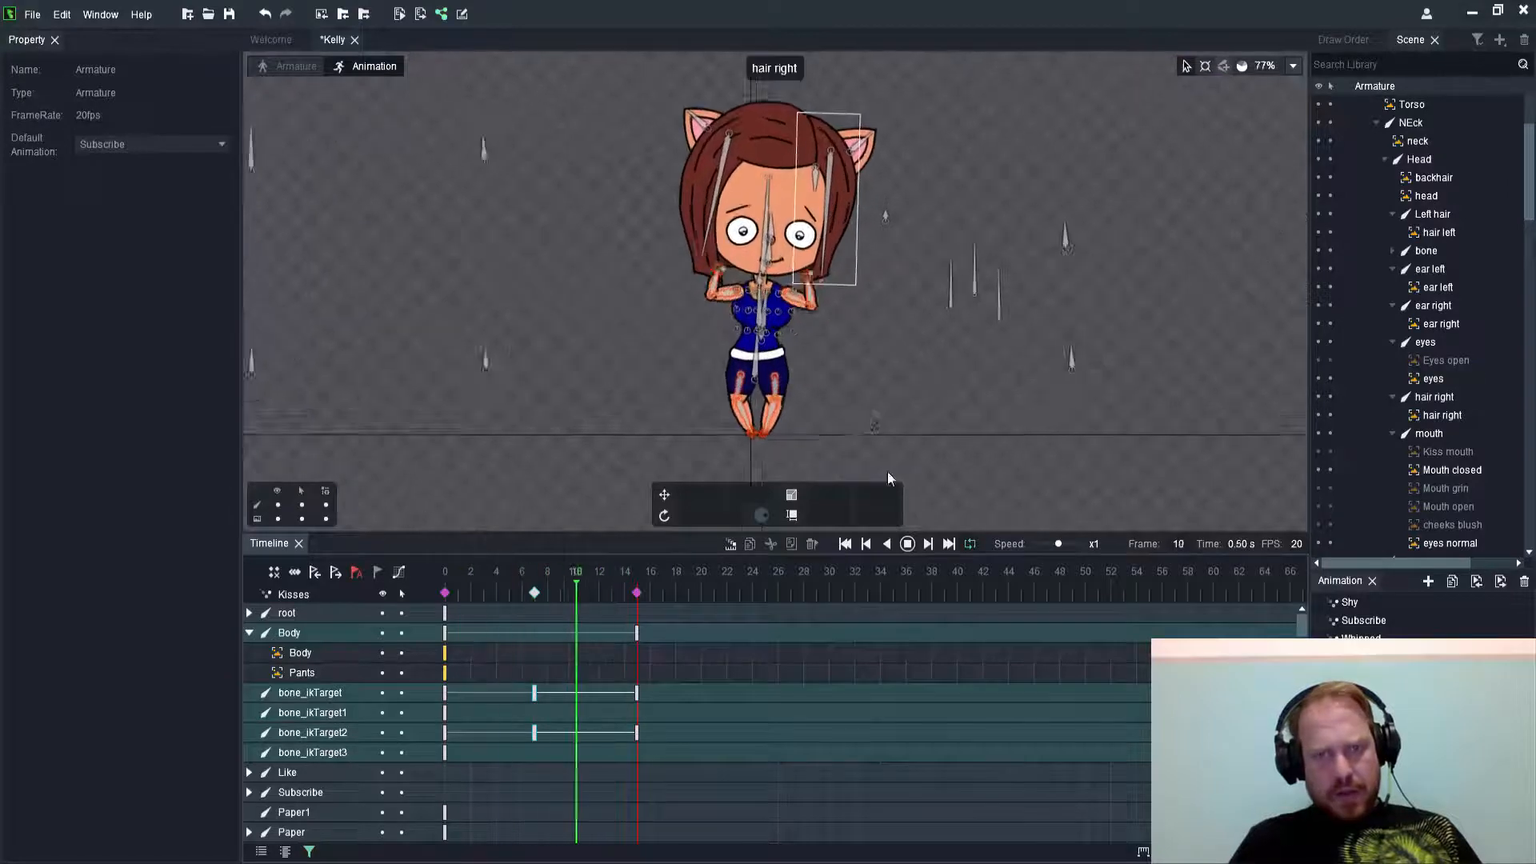
Select the open-eyes slot to key it hidden around frame 12
right_click(783, 243)
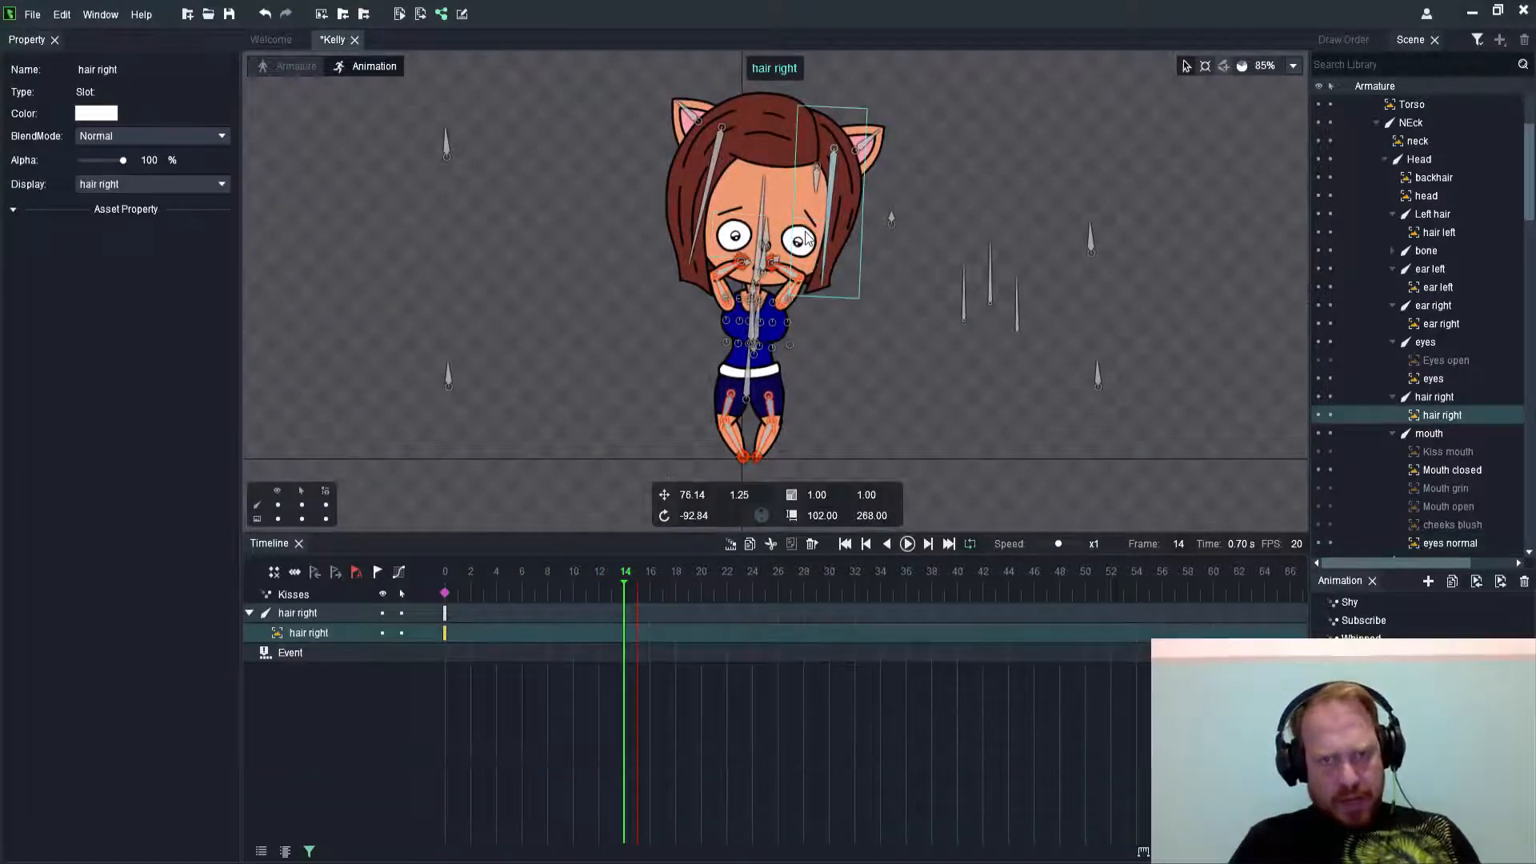
left_click(1447, 543)
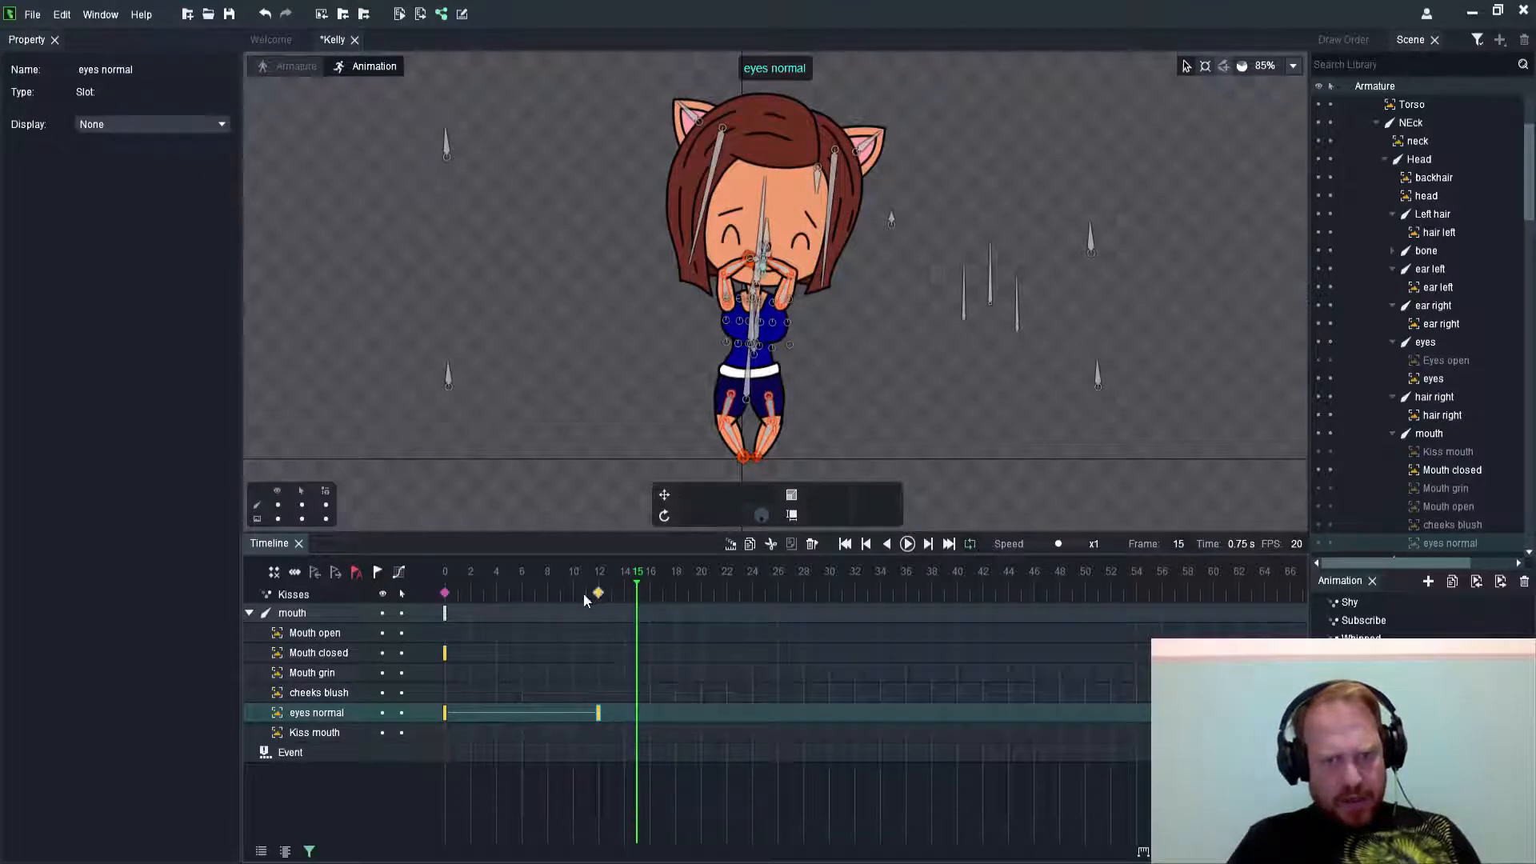
Stop playback at the first frame and switch to editing the rig for the heart bone
left_click(906, 544)
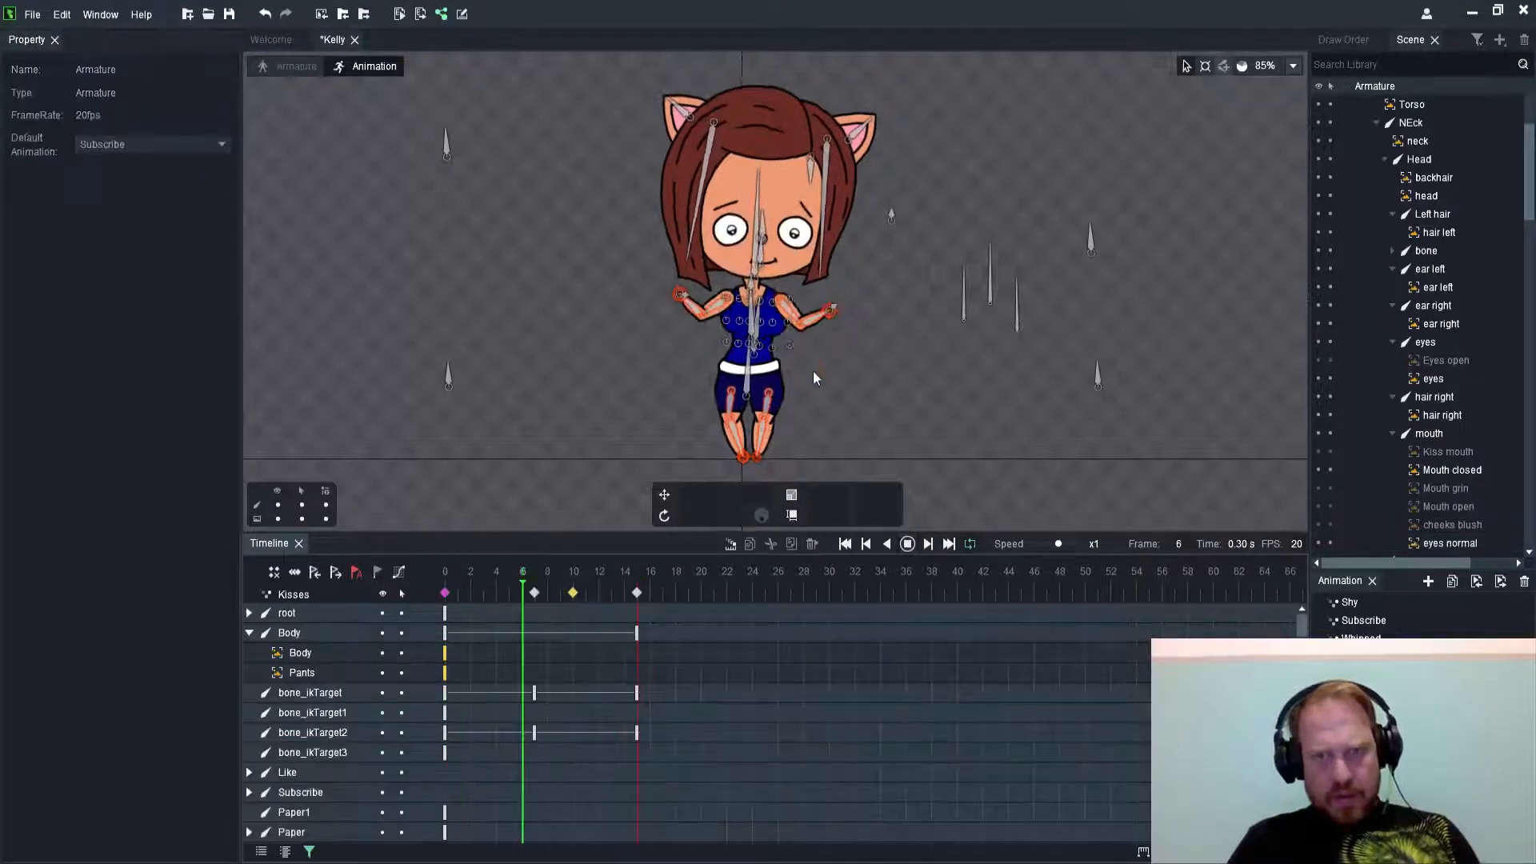
left_click(864, 544)
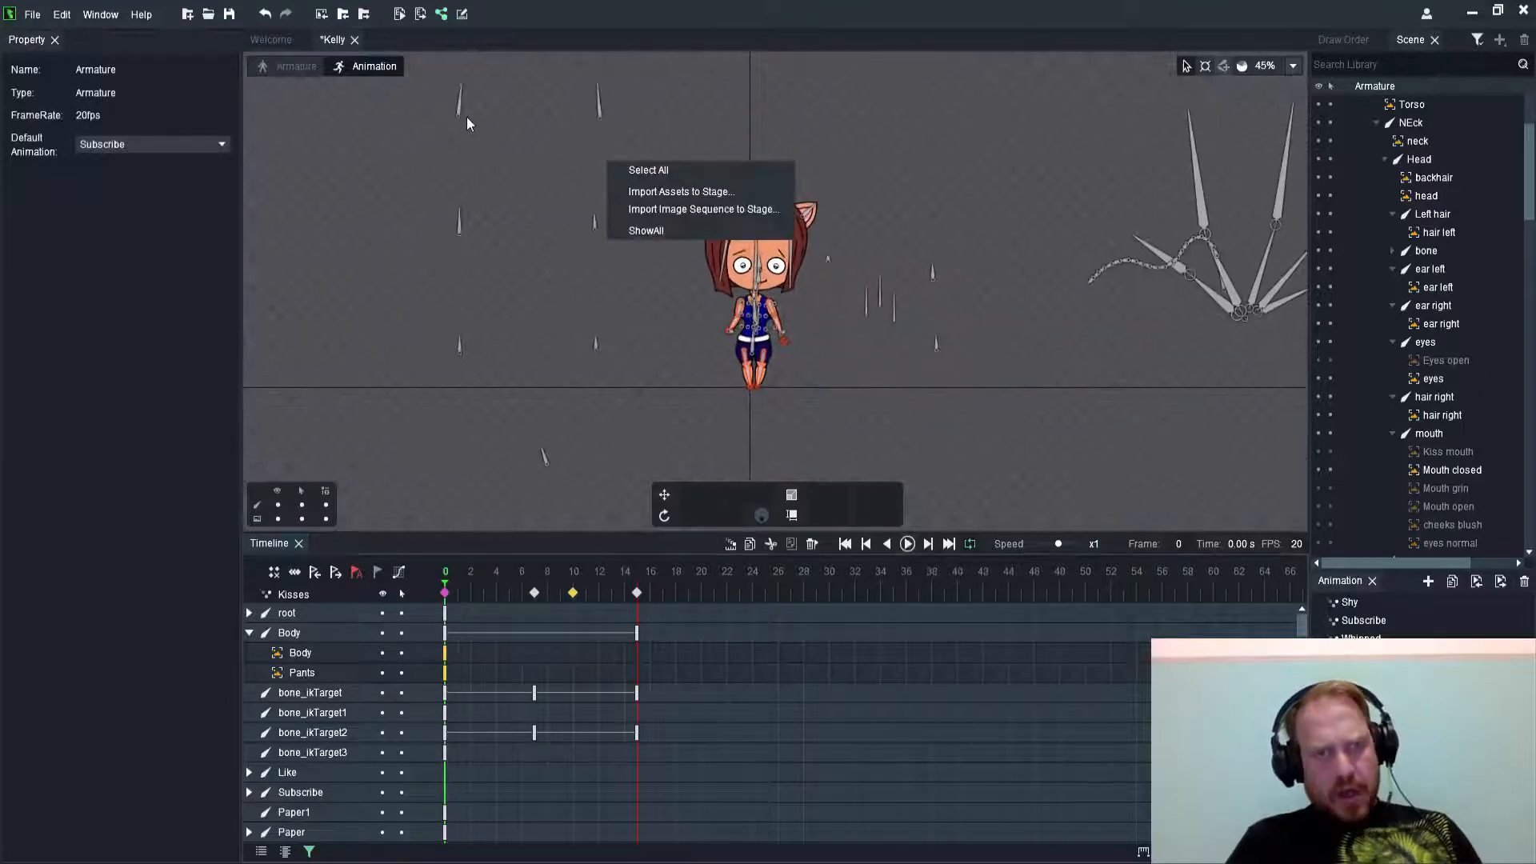
left_click(297, 66)
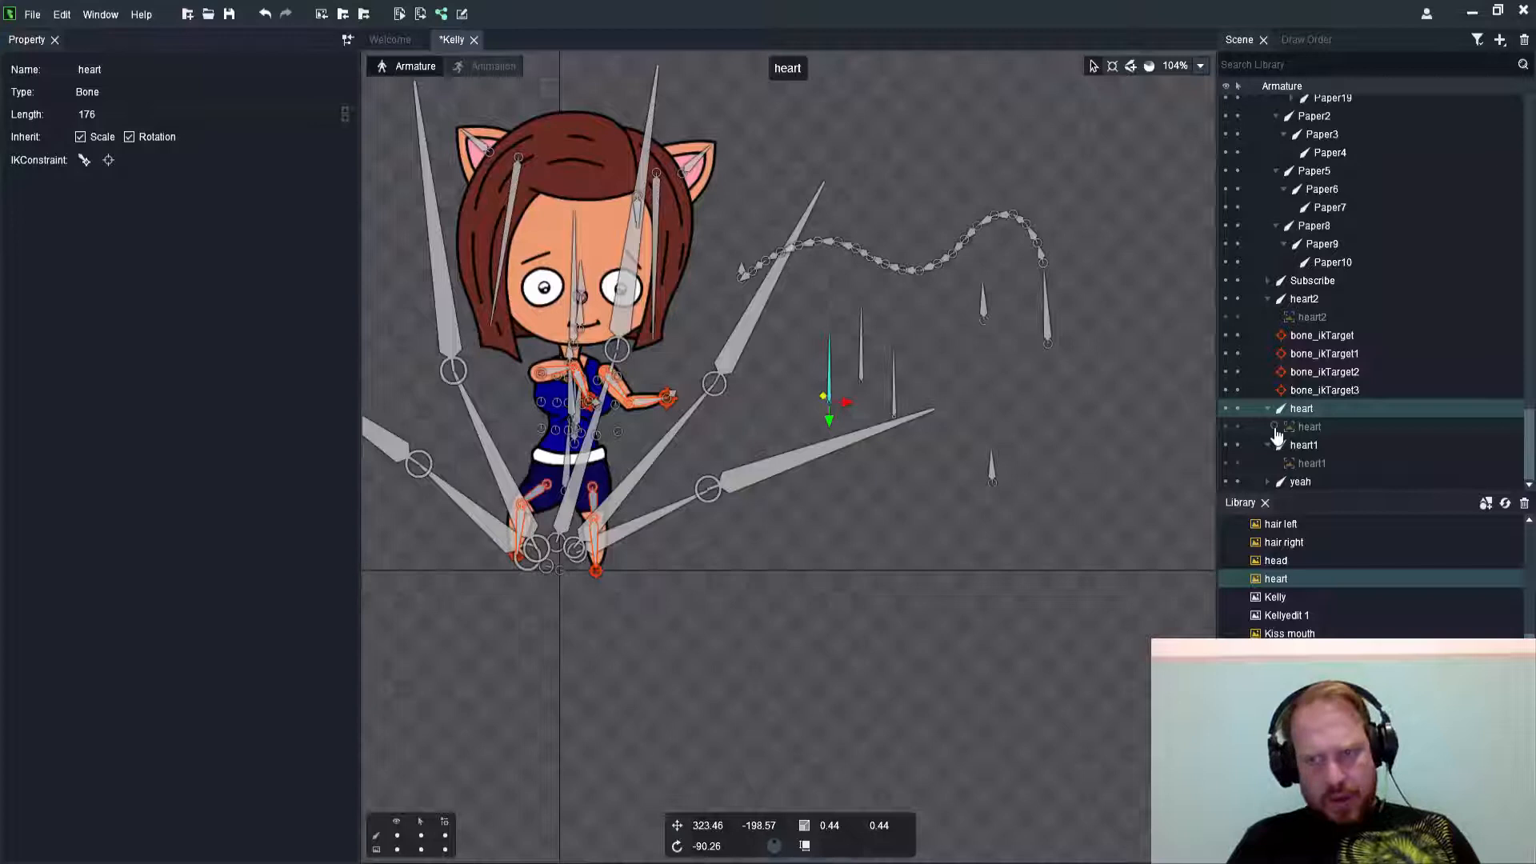
Select the heart bone so it gets its own track keyed at frame 15
left_click(1307, 425)
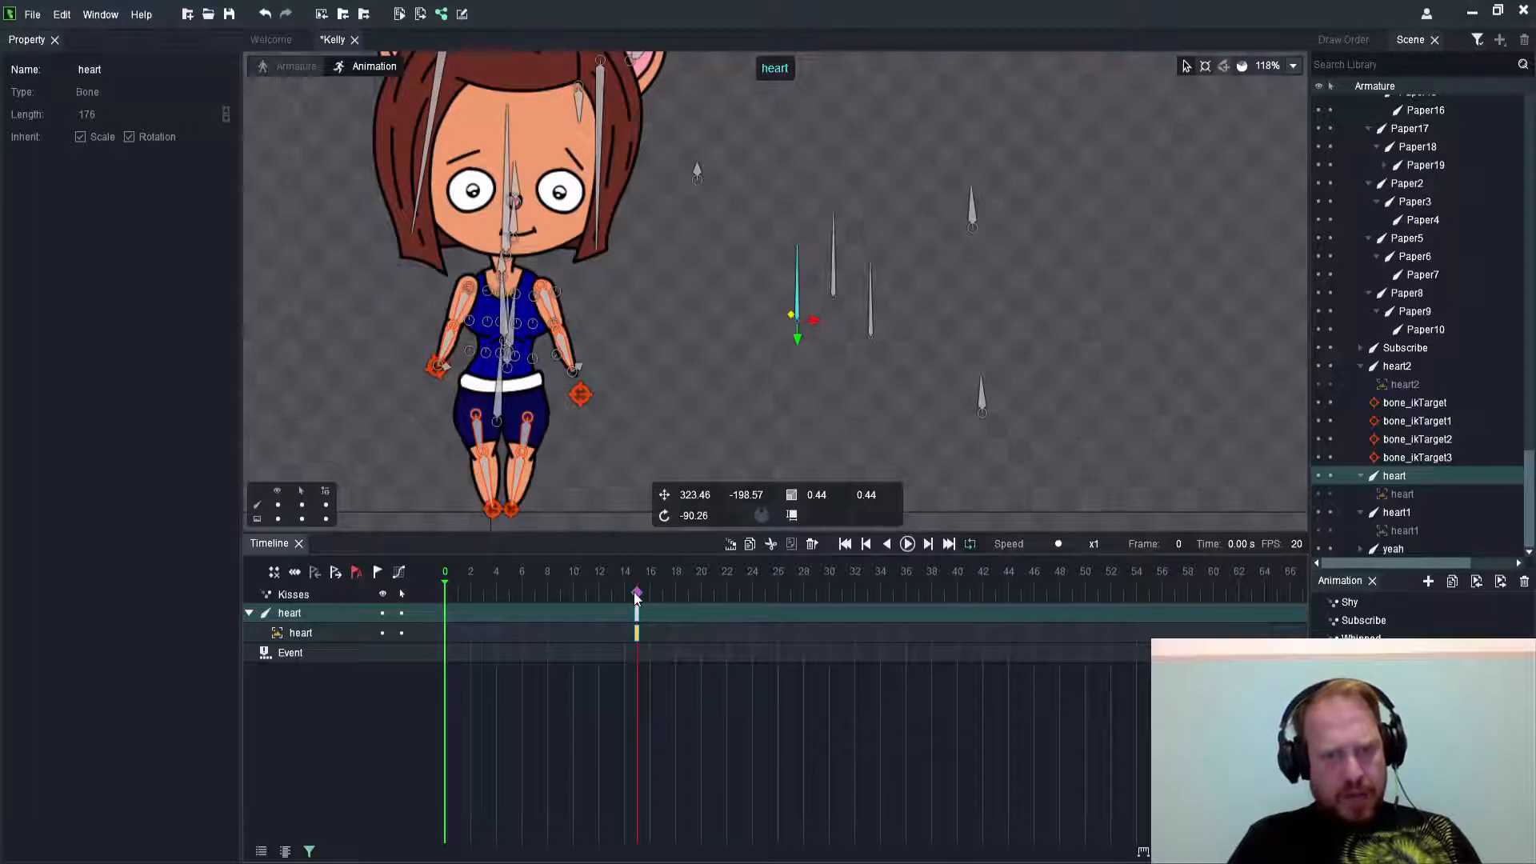
Move the heart keyframe to frame 16 and shrink the heart's scale at Kelly's lips
left_click(456, 571)
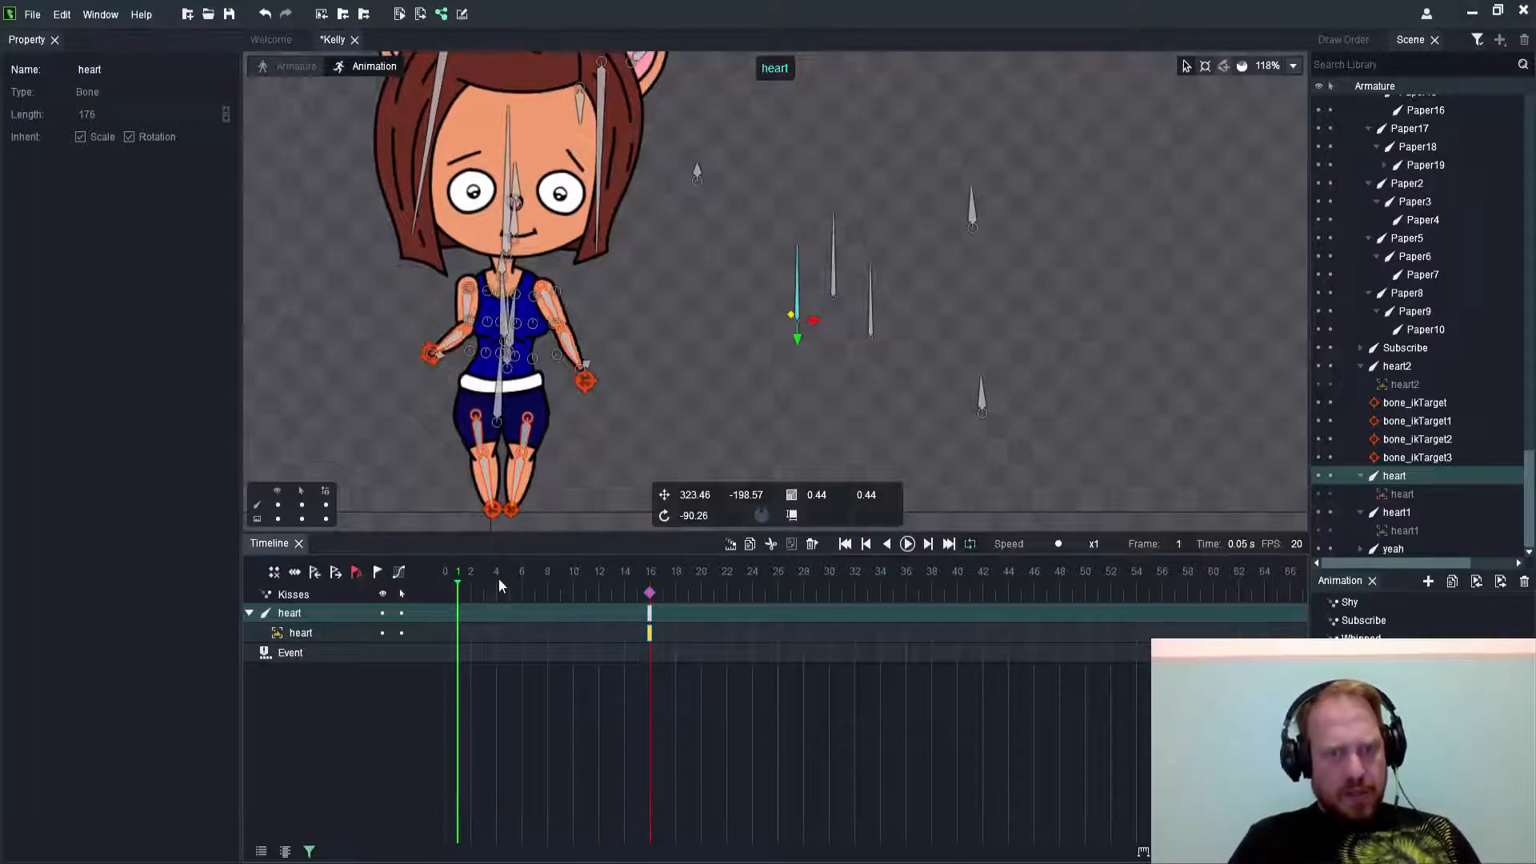
left_click(650, 571)
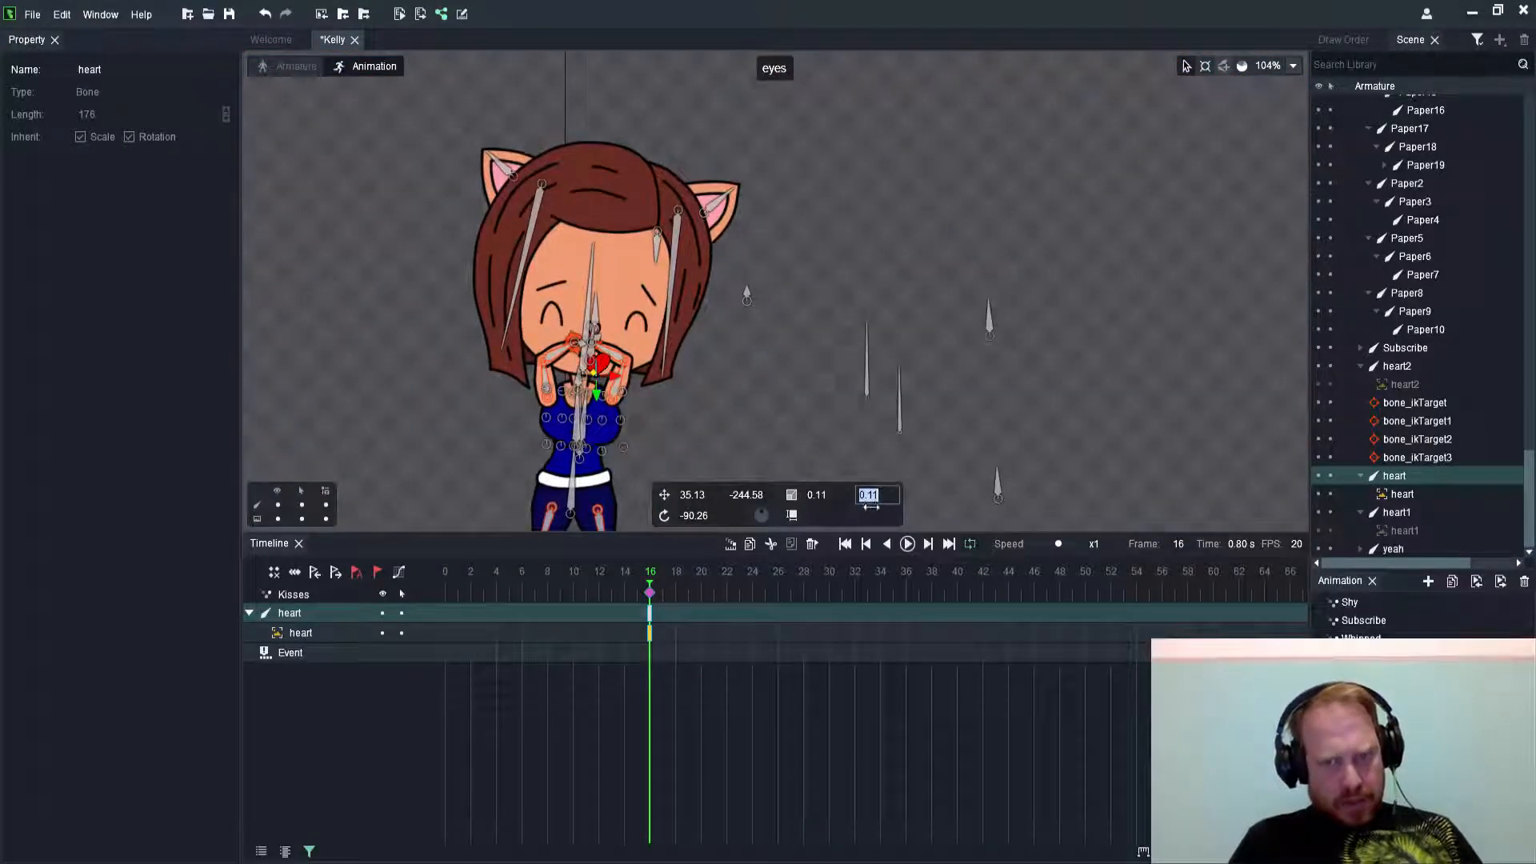
type("0.5")
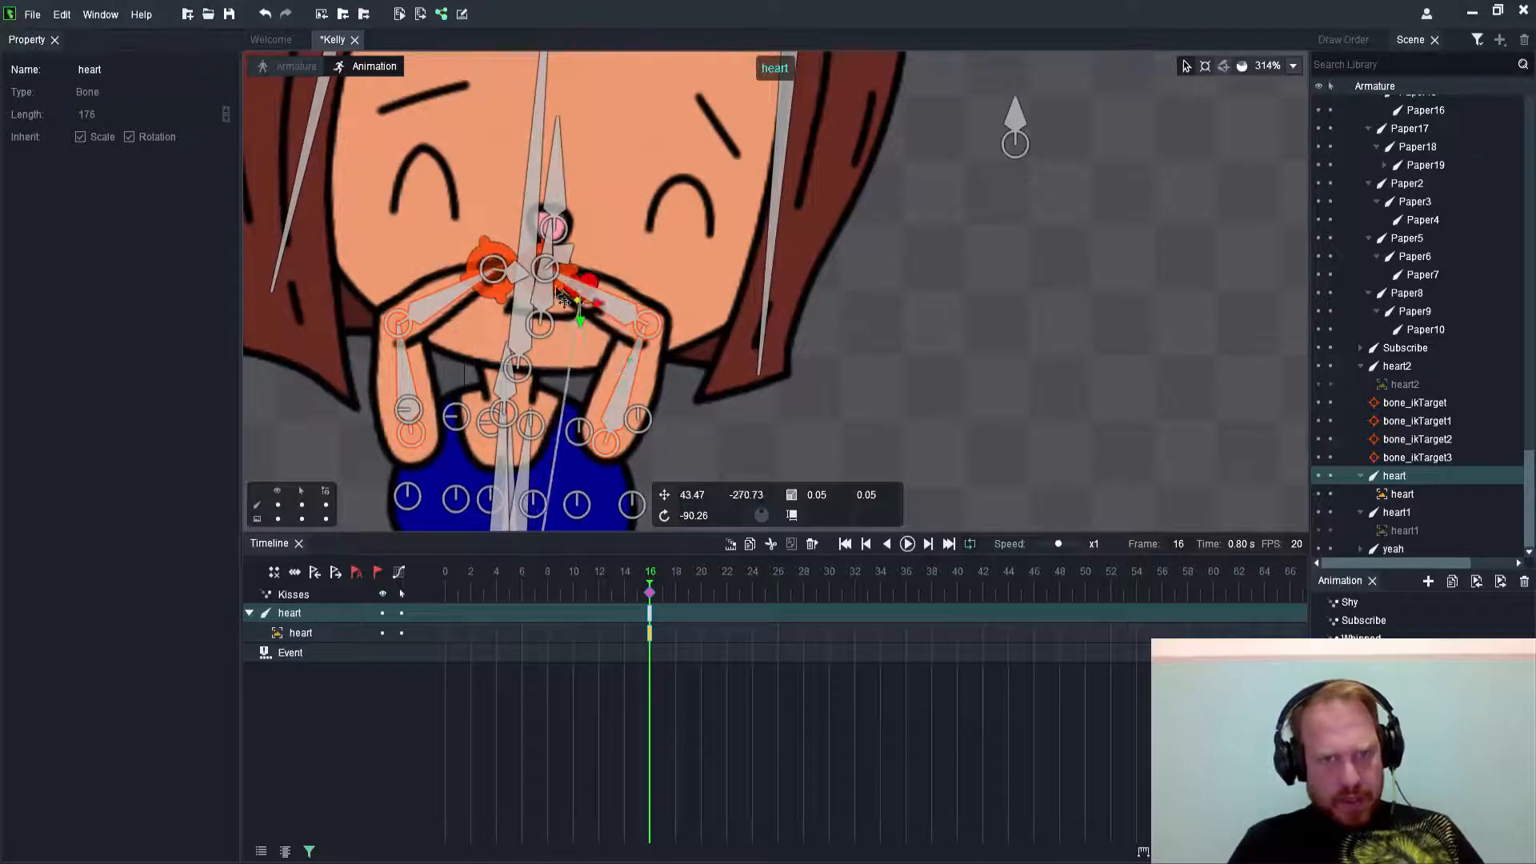
Deselect to show all Kisses tracks and return the playhead to the start
scroll("down", 3)
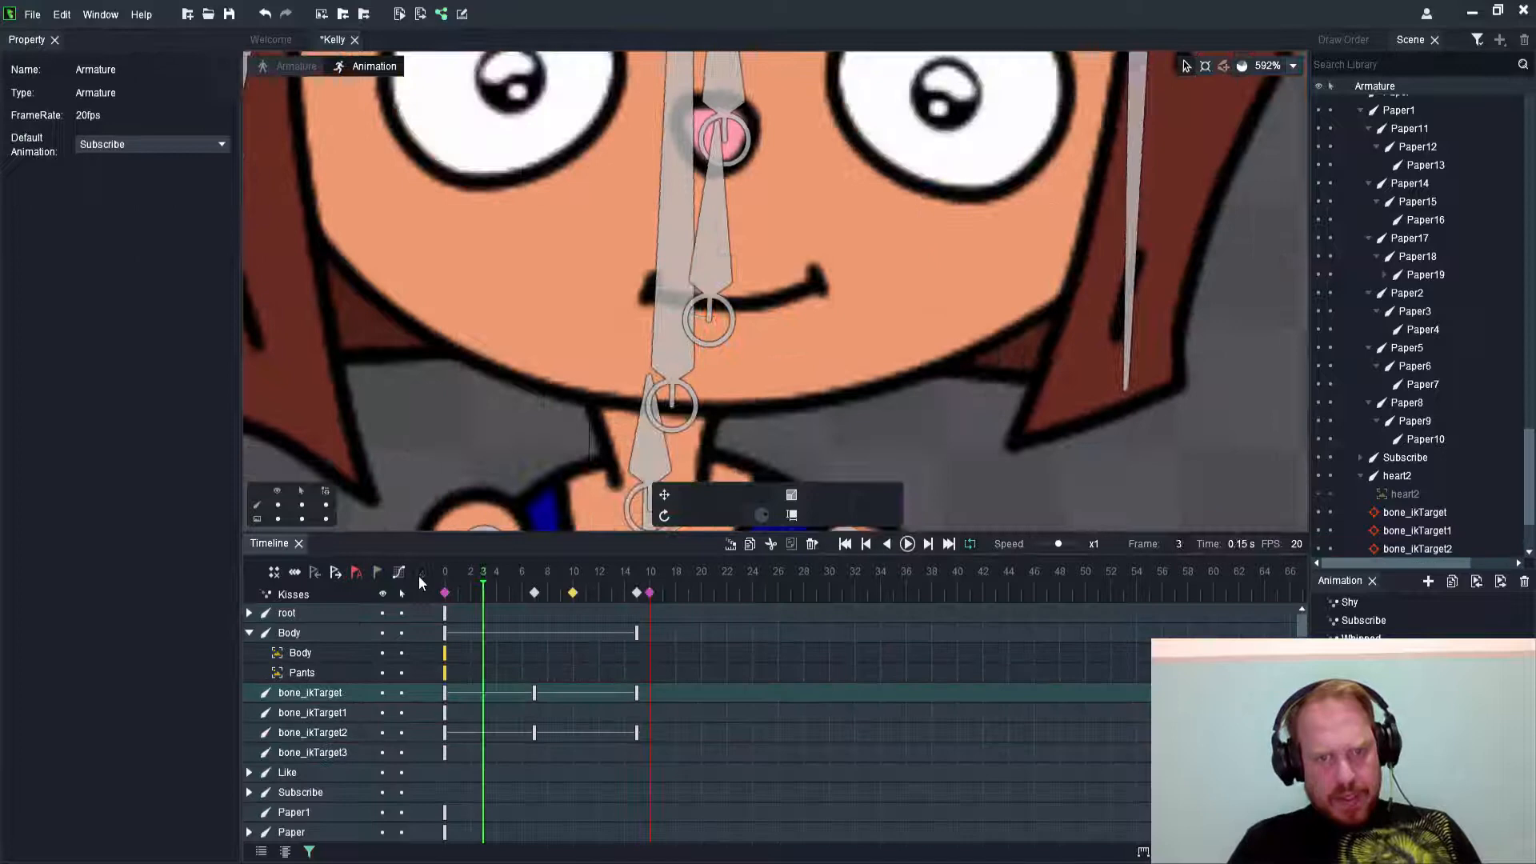
left_click(906, 544)
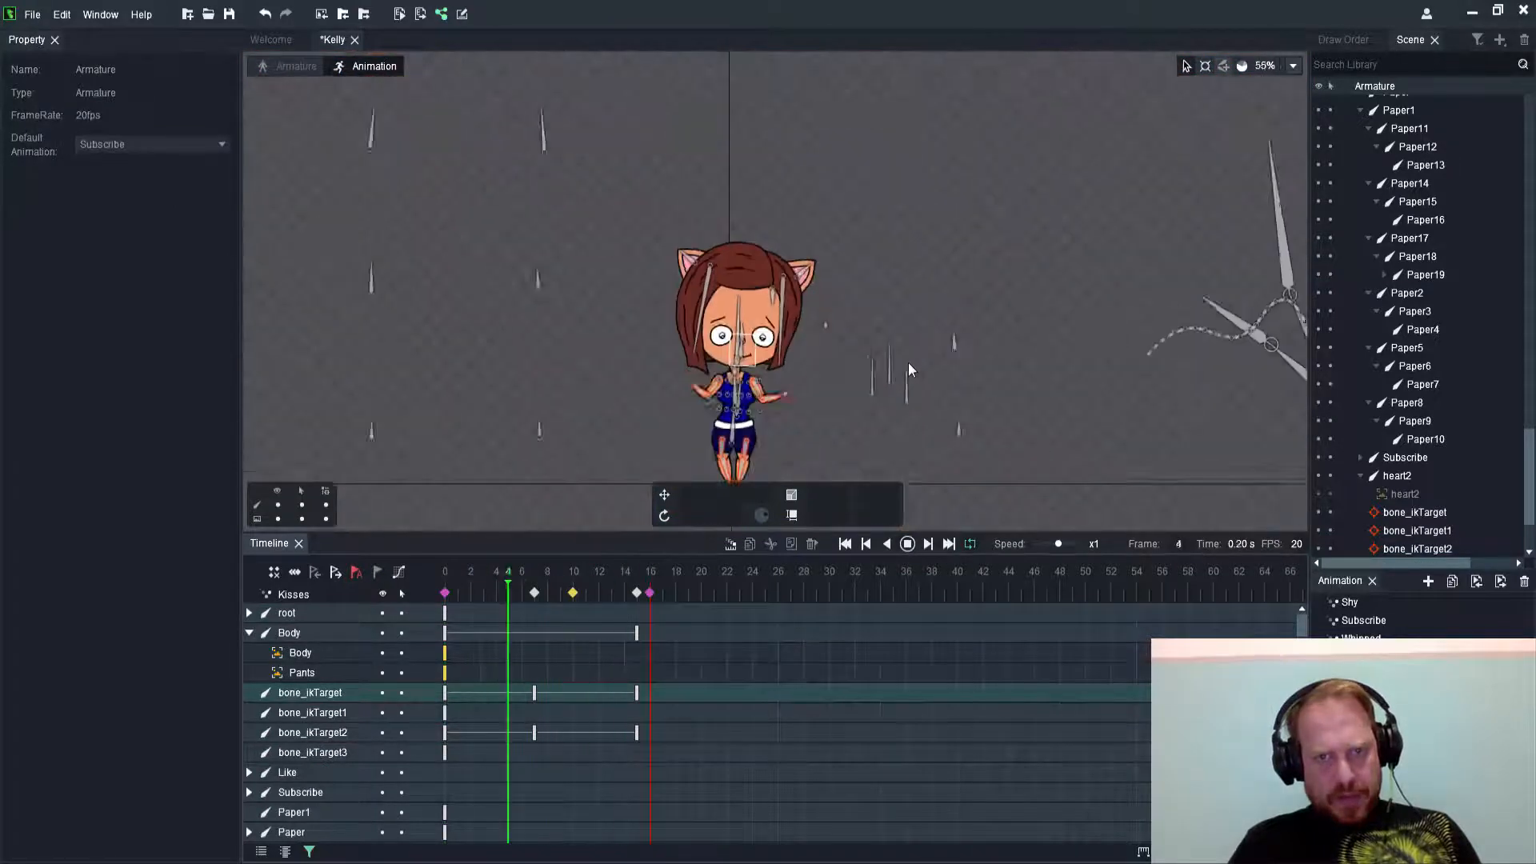
Preview the kiss pose, then move to frame 20 for the heart's second keyframe
left_click(906, 544)
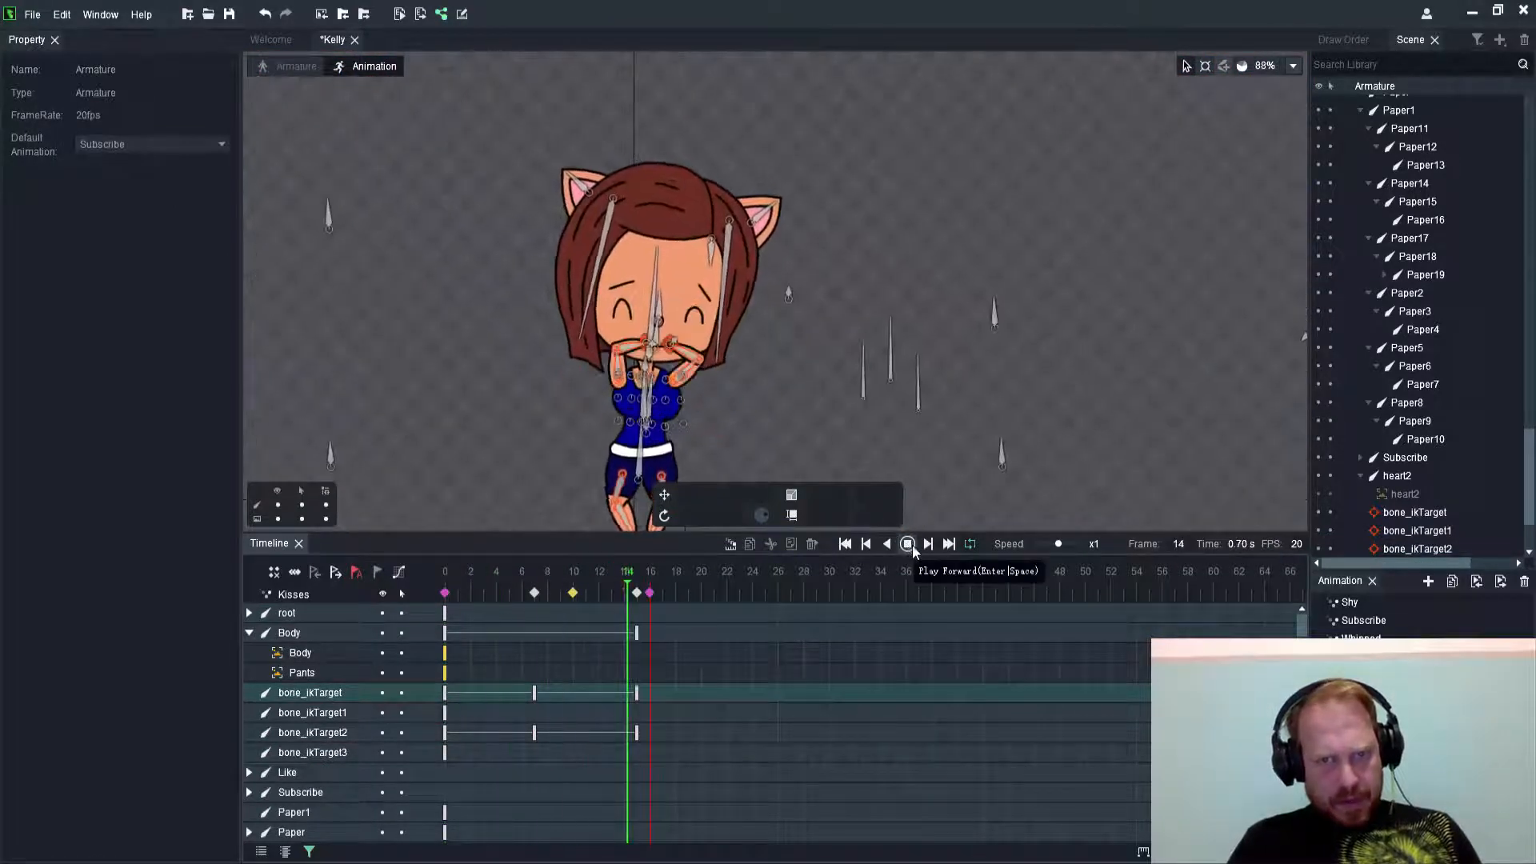
left_click(906, 544)
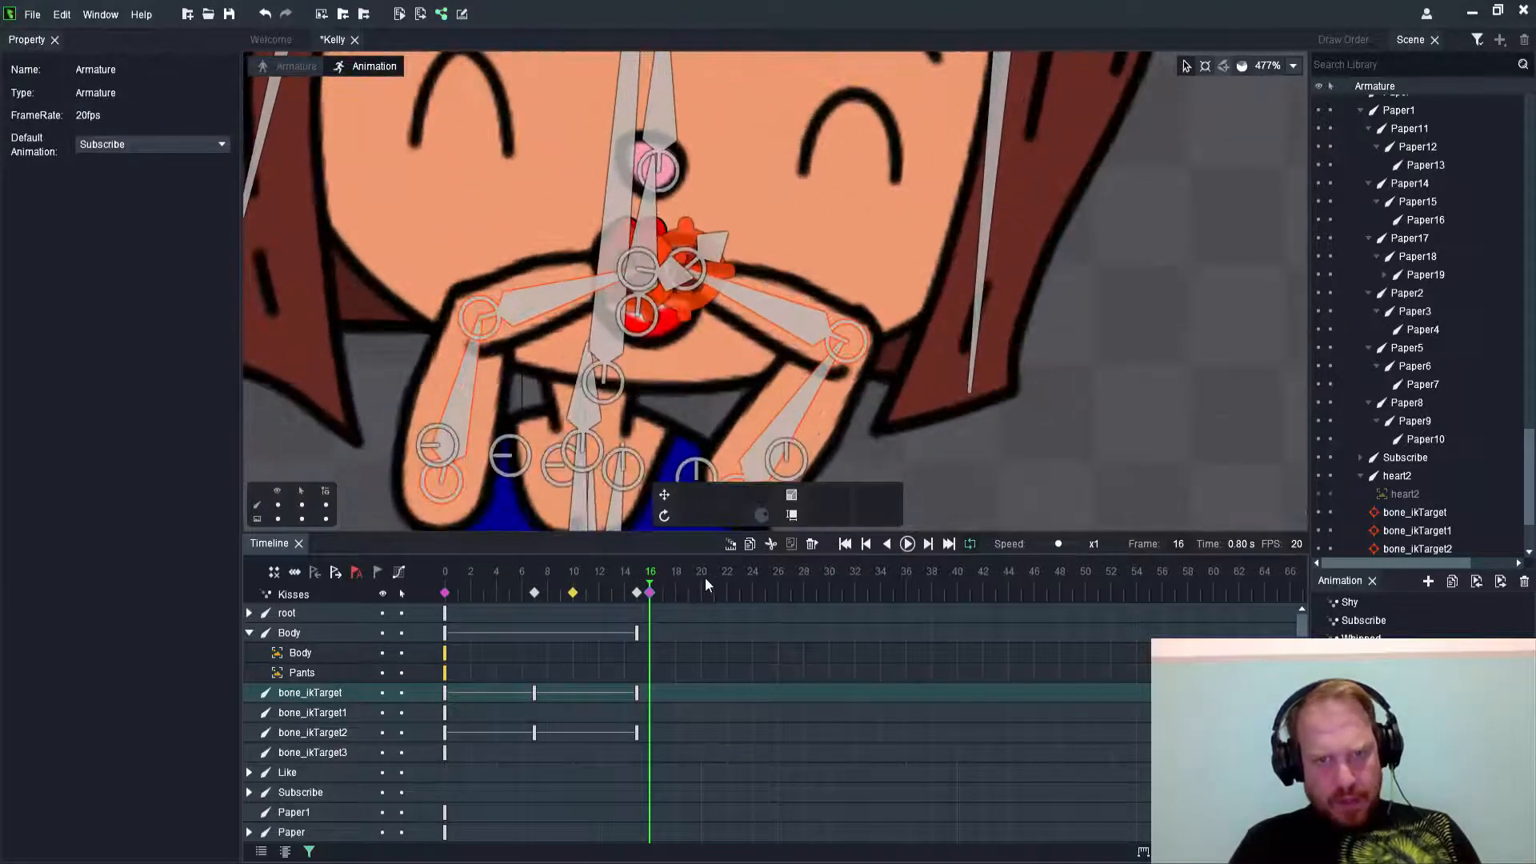
left_click(700, 572)
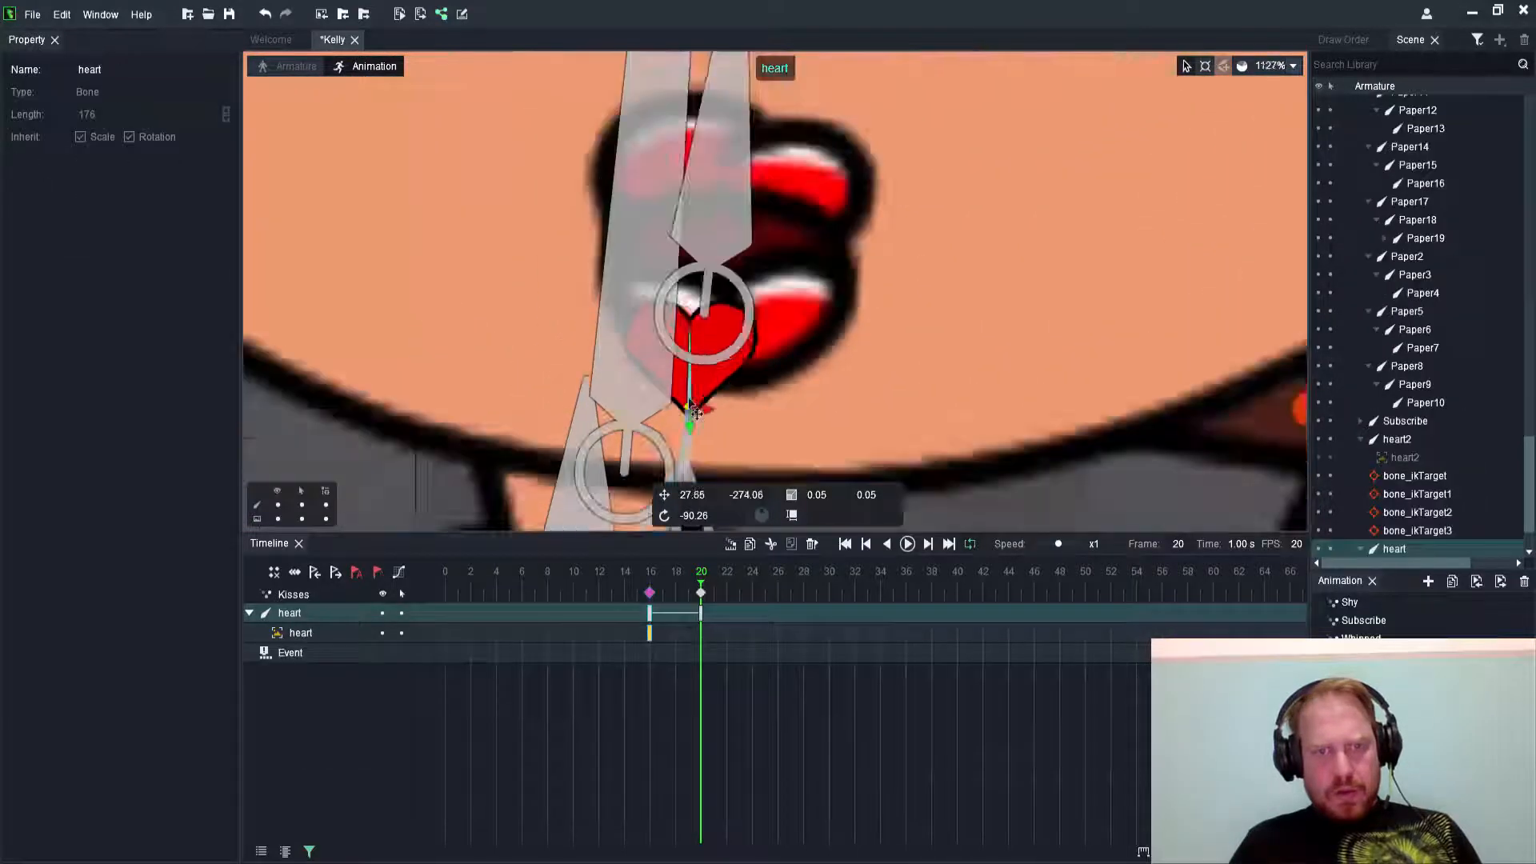
Select the heart bone via Draw Order, scale it to 0.25 and raise it above Kelly's right eye
scroll("down", 3)
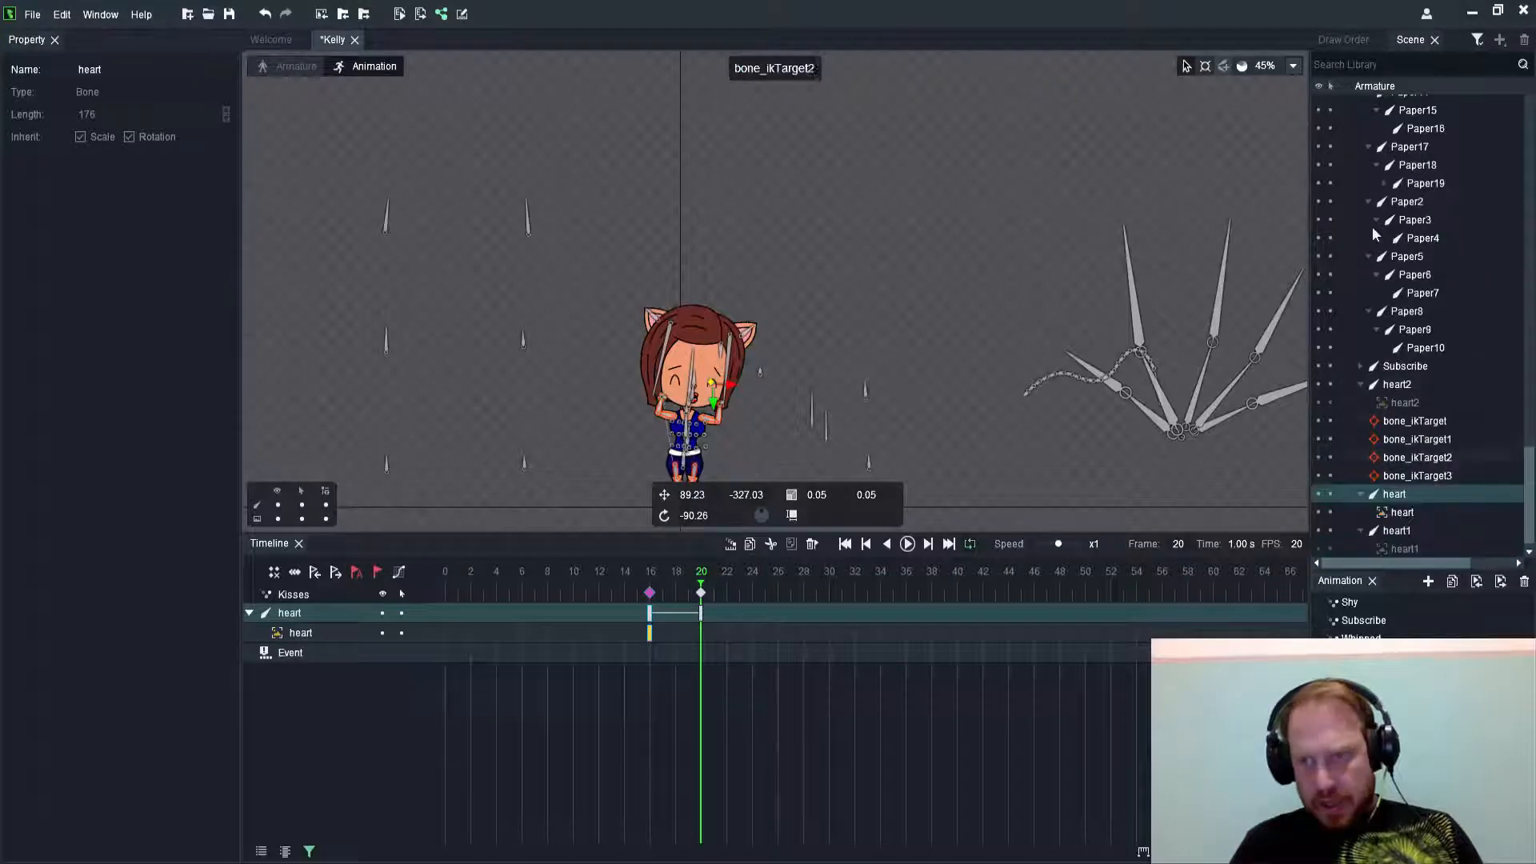
left_click(1344, 39)
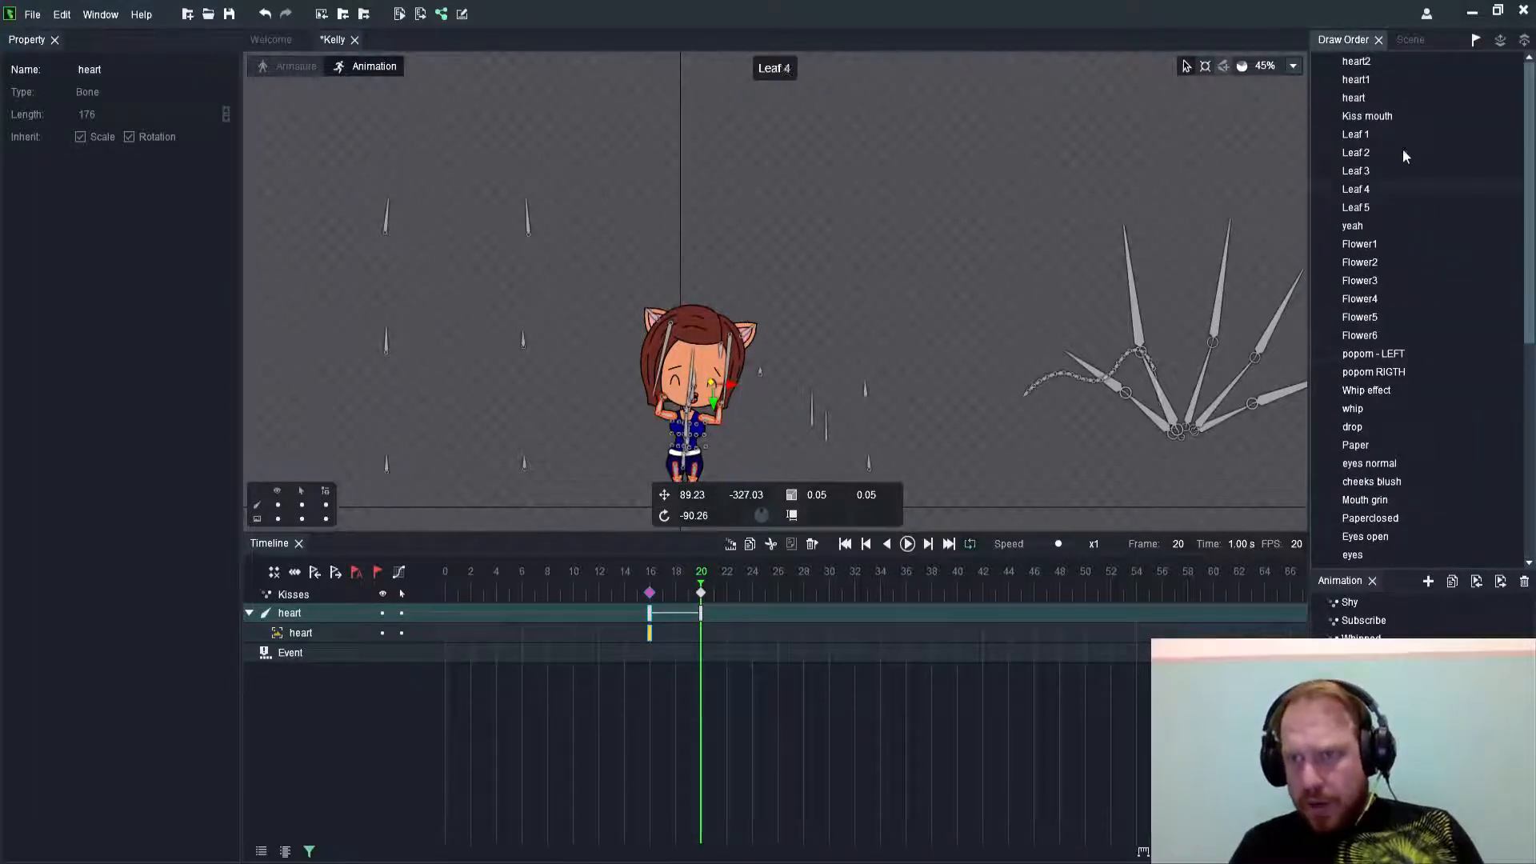
left_click(1355, 80)
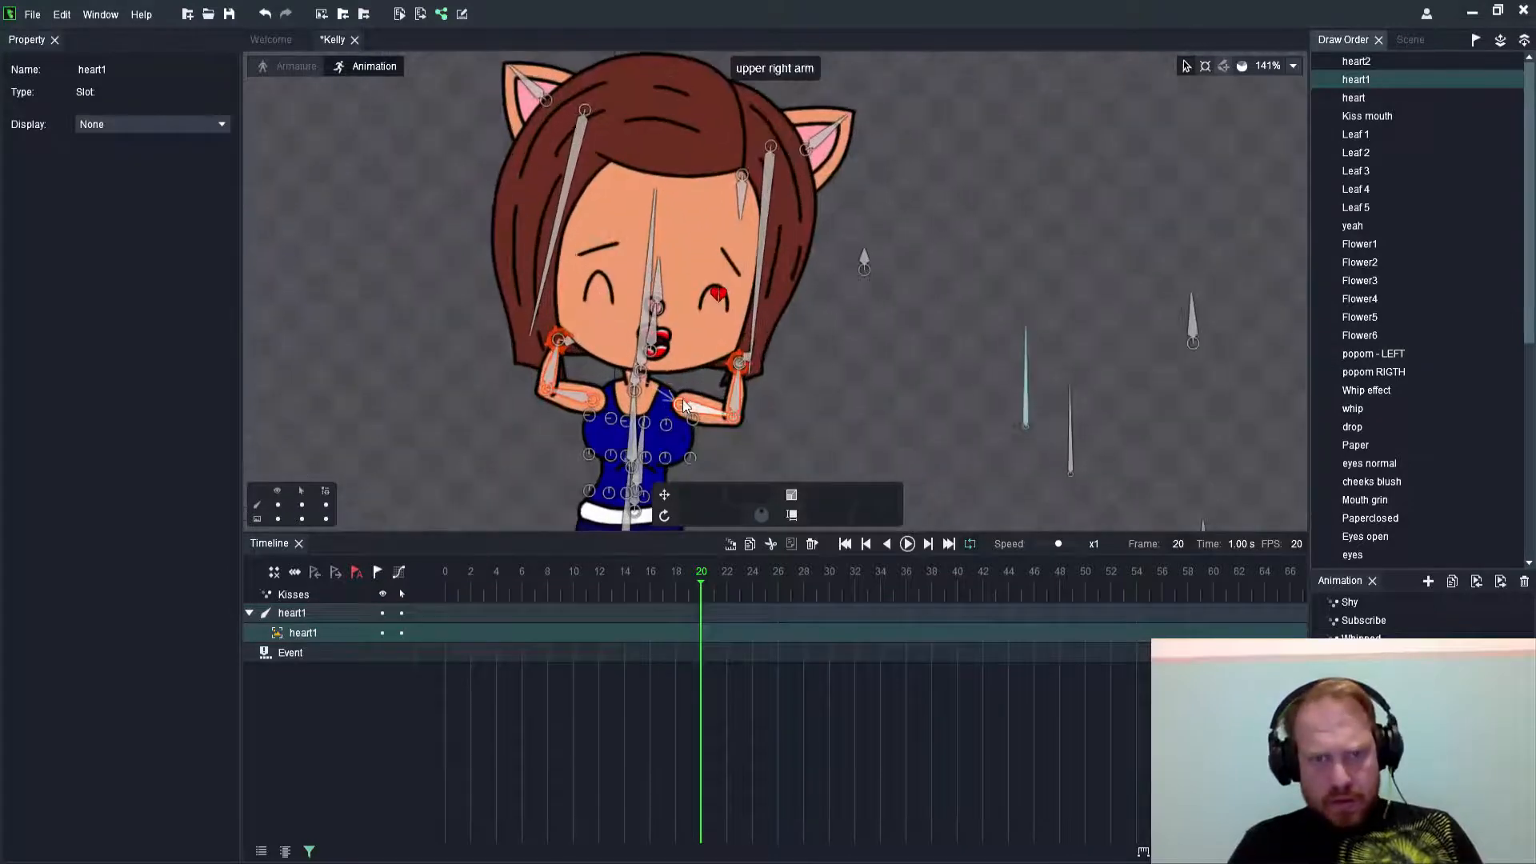
left_click(1353, 98)
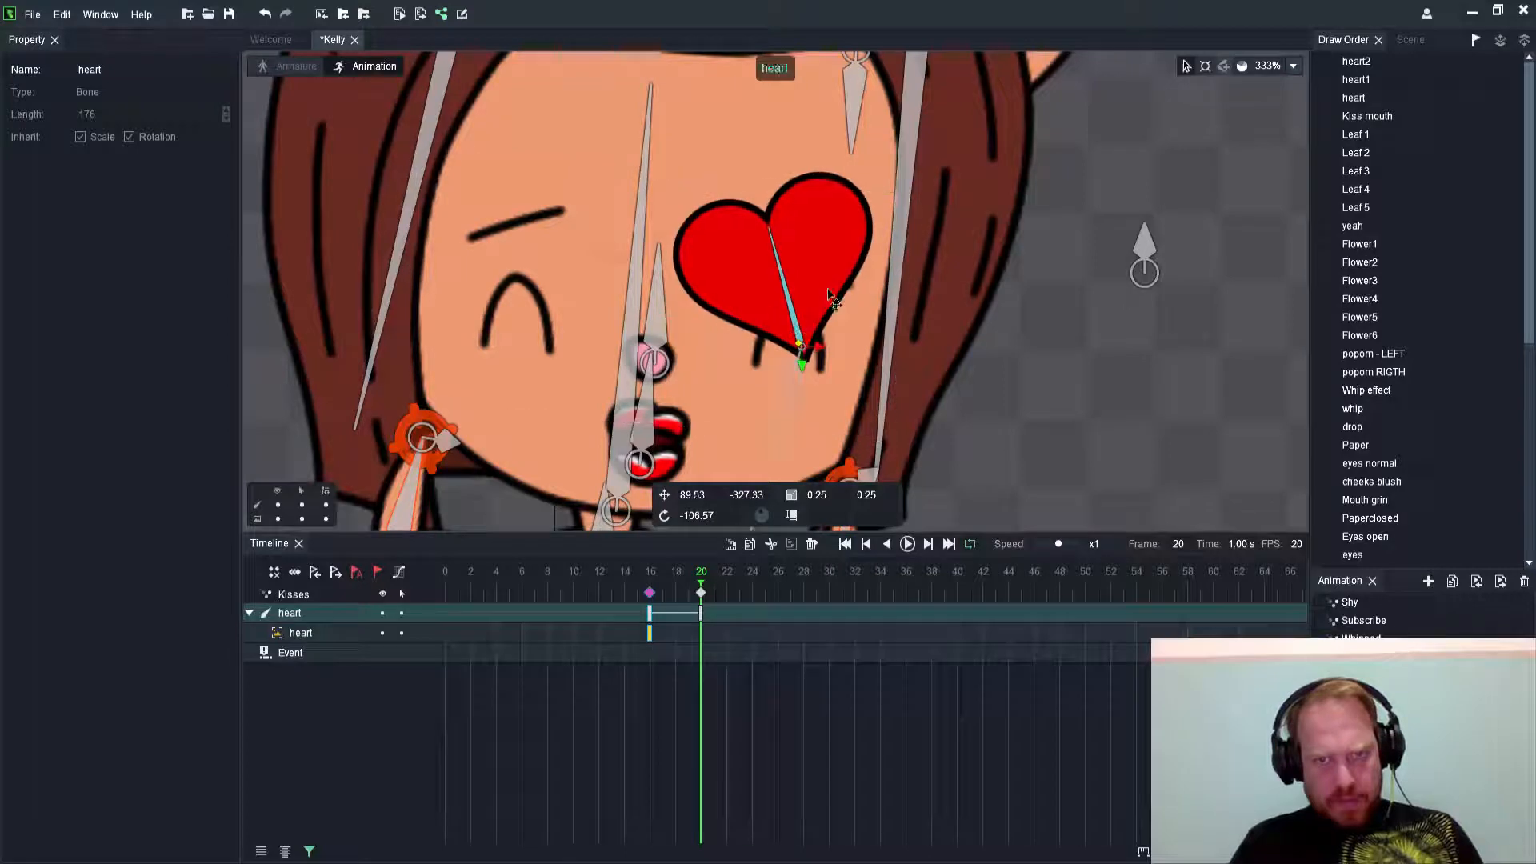
left_click_drag(800, 343, 845, 314)
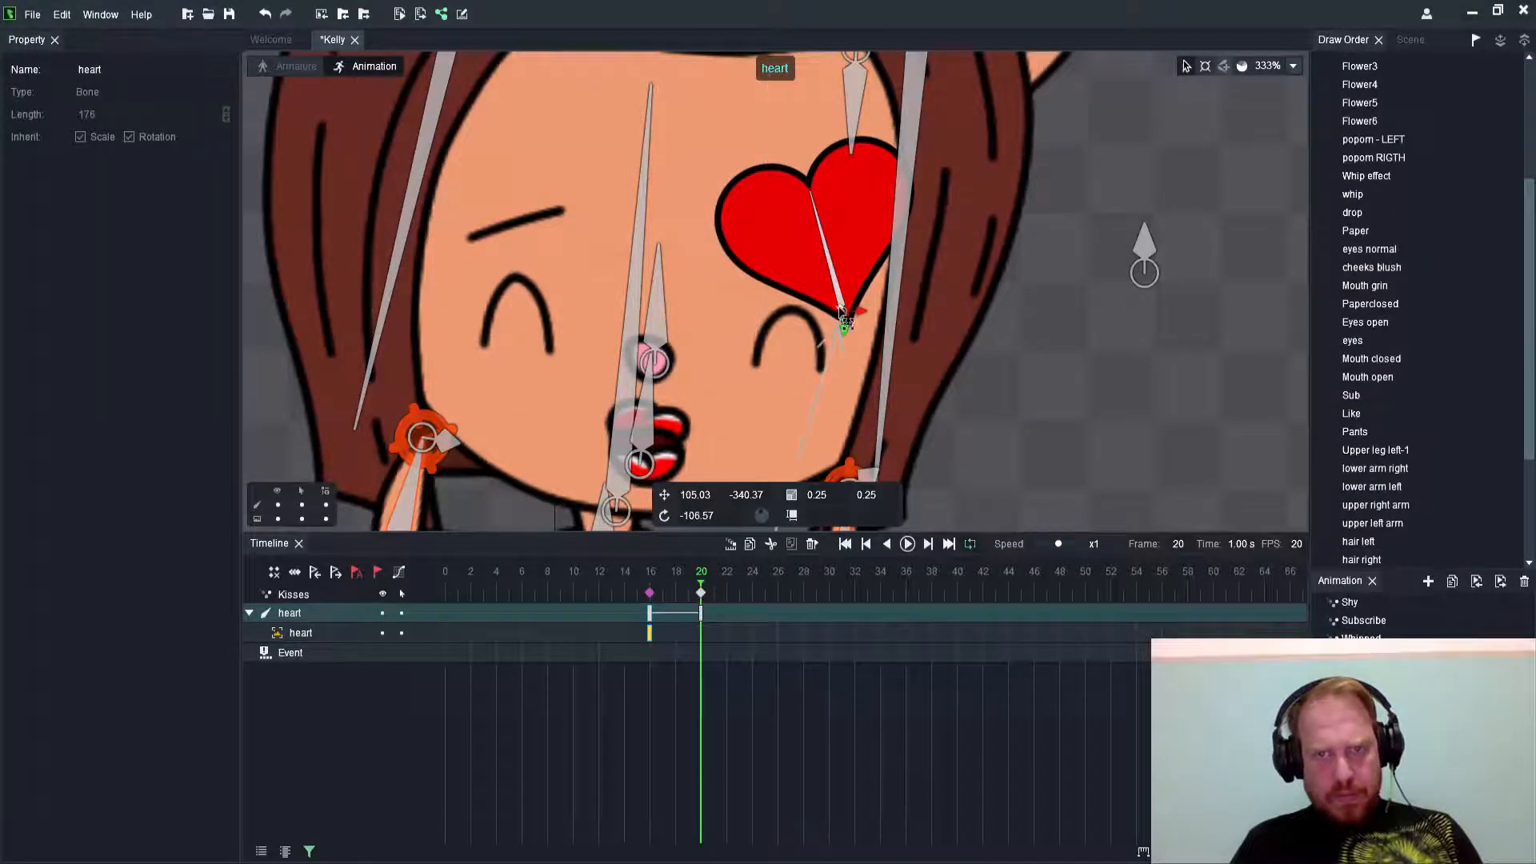
scroll("down", 3)
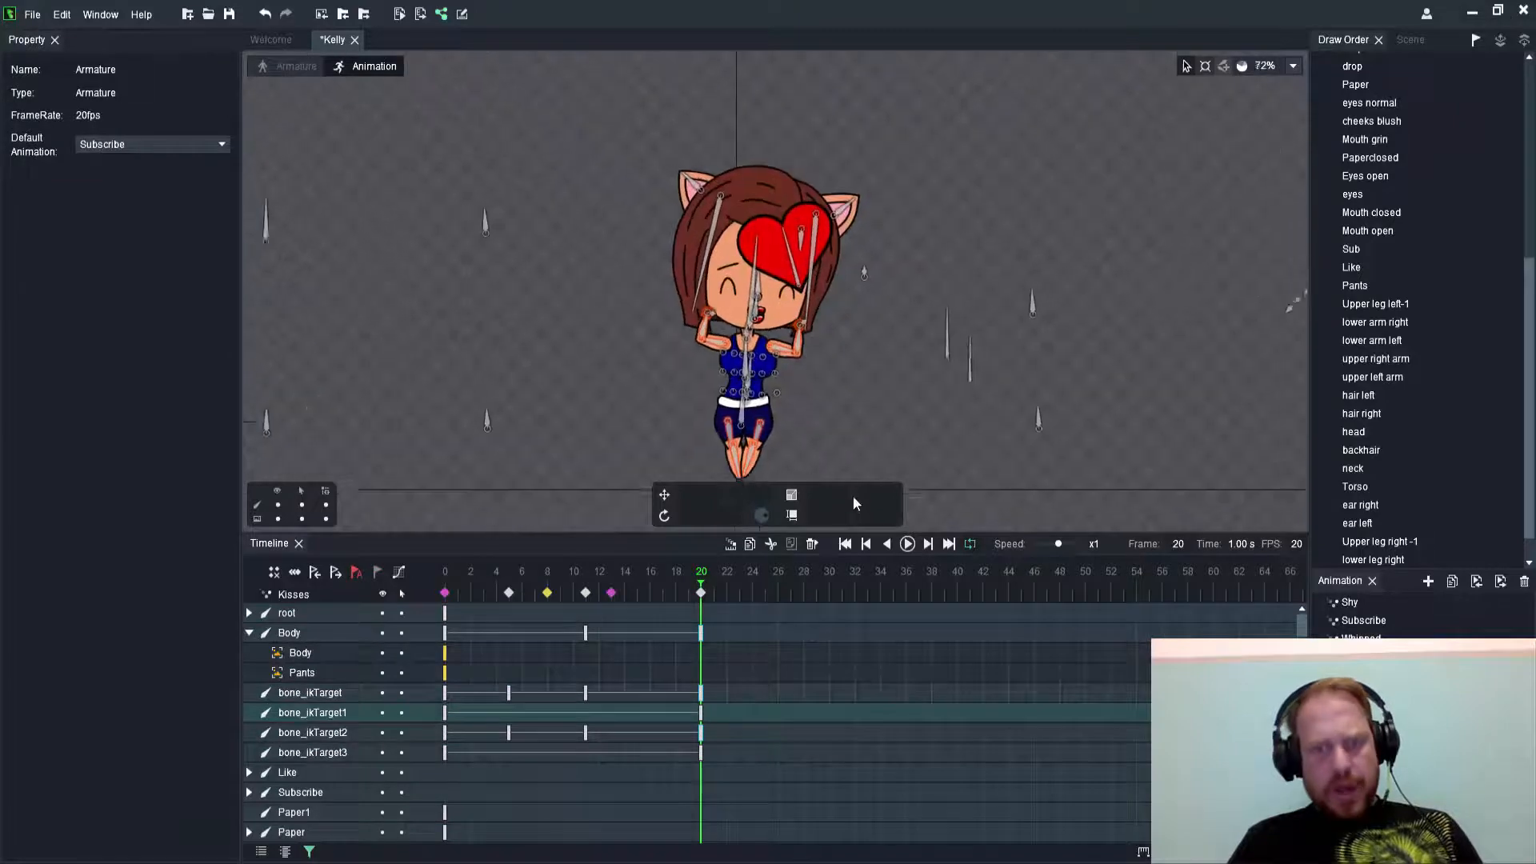
left_click(905, 544)
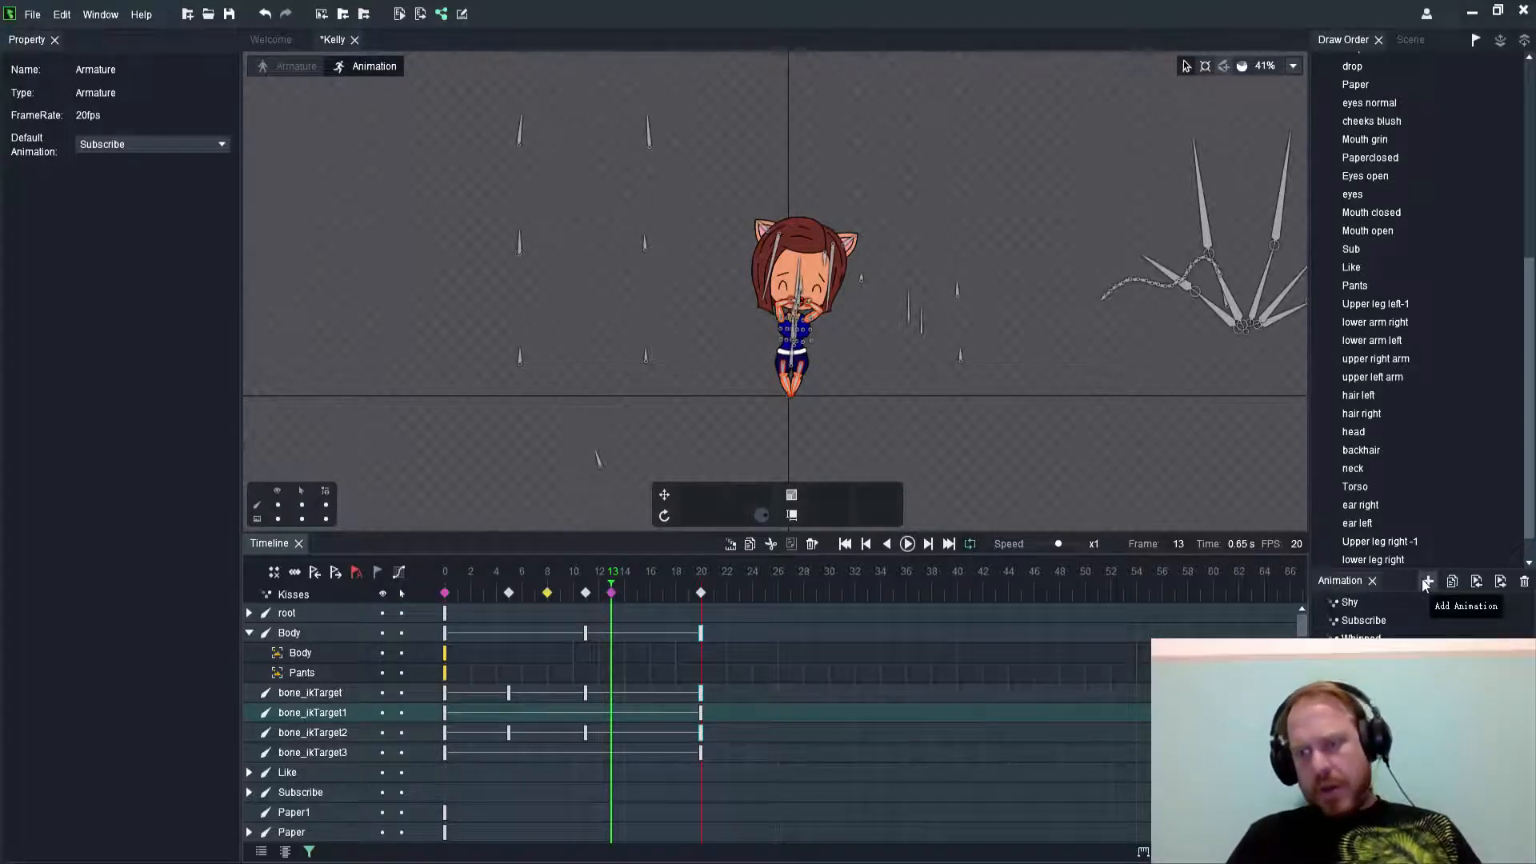
mouse_move(402, 115)
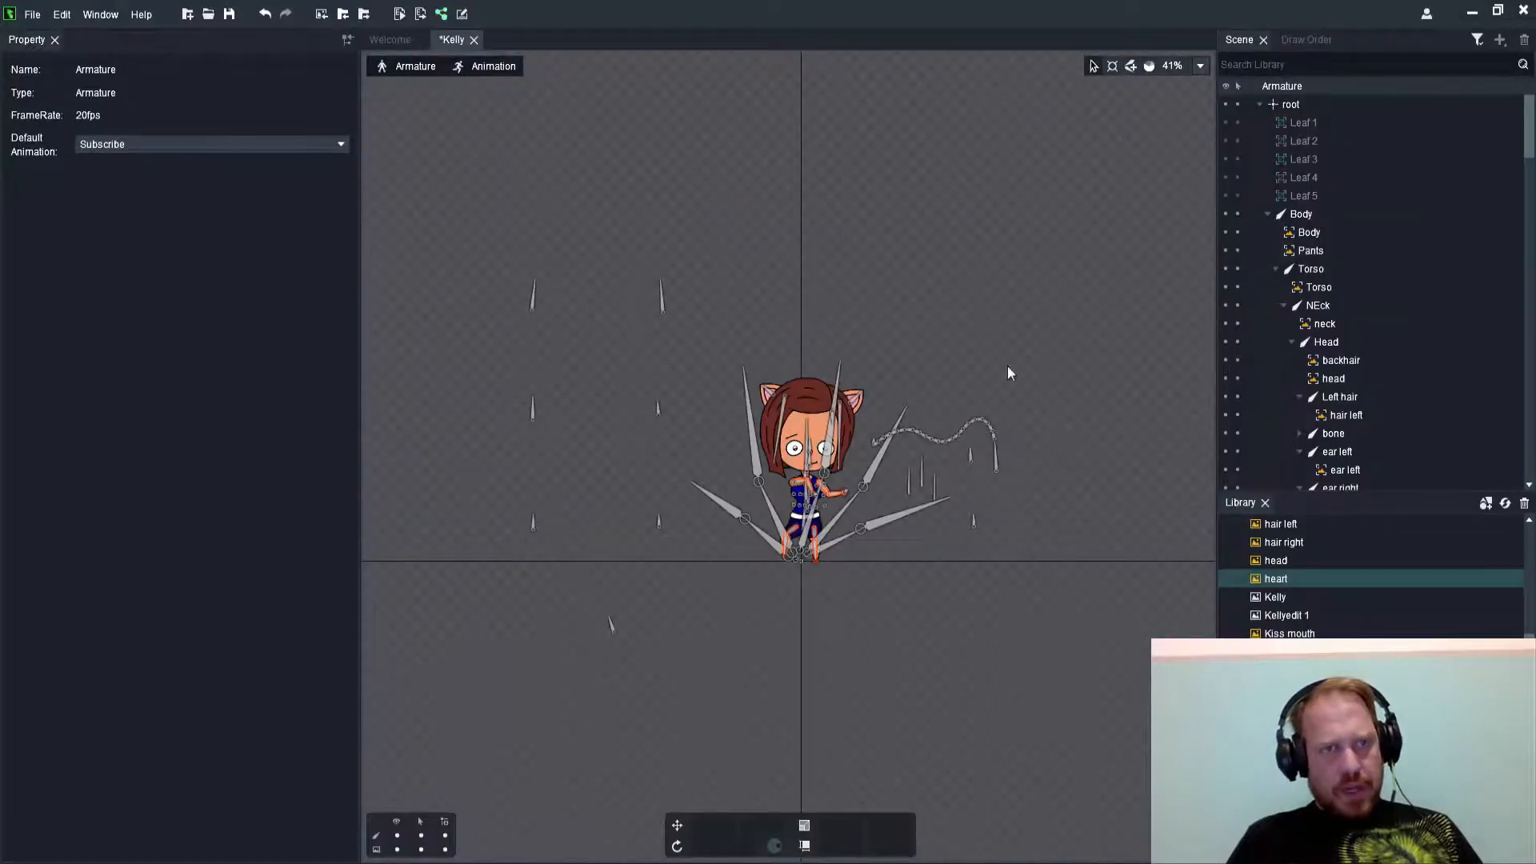
left_click(495, 66)
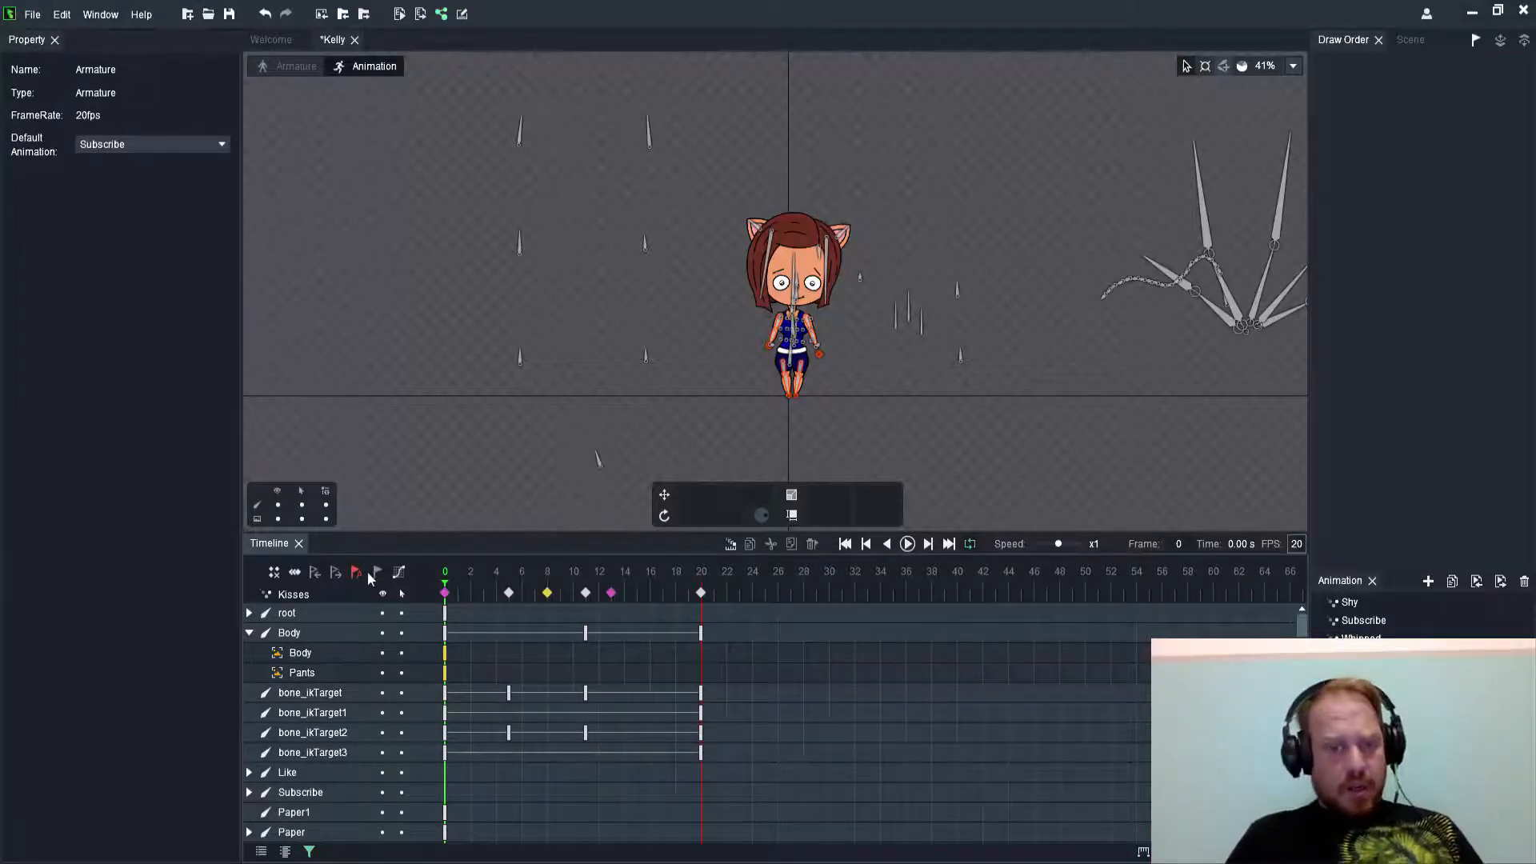
mouse_move(378, 573)
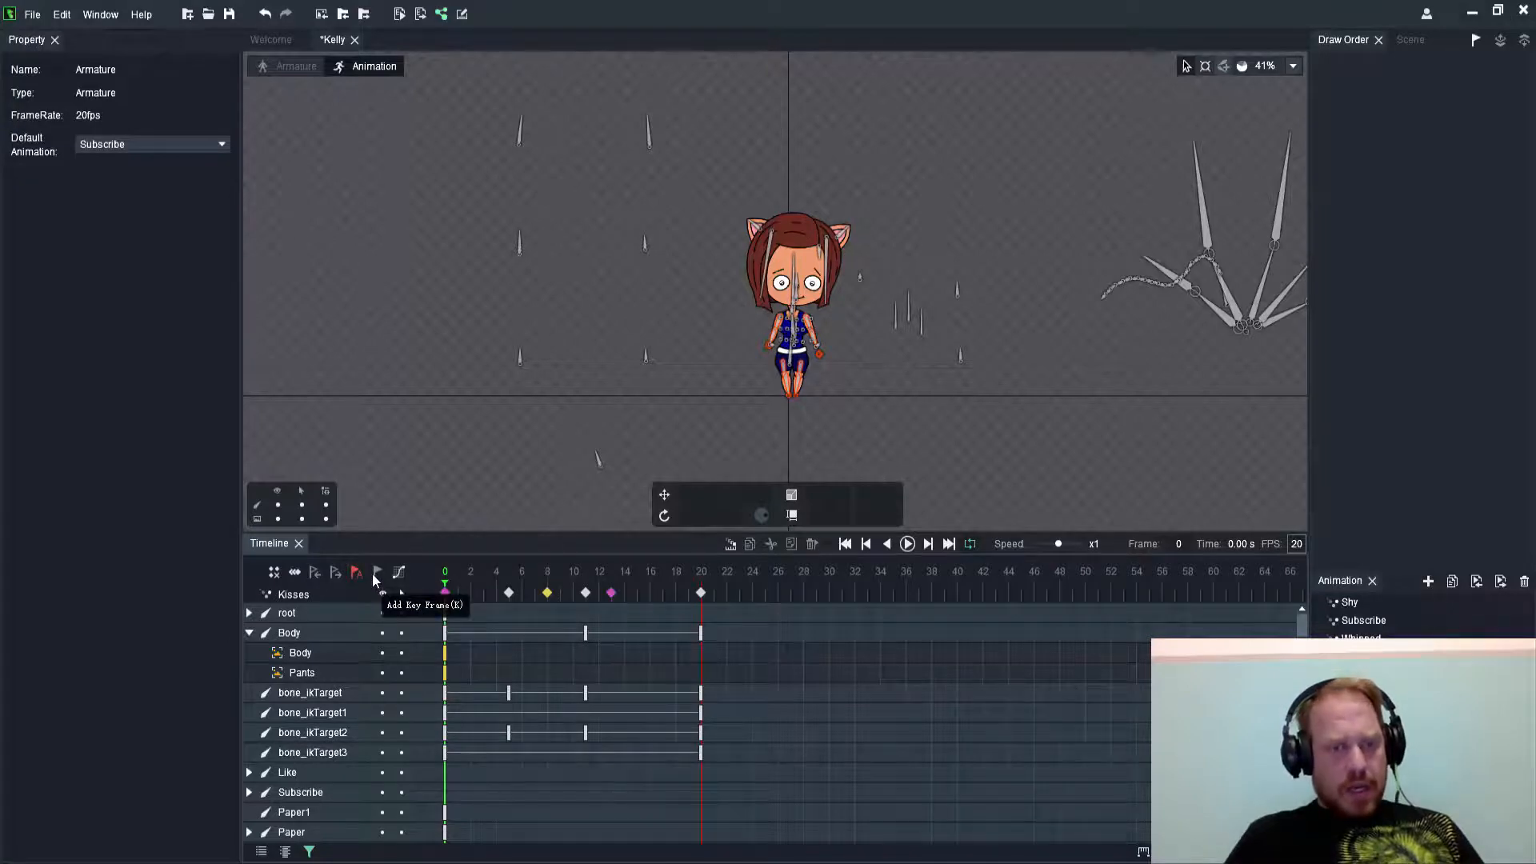
mouse_move(922, 392)
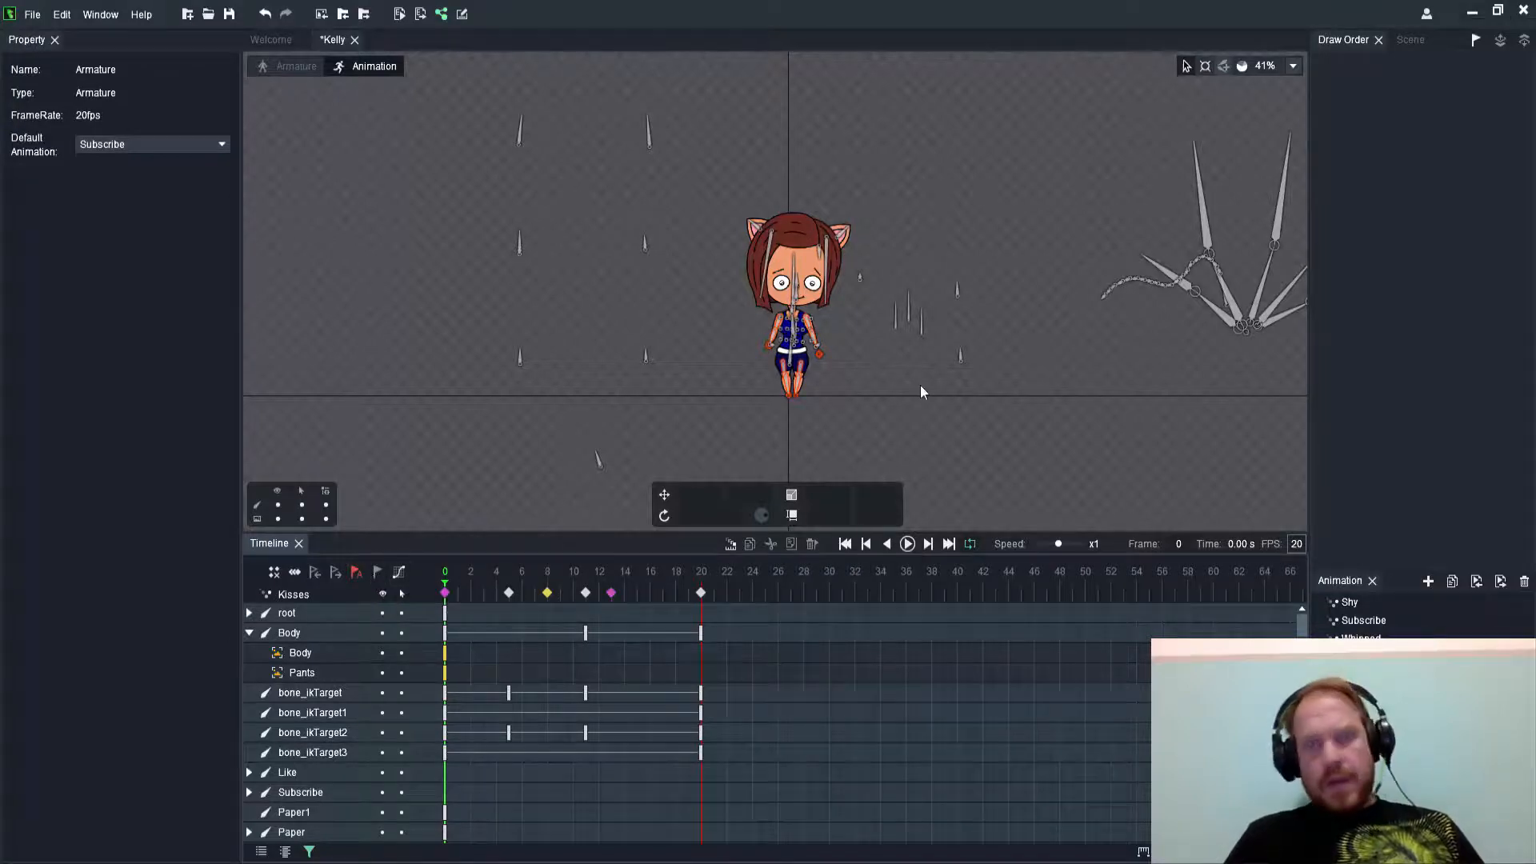